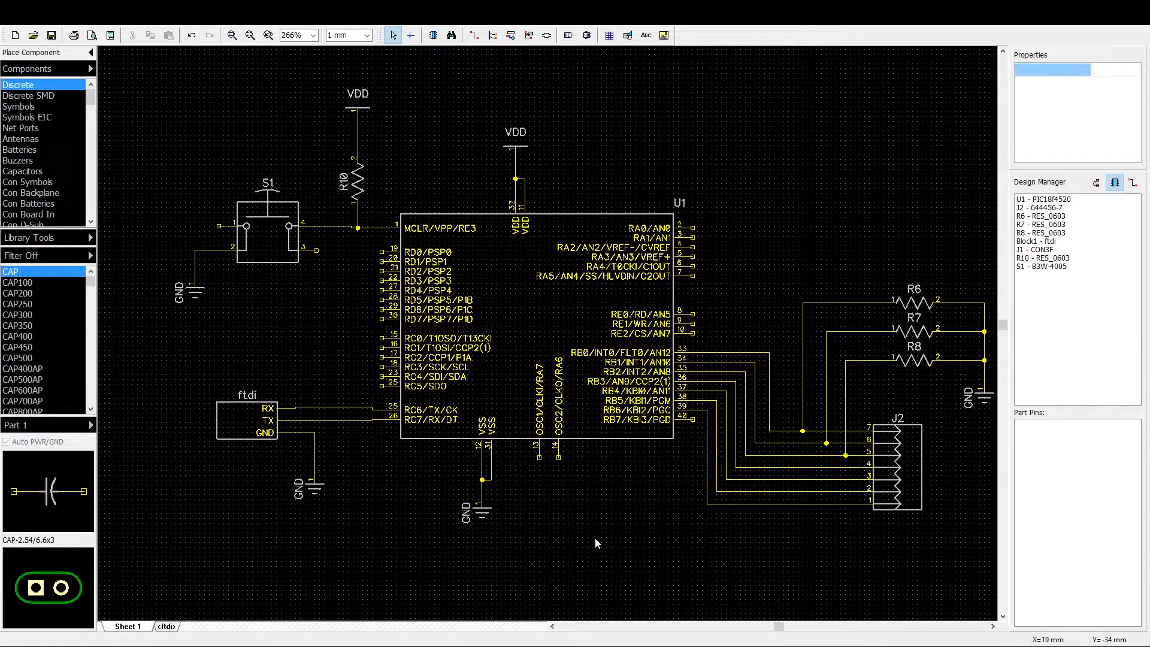
mouse_move(541, 491)
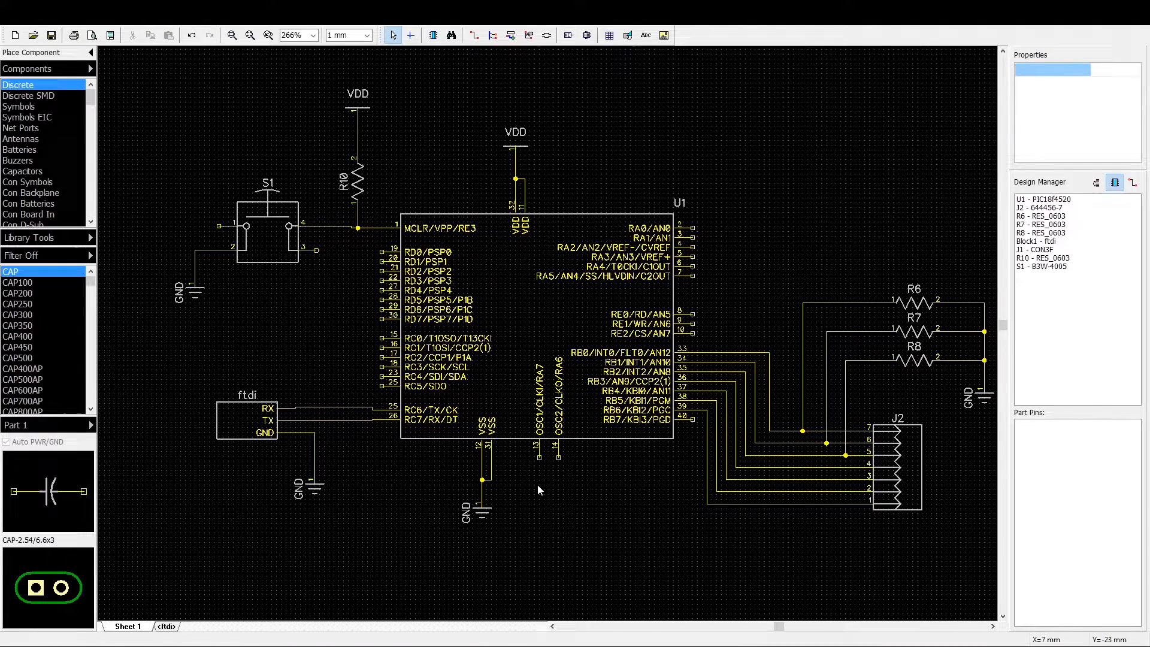
mouse_move(393, 520)
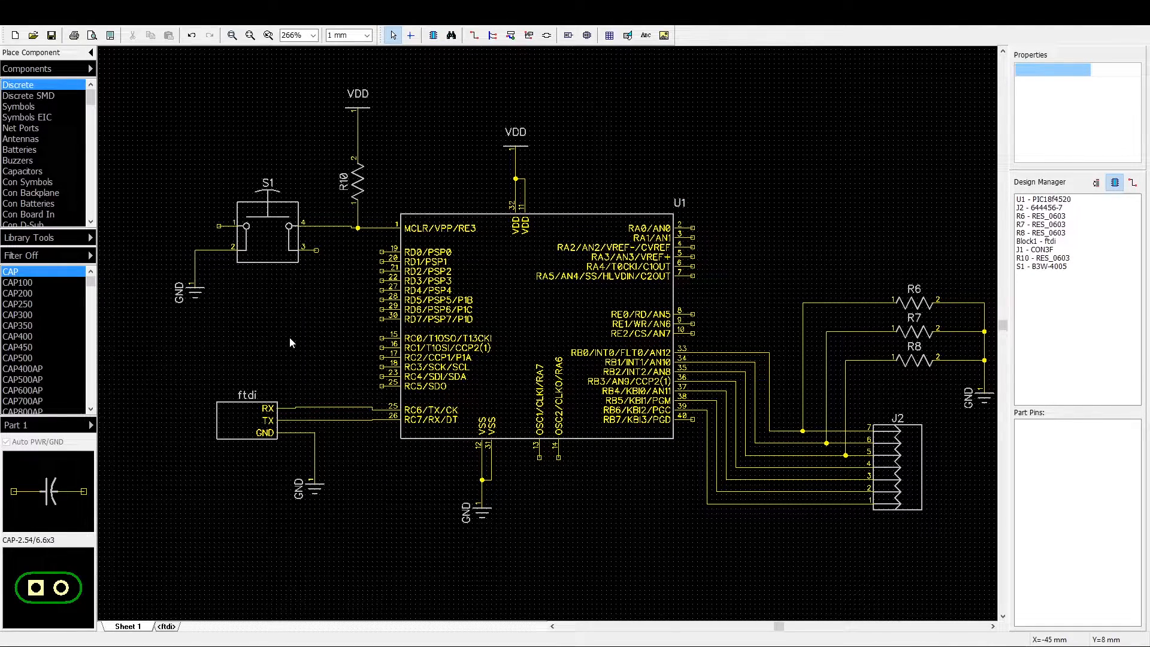
mouse_move(328, 365)
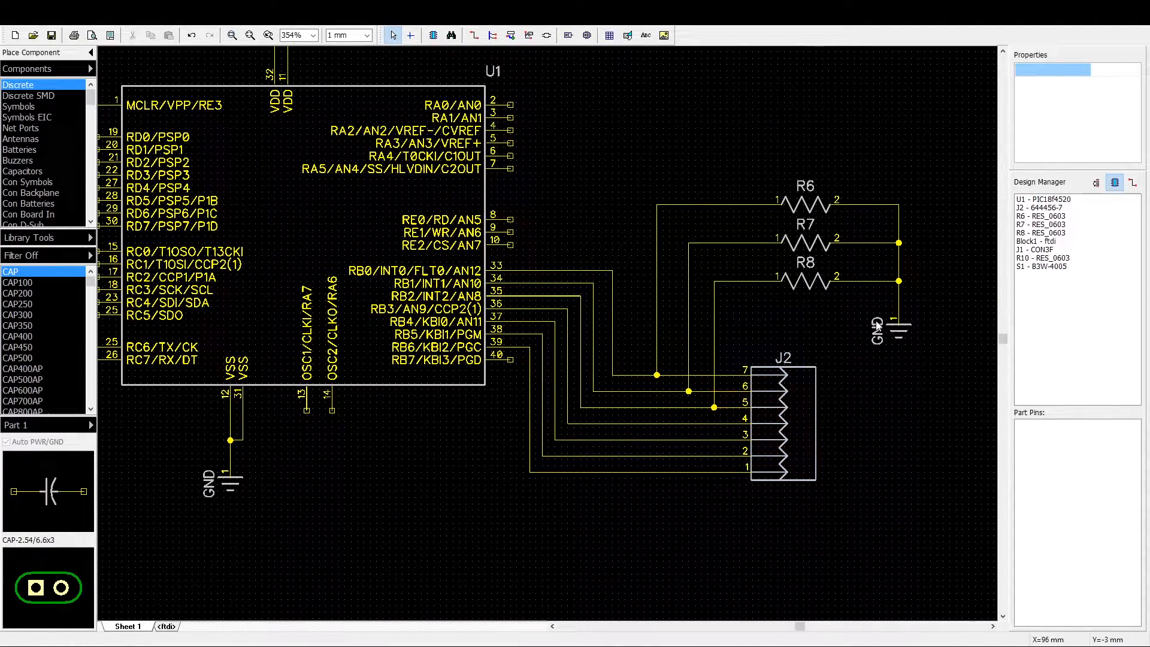
mouse_move(587, 348)
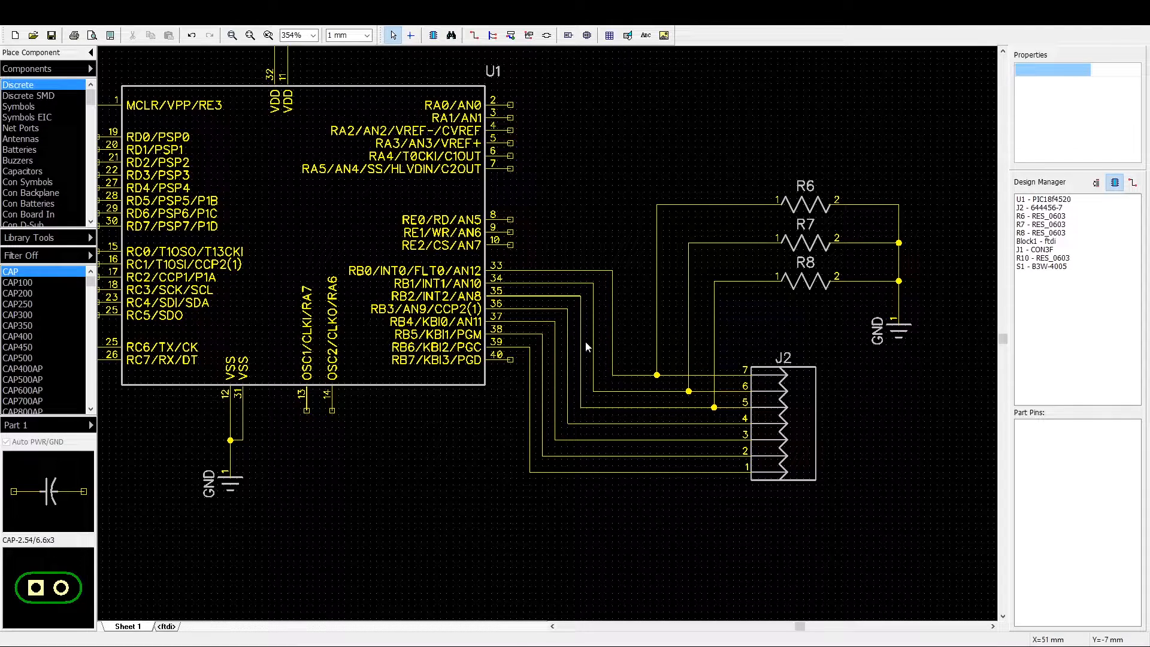
mouse_move(644, 640)
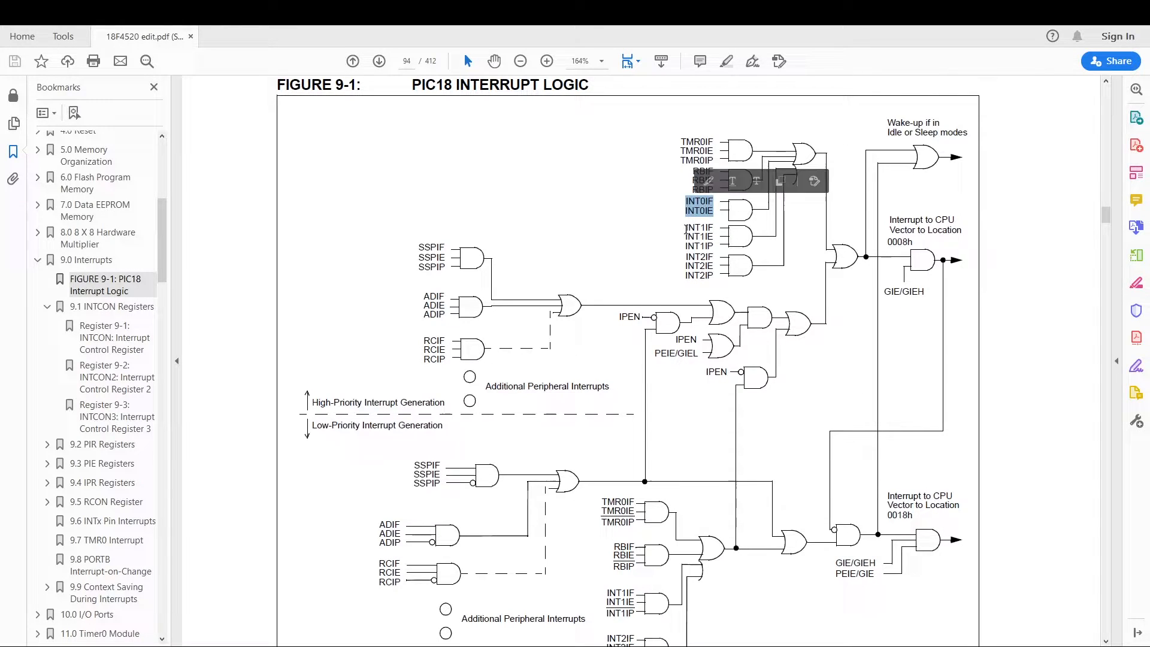
Clear the text selection over INT0IF and INT0IE in the Figure 9-1 interrupt logic diagram.
left_click(710, 211)
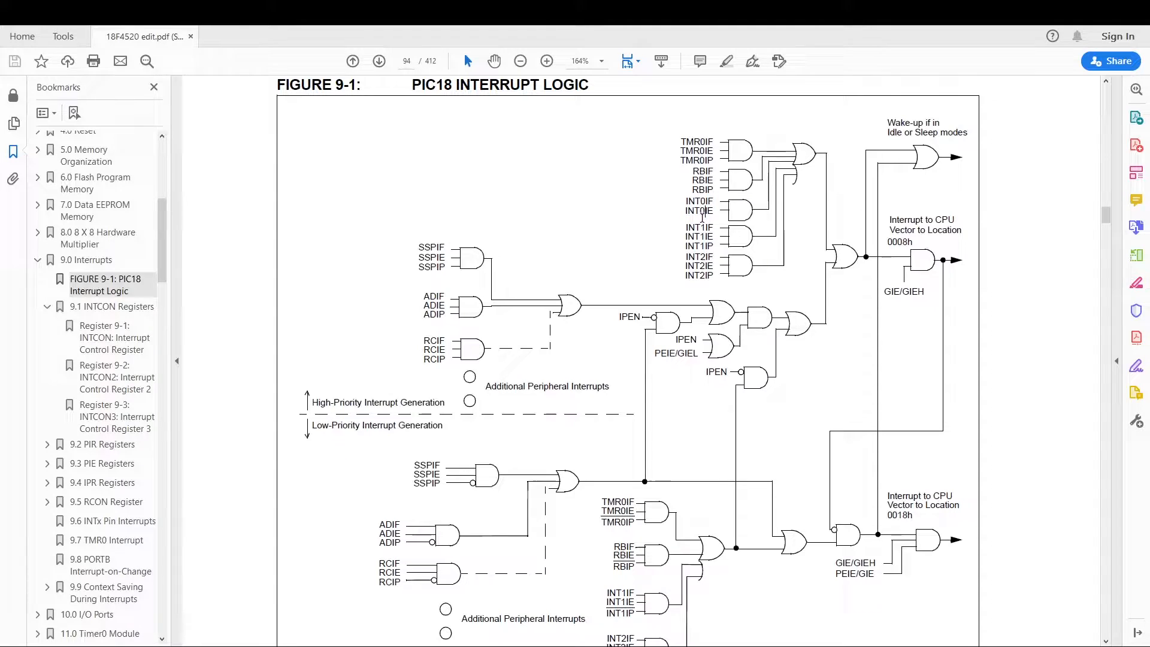
mouse_move(687, 227)
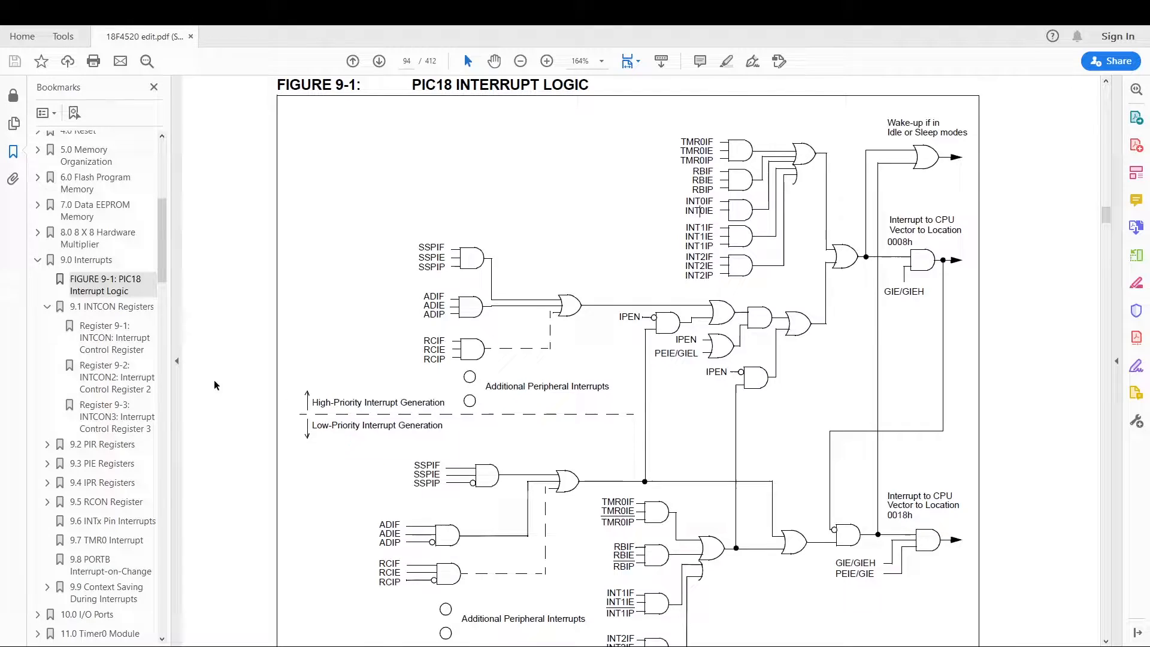
Review the INTCON2 and INTCON3 register pages, clearing the INT1IP selection.
left_click(117, 377)
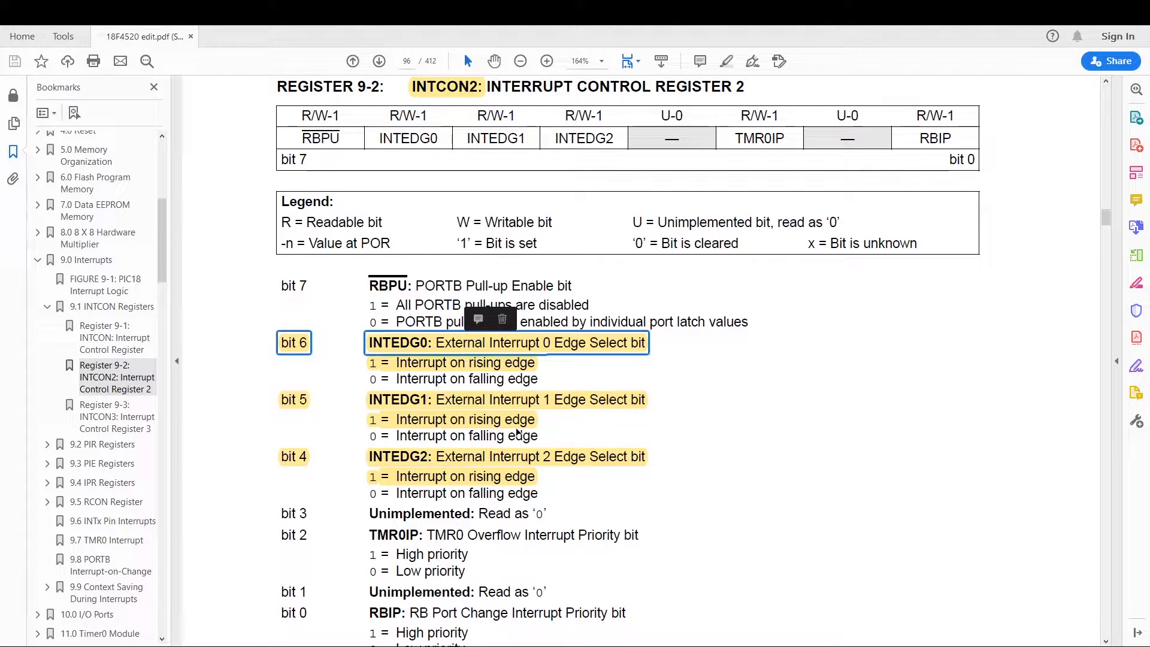
left_click(451, 362)
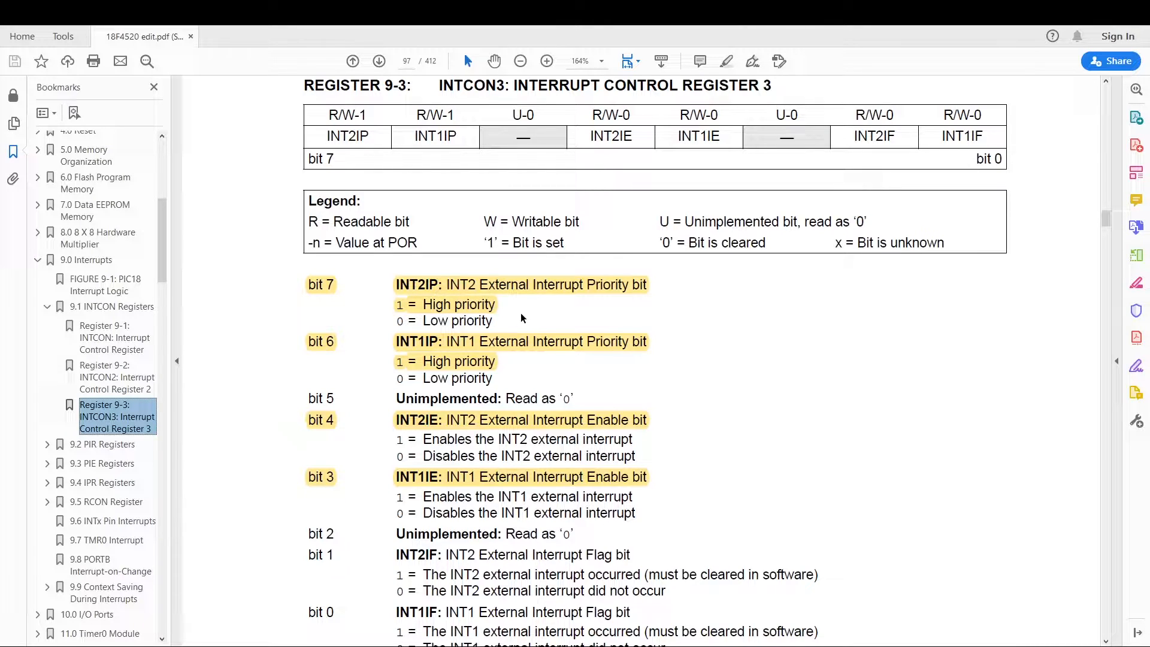
mouse_move(309, 342)
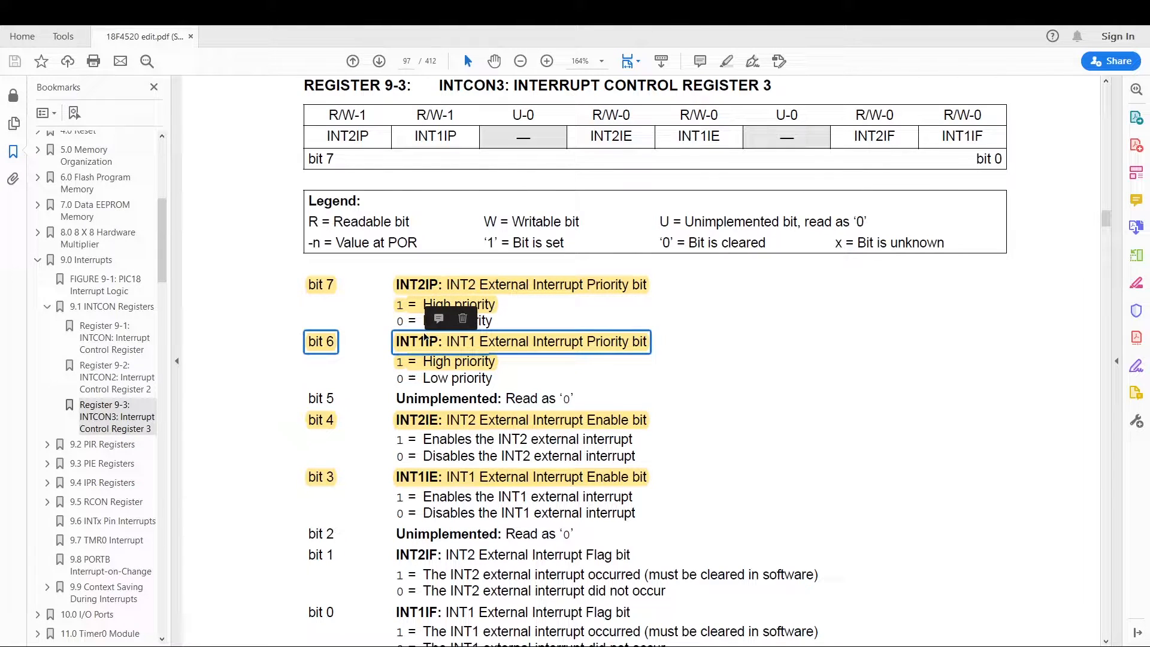
left_click(365, 282)
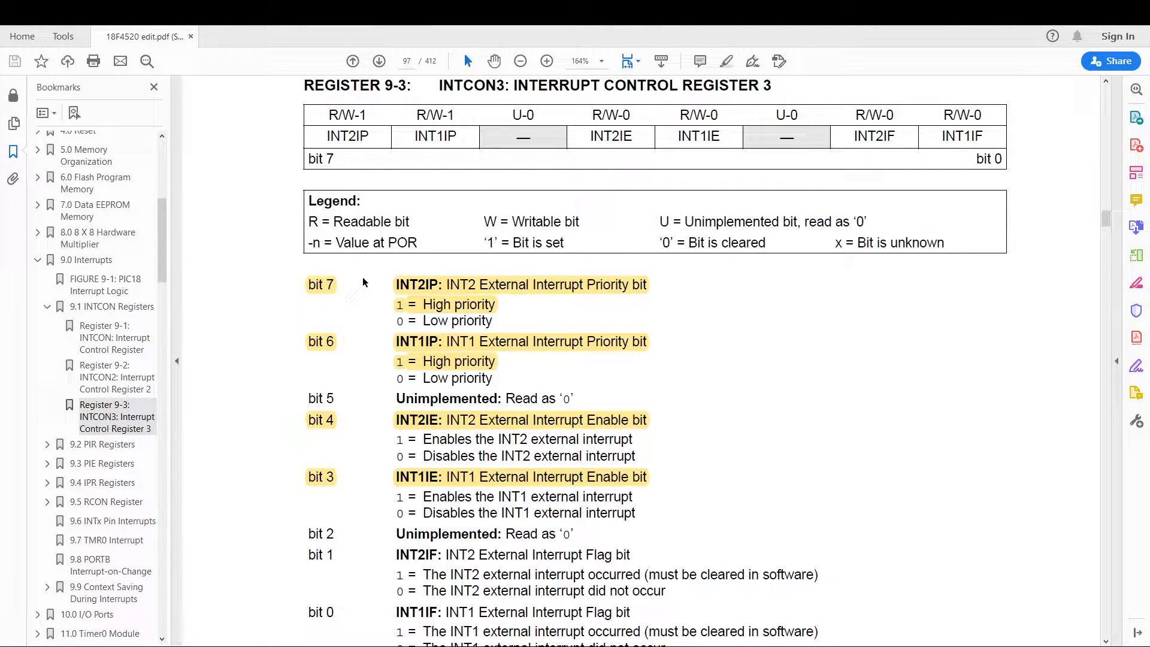
left_click(114, 521)
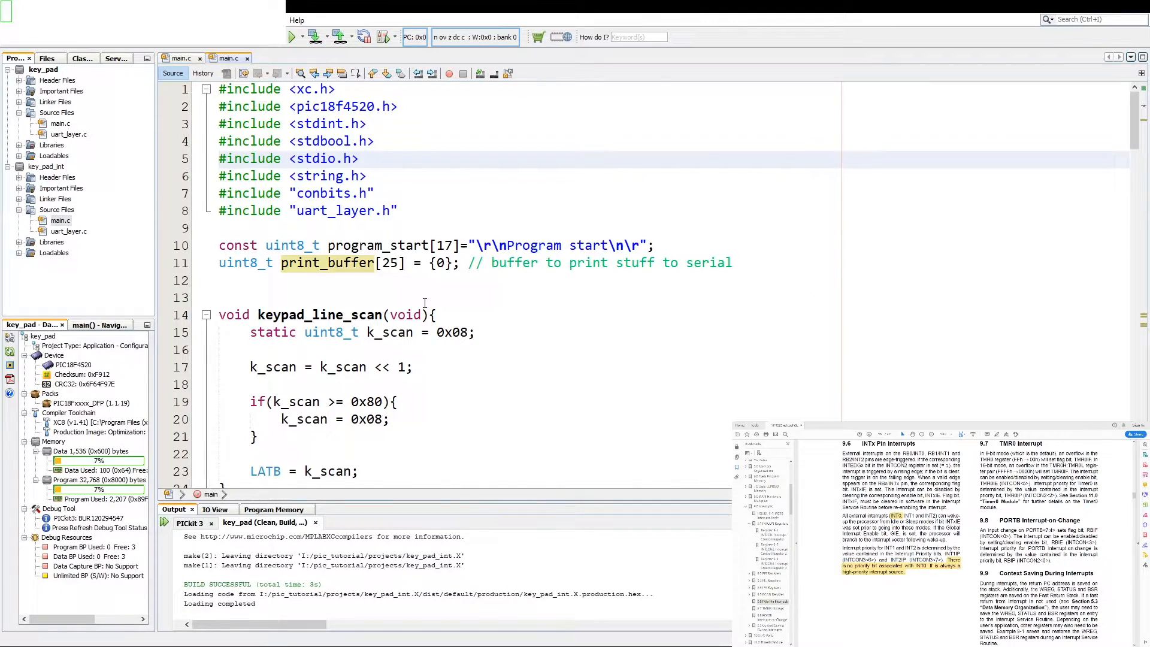
Scroll main.c down to the setup code and place the cursor on blank line 116.
scroll("down", 3)
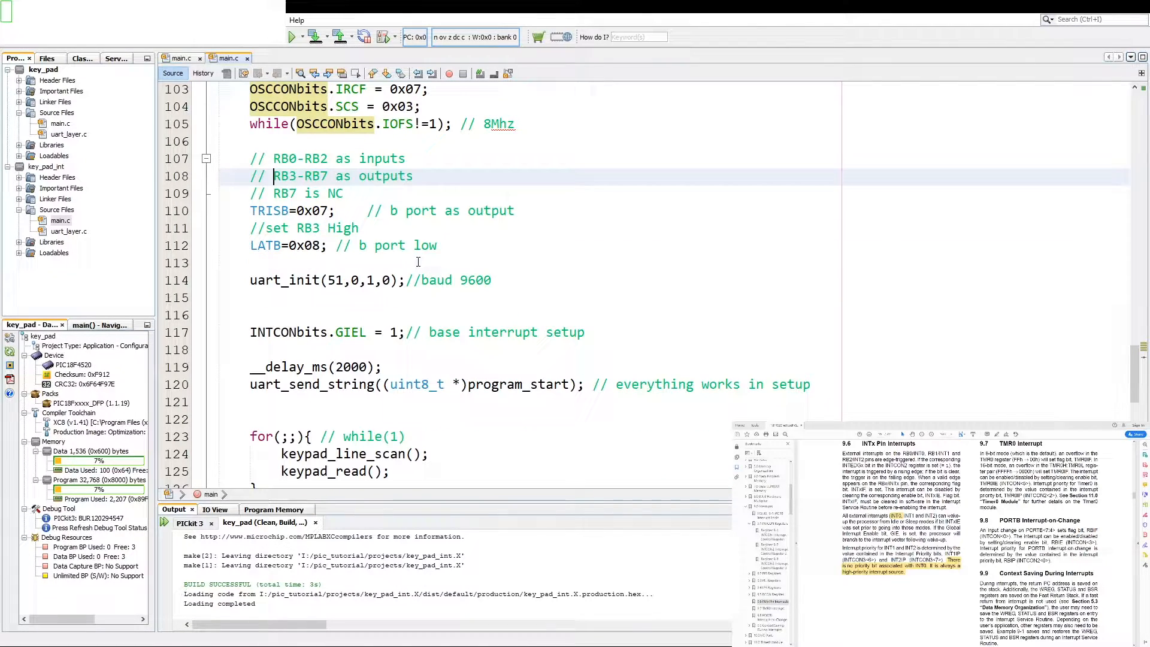
left_click(324, 210)
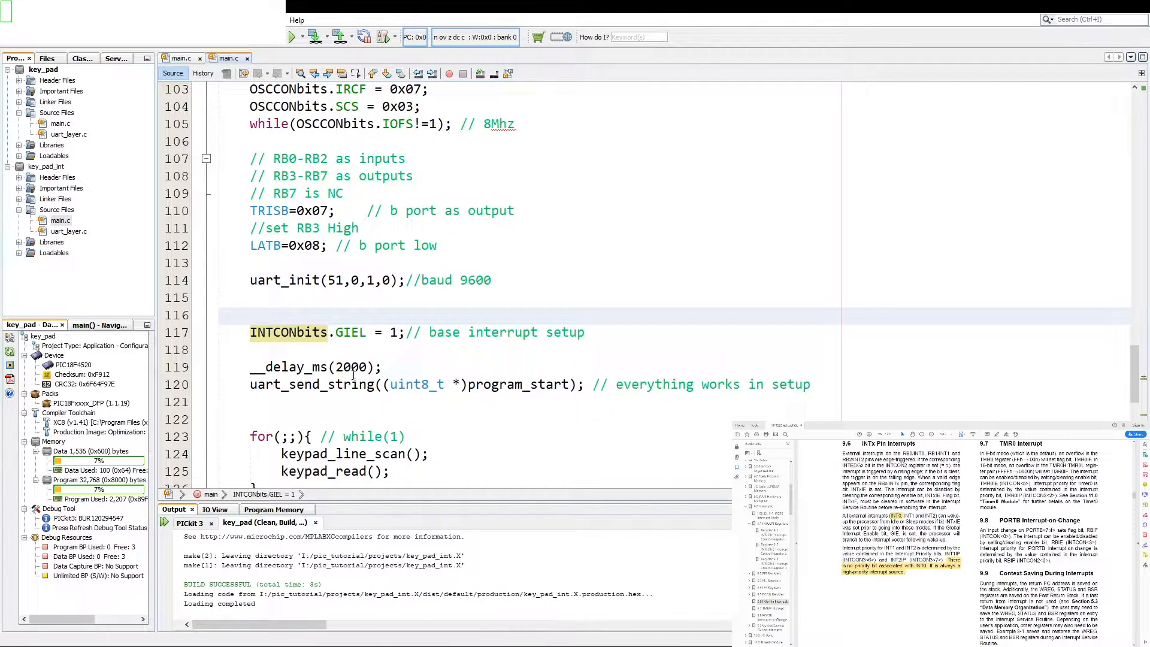
Add INTCONbits.GIEH = 1 and set INTCON2bits.INTEDG0 = 1.
type("INTCONbits.GIEL = 1;")
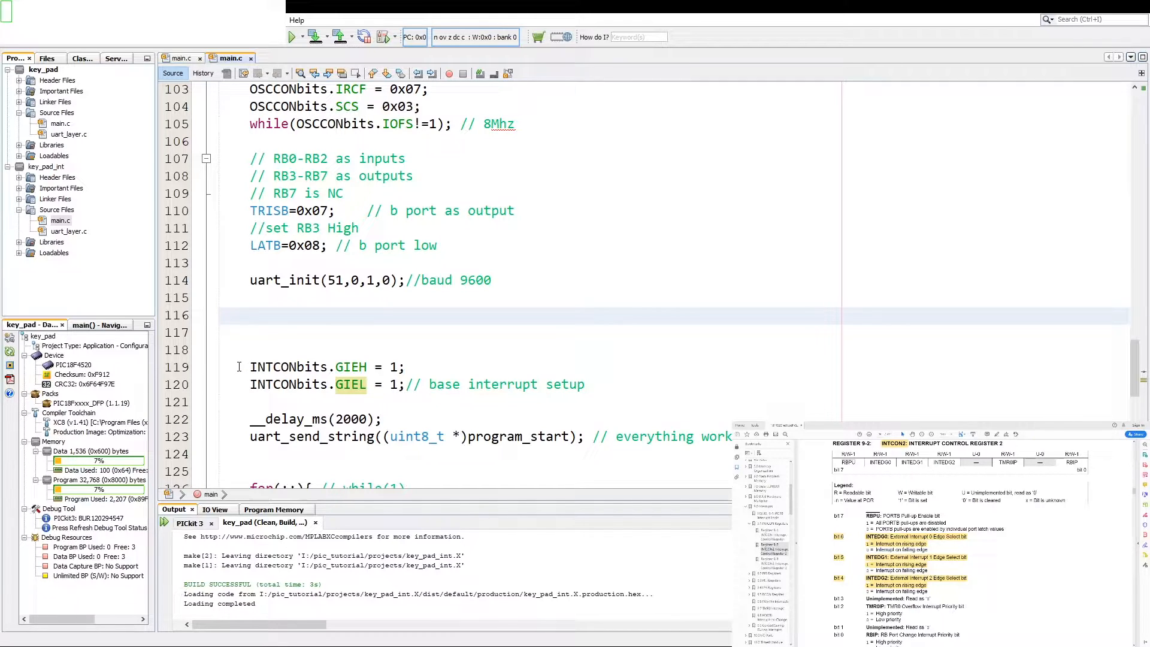
type("INTCON")
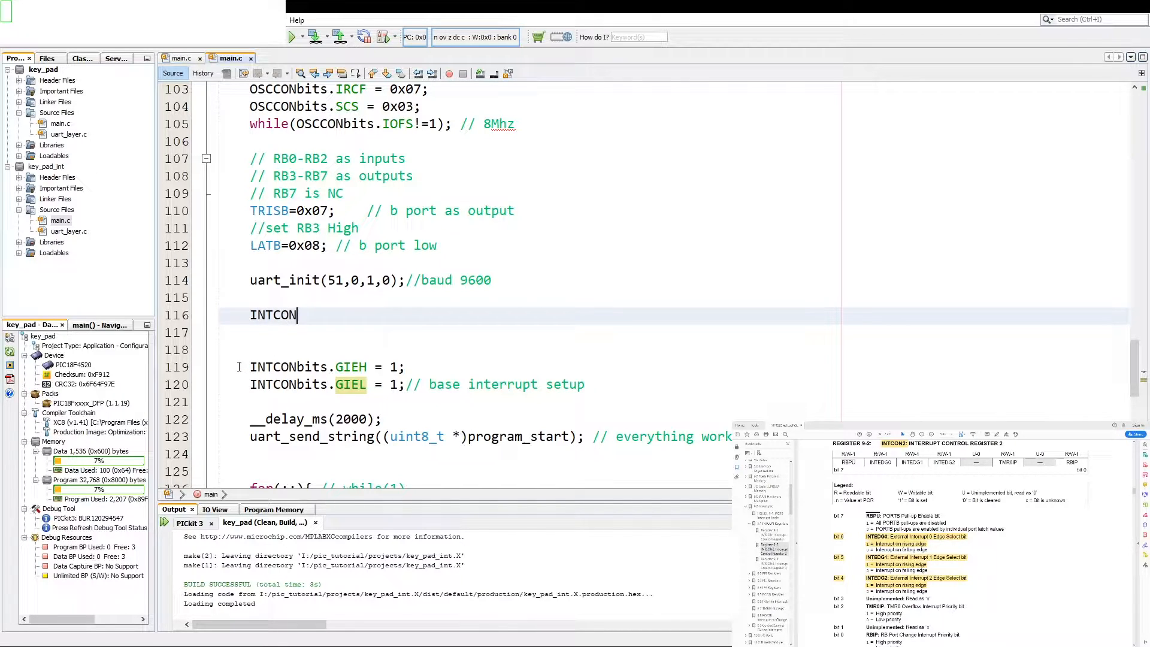
type("2bits")
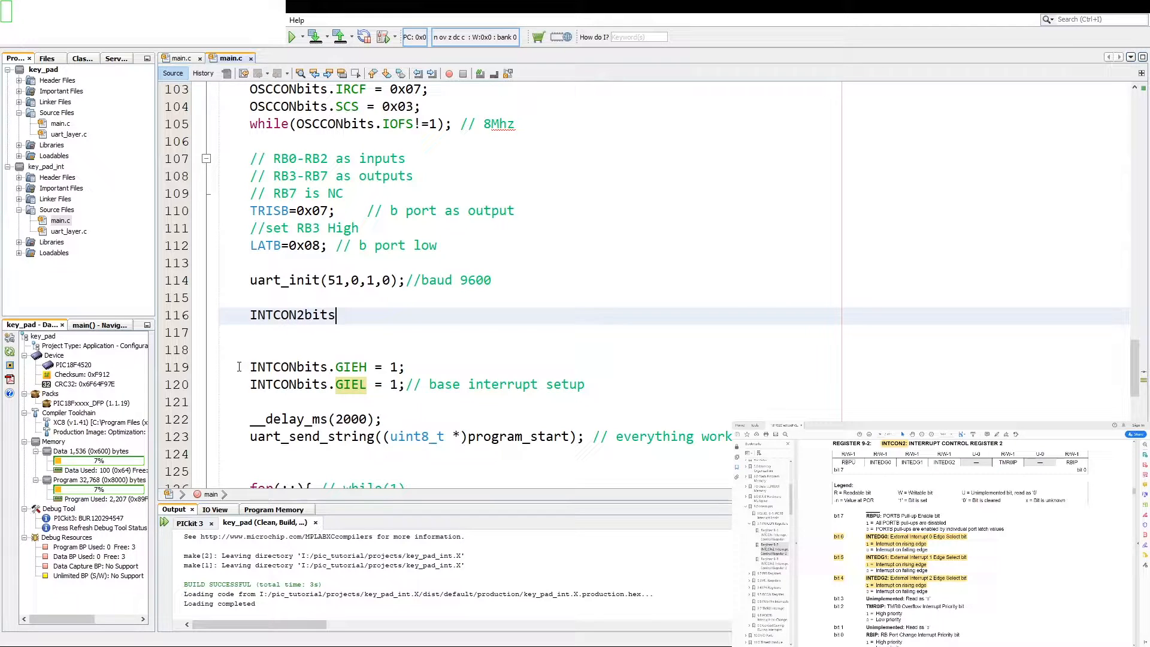
type(".")
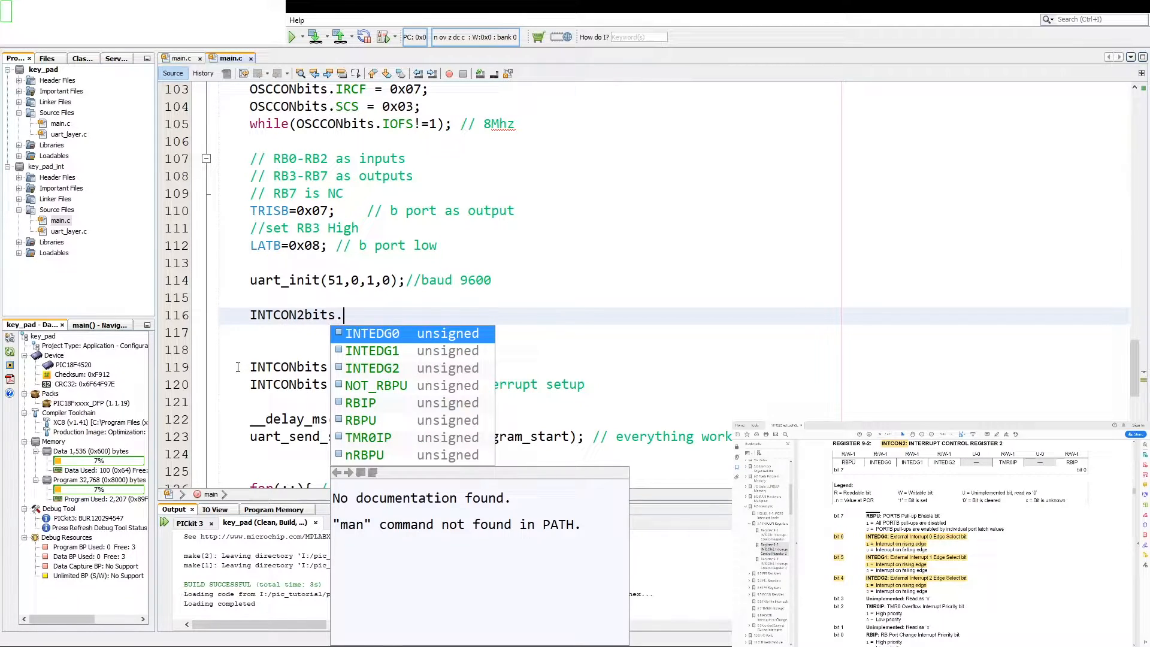
left_click(372, 333)
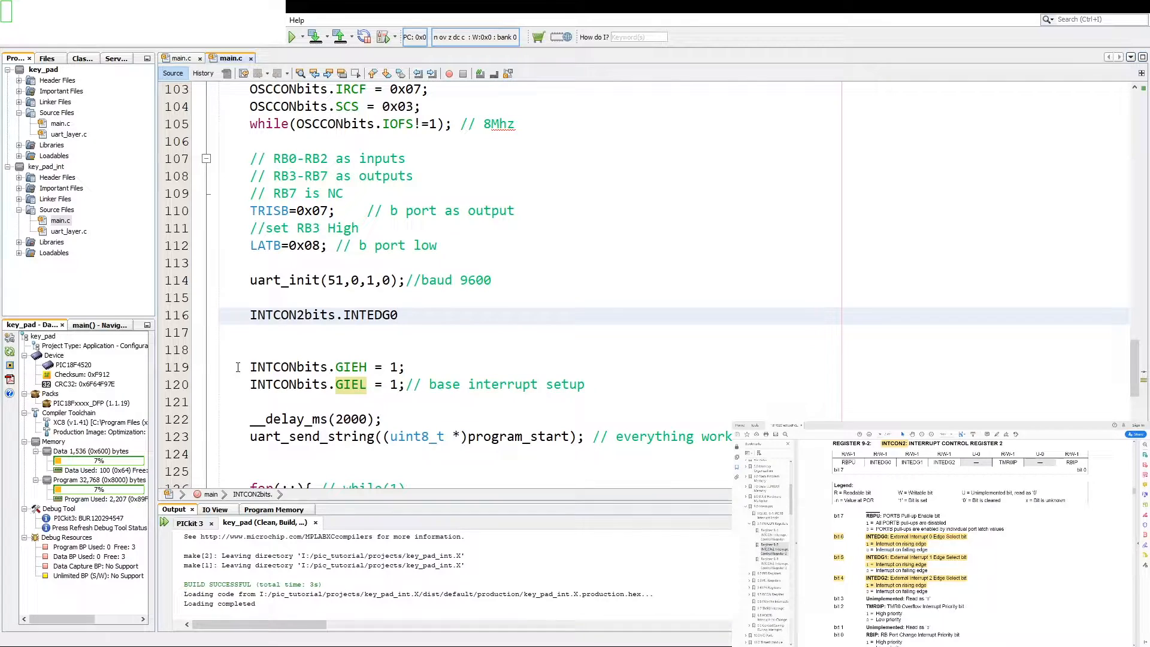
type("= 1;")
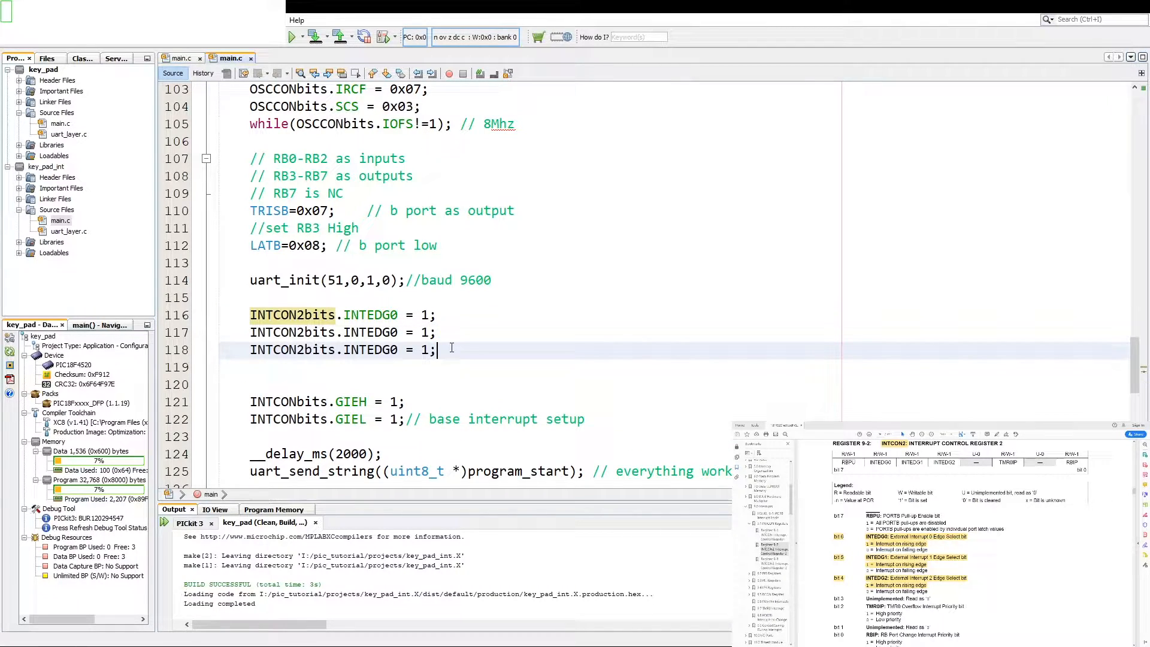
Set INTEDG1 and INTEDG2 to 1 under an 'int edge trig as high' comment.
type("1")
type("//")
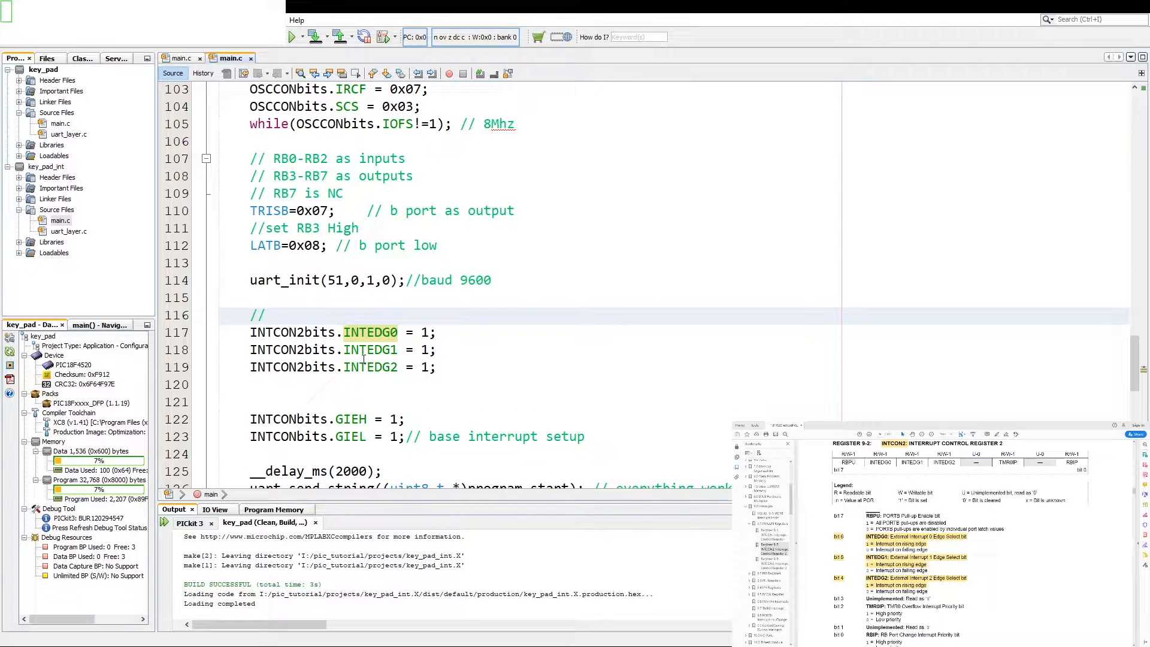
type("int")
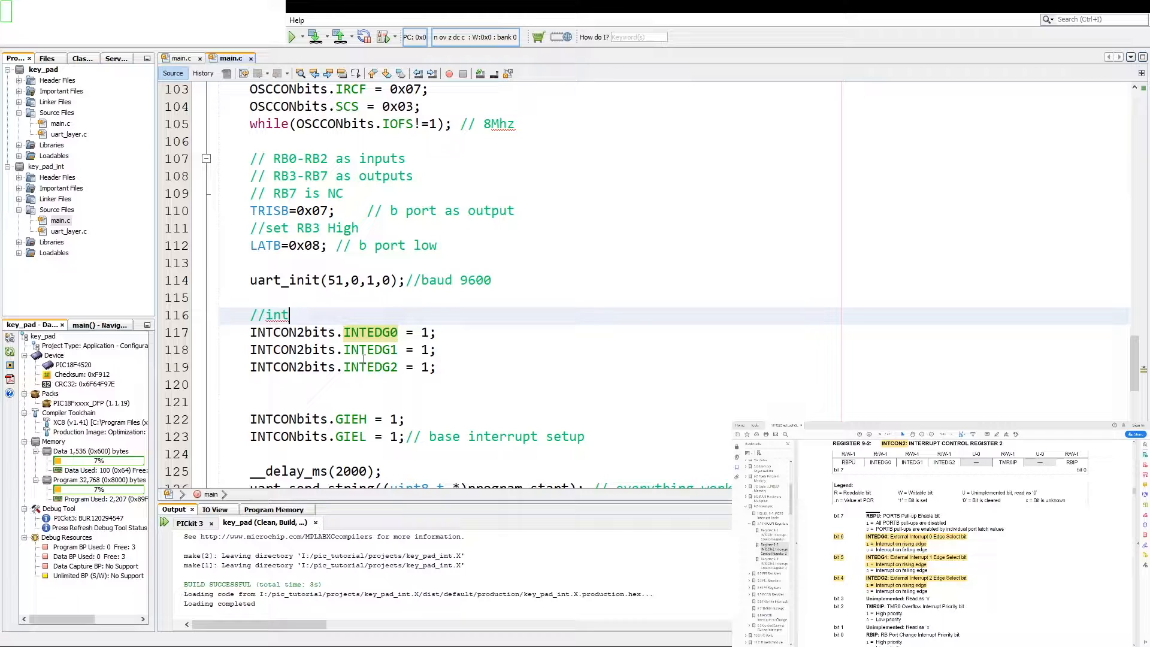
type("edge tr")
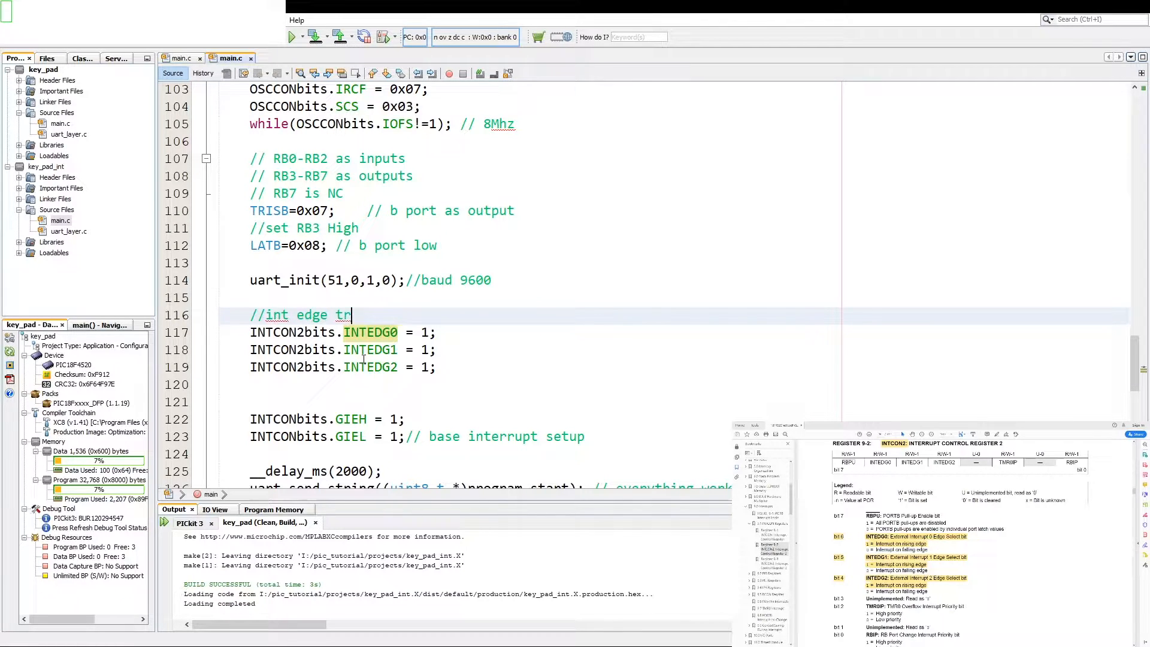
type("ig as high")
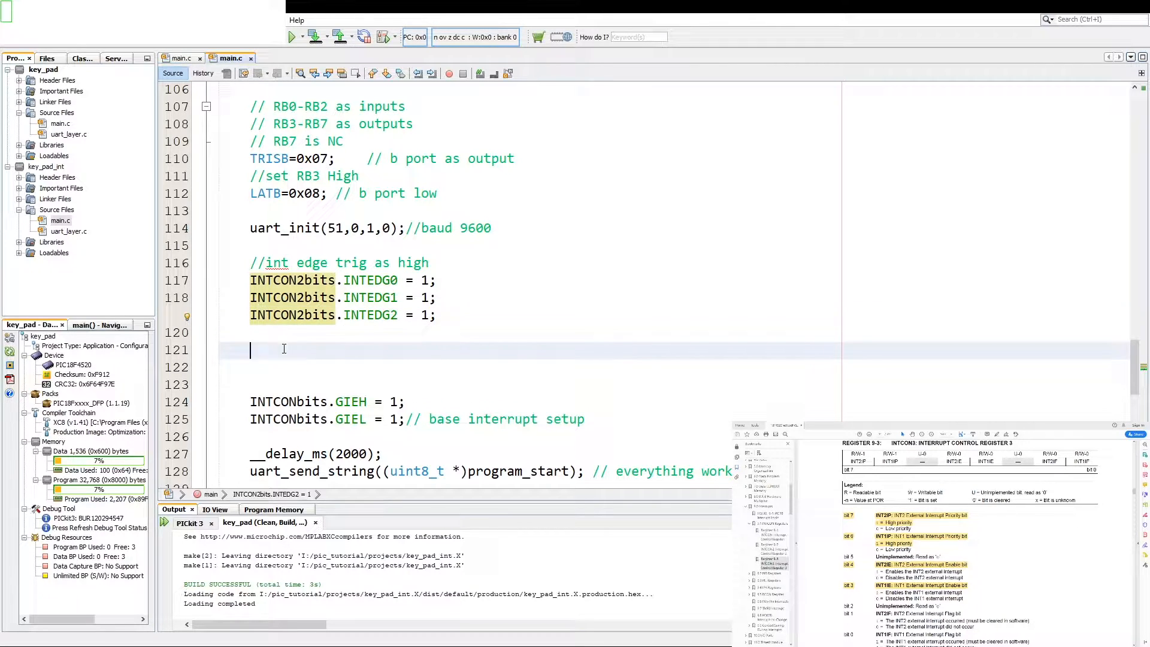
Set INTCON3bits.INT1P = 1 and INT2P = 1 under the comment 'int 1 & 2 is high prio'.
type("INTCON3bits")
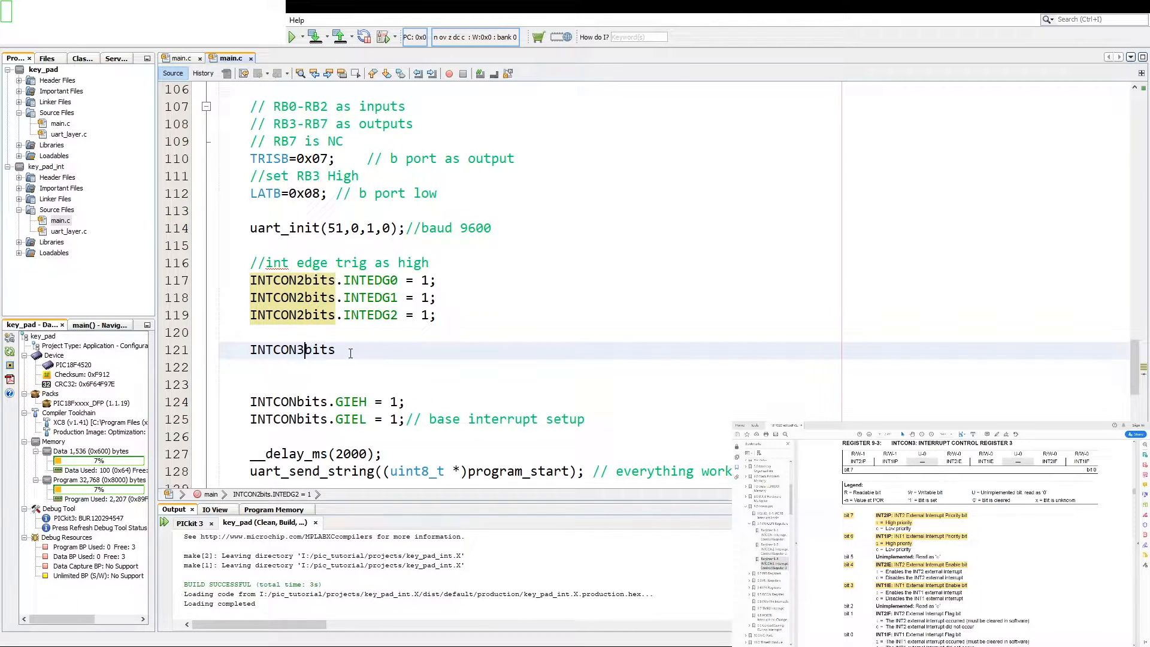
type(".int1")
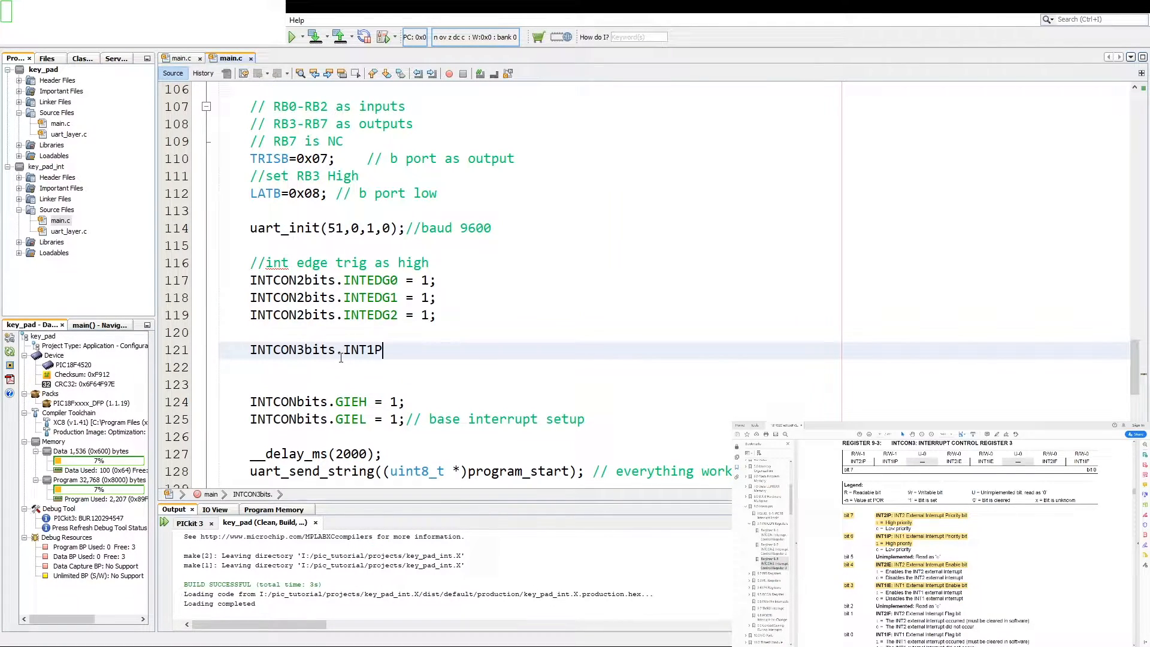
type("= 1")
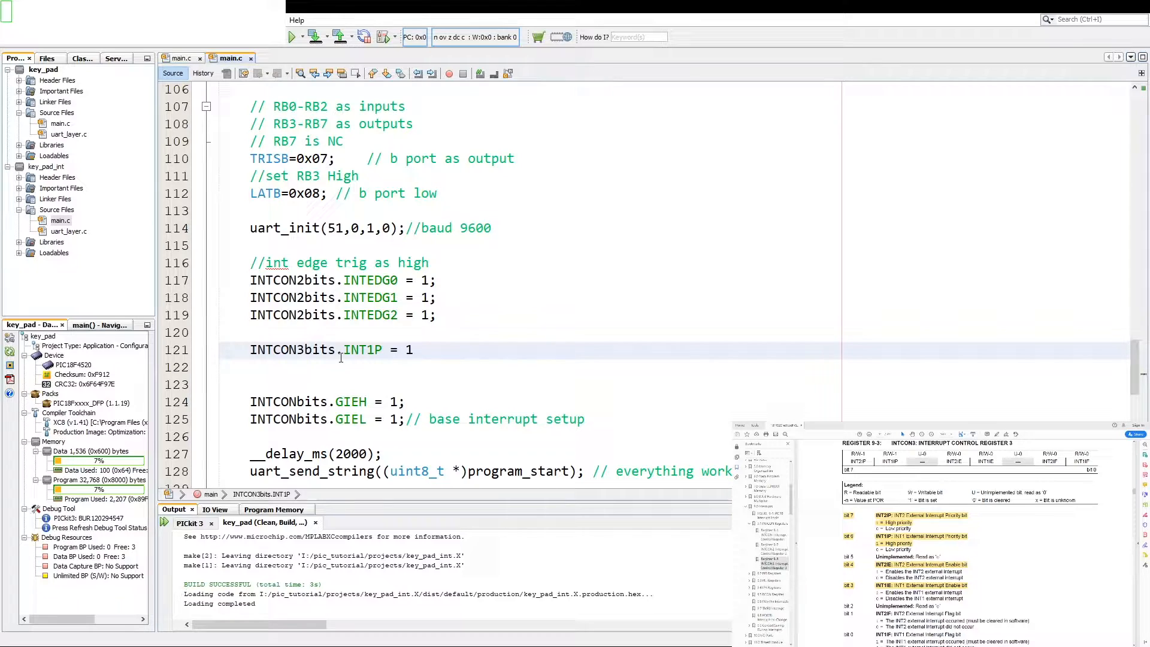
type(";")
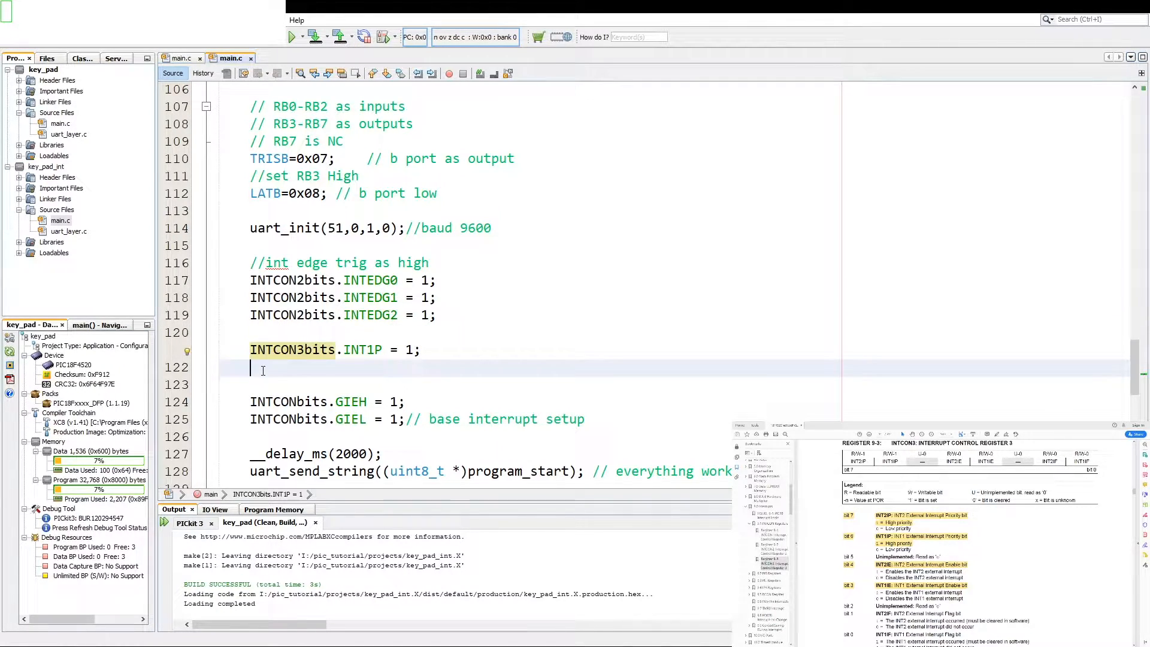
type("INTCON3bits.INT2P = 1;")
type("// int")
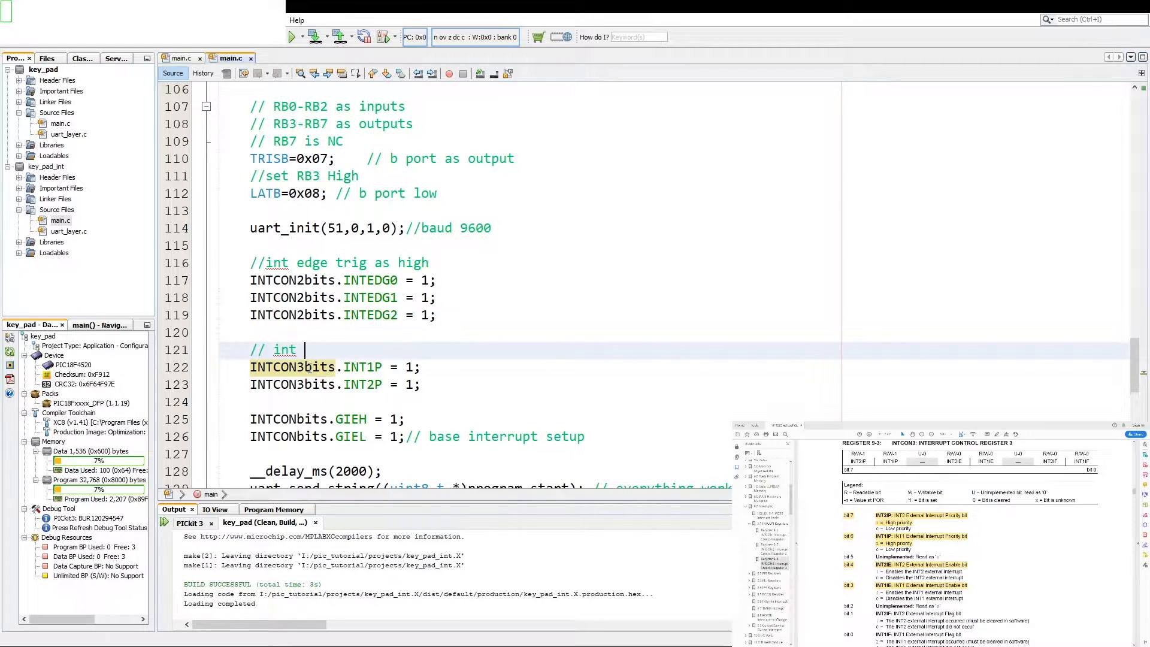
type("1 - 2 is high prio")
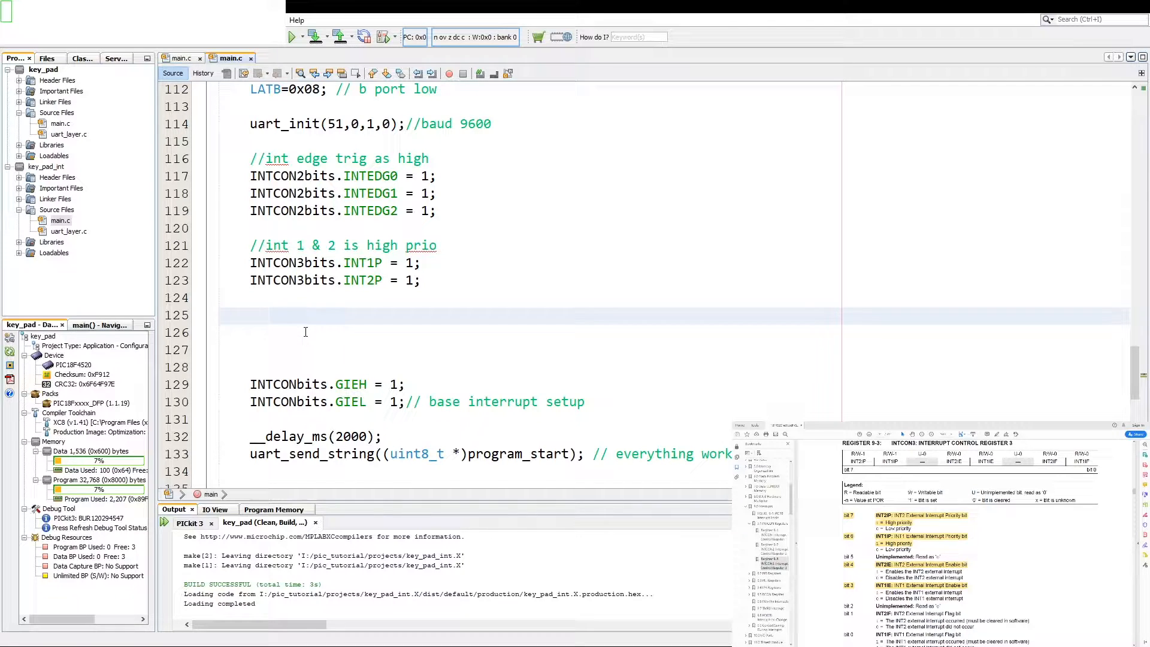
mouse_move(338, 233)
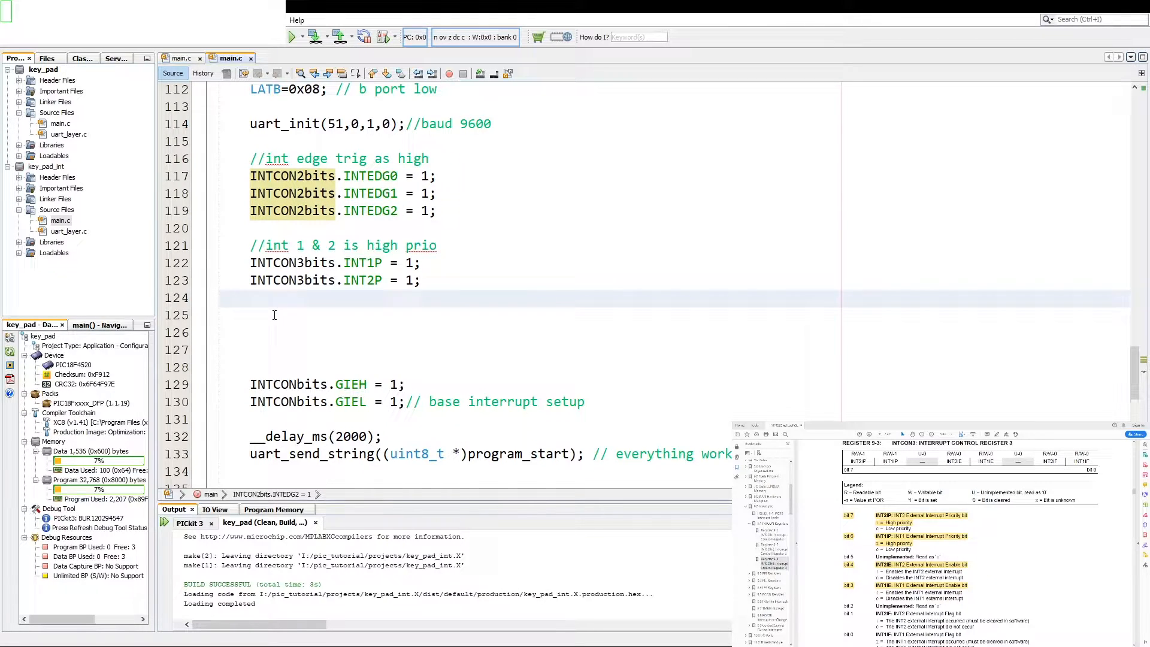
Enable INT0 with INTCONbits.INT0E = 1 under the comment '// enable int 0'.
type("INTCONbits")
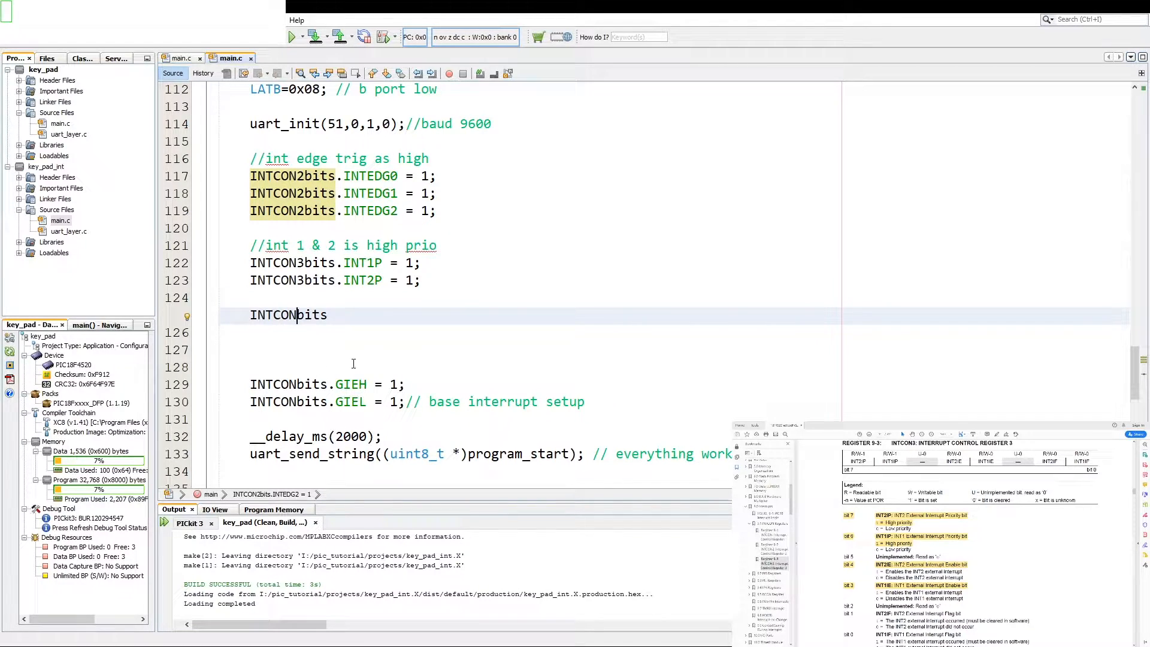
type(".in")
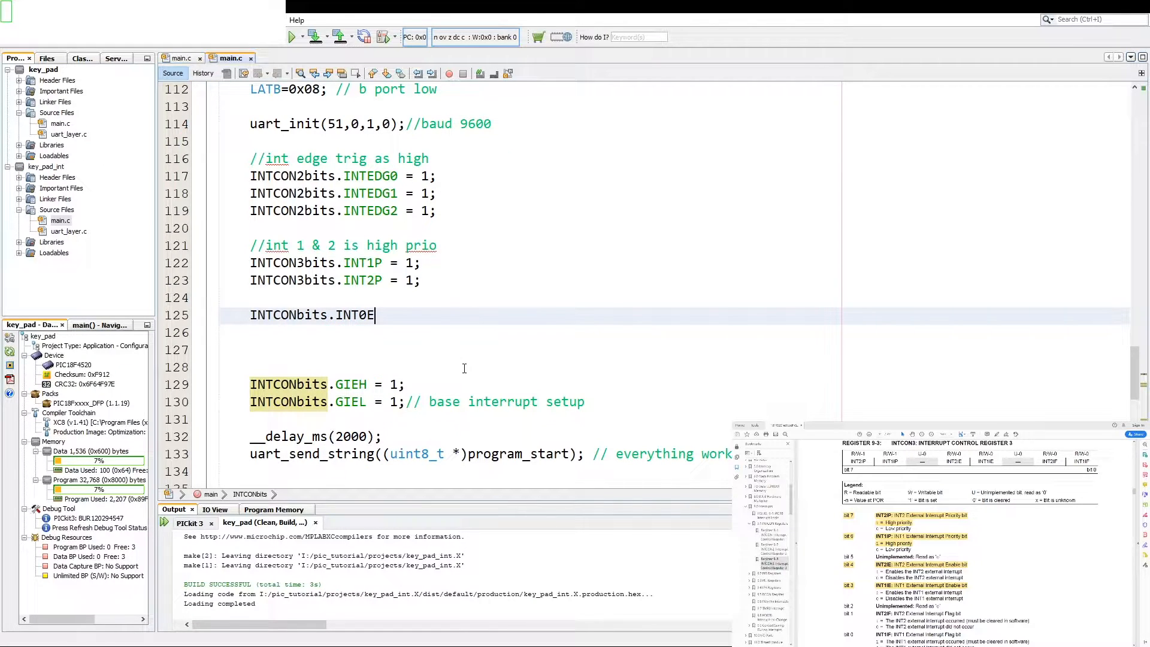
type("= 1")
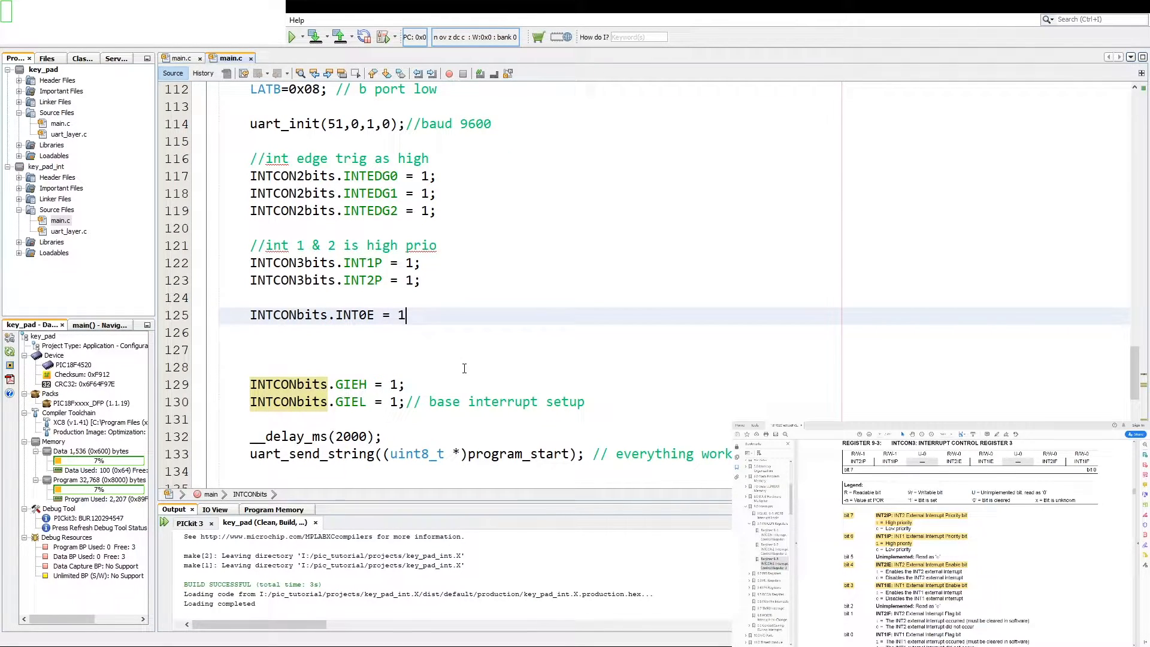
type("// ena")
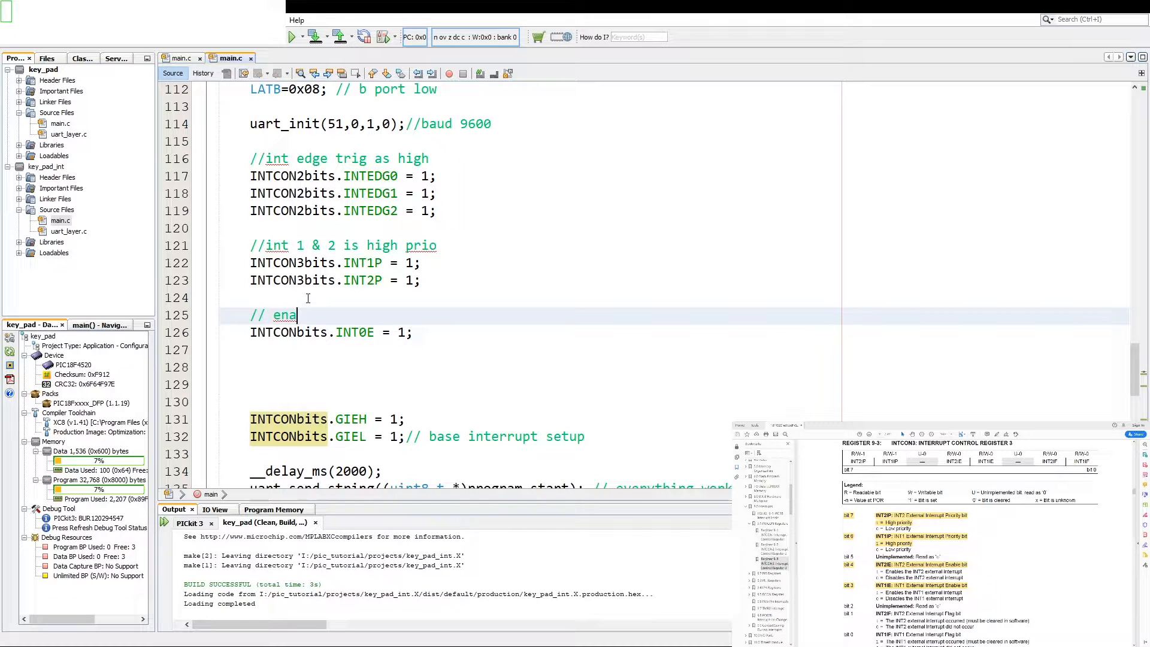
type("ble int 0")
left_click(530, 349)
type("//")
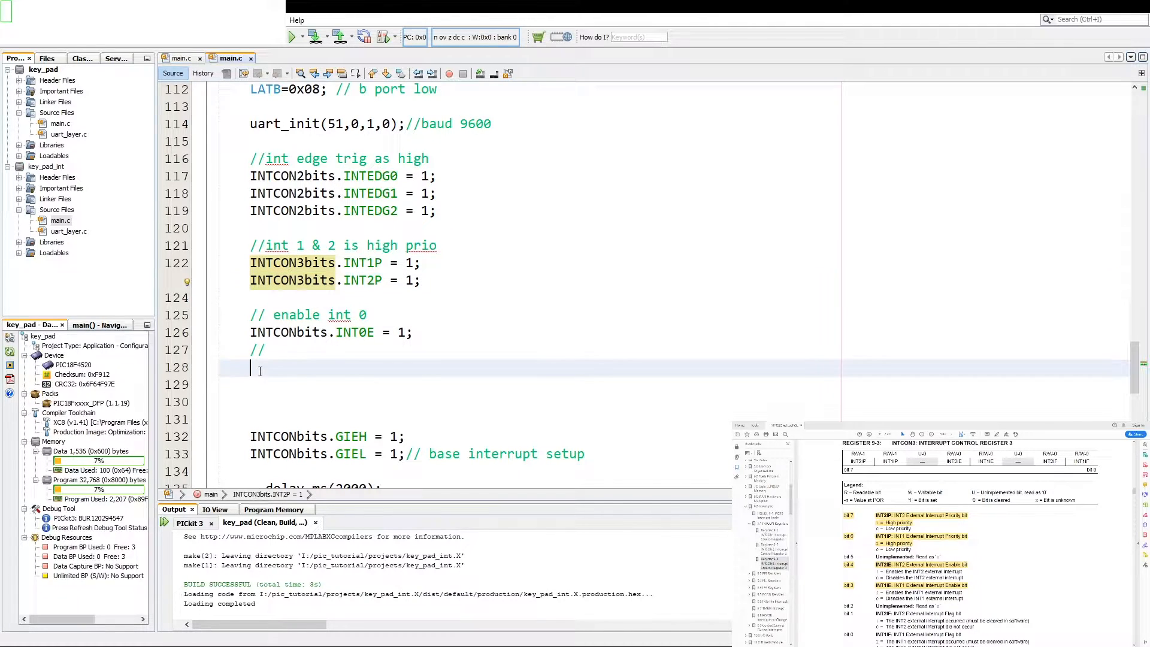
Add INTCON3bits.INT1E = 1 and INT2E = 1 under an 'enable int 1 & 2' comment.
type("INTCON3bits.")
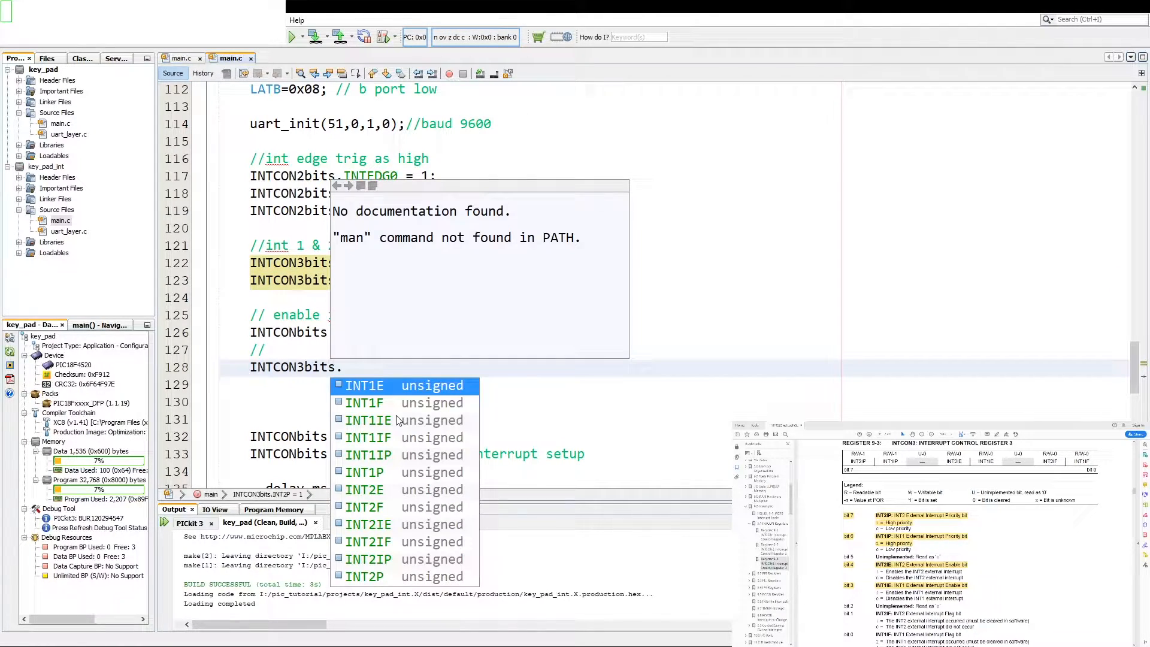
type("int1")
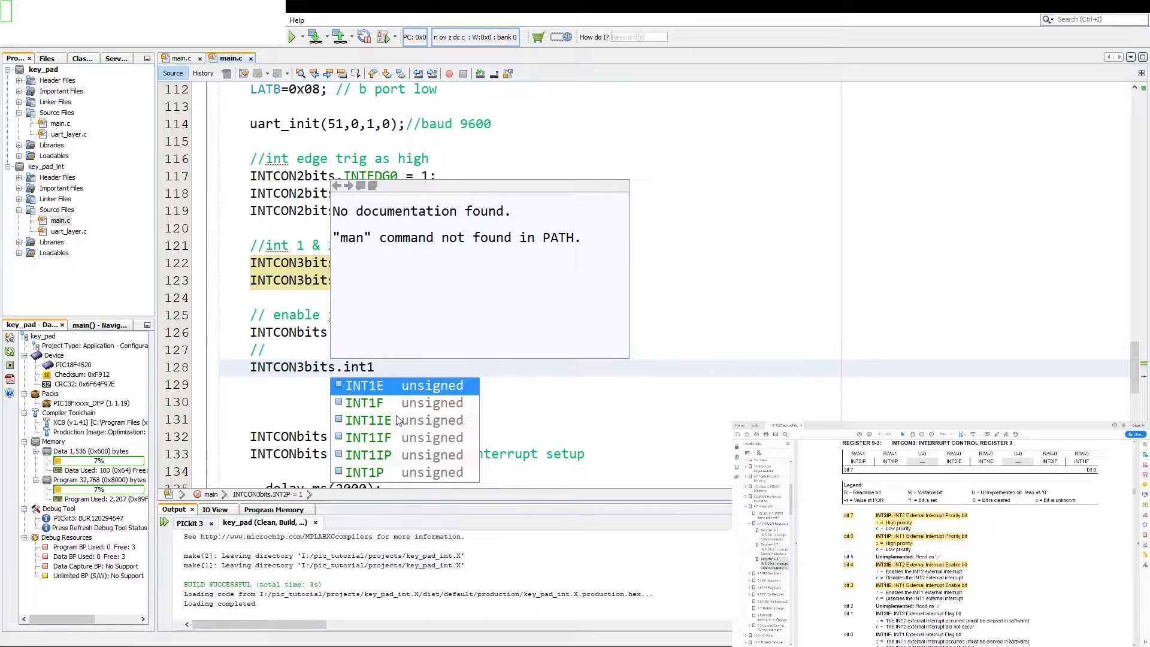
type("INT1E = 1;")
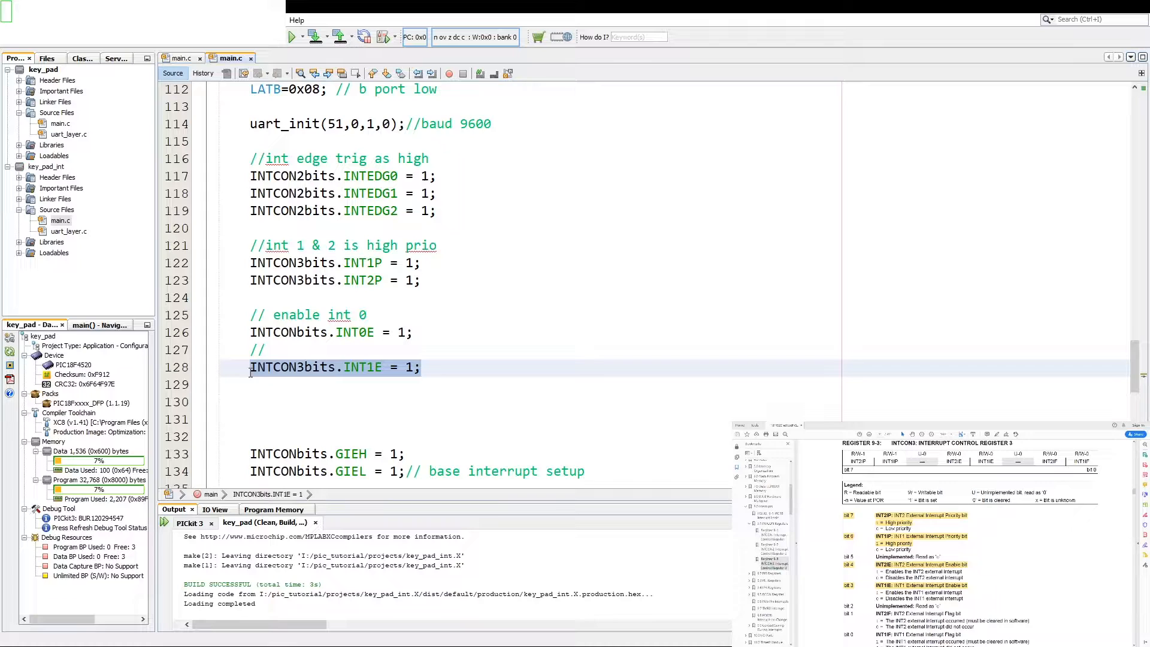
type("INTCON3bits.INT2E = 1;")
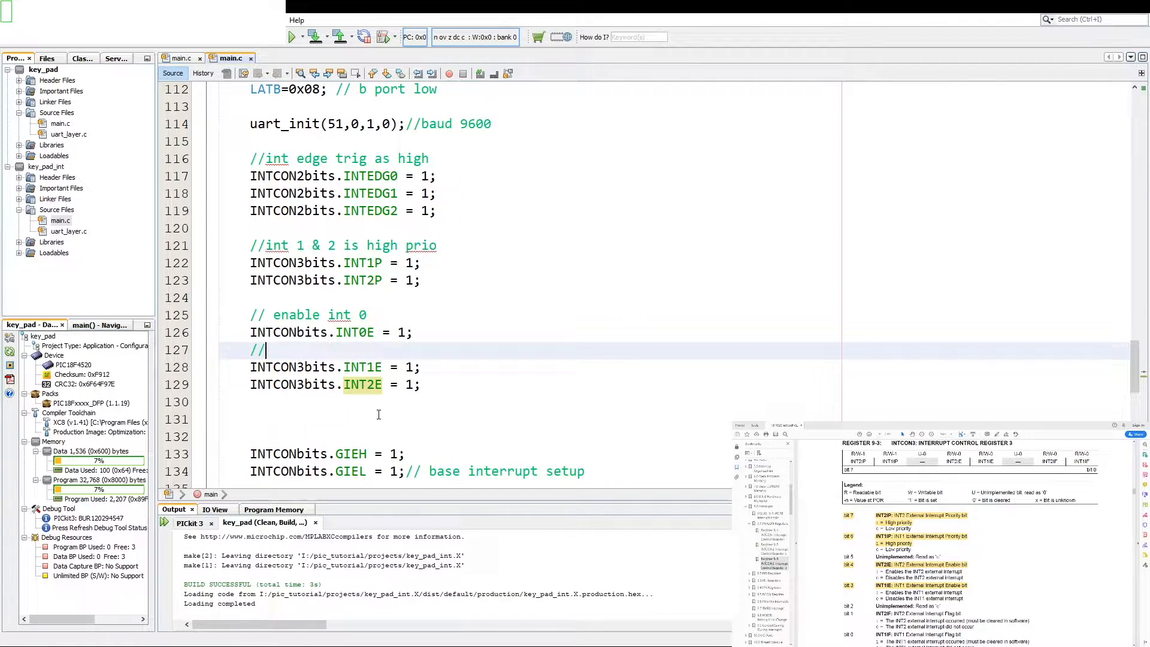
type("enable")
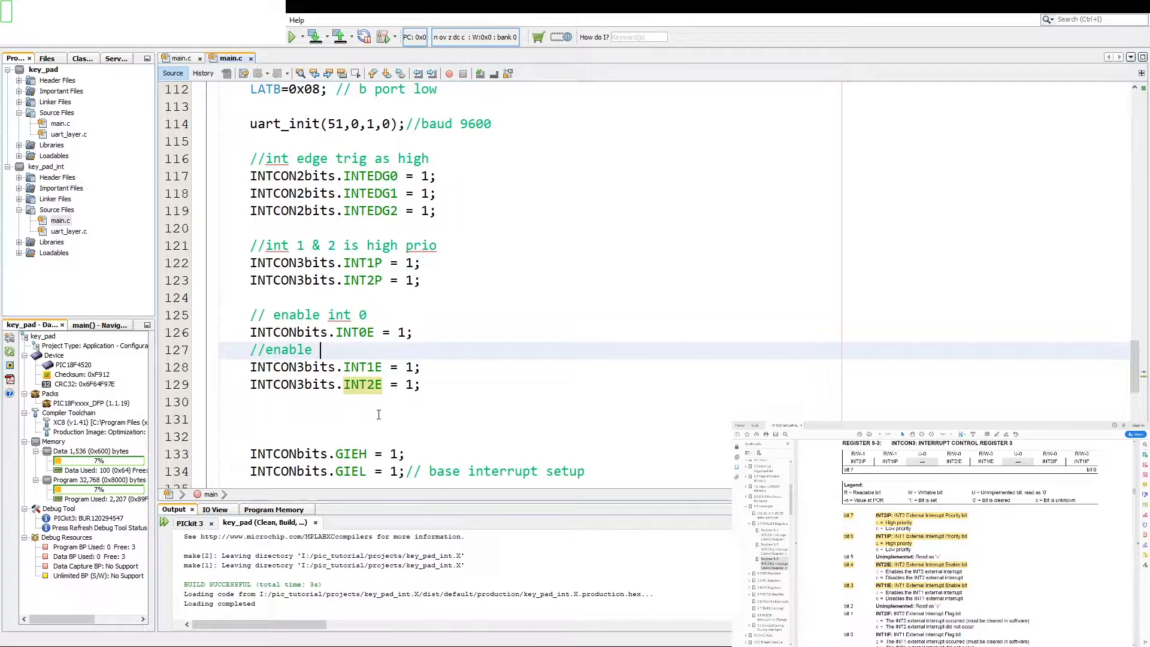
type("int 1 & 2")
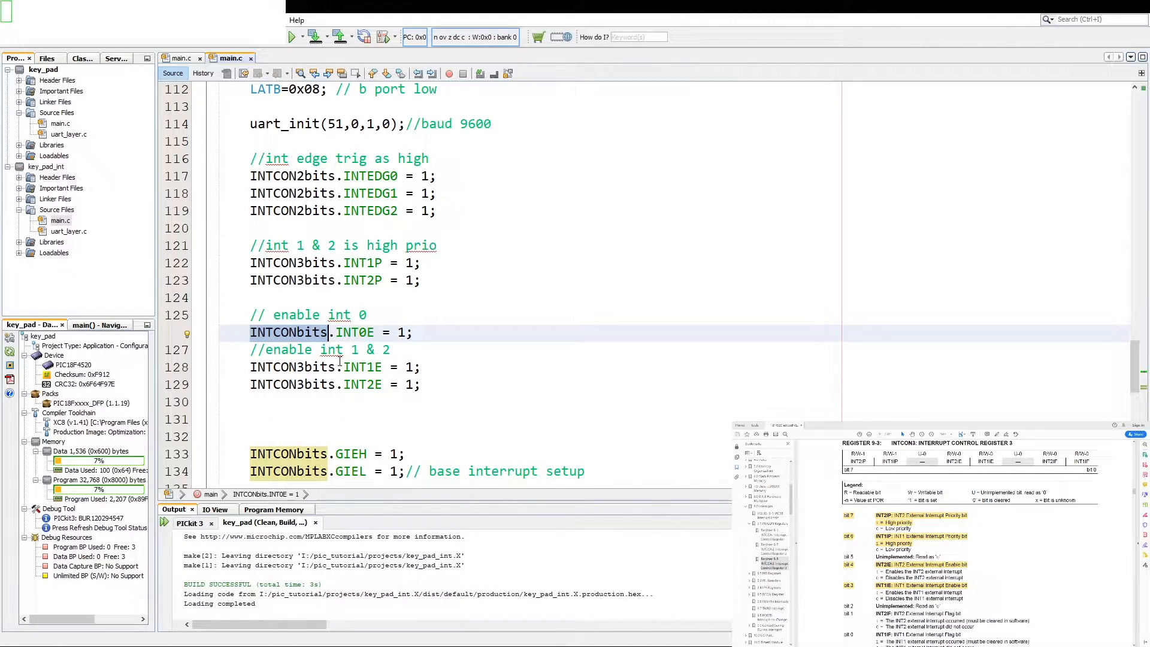
mouse_move(317, 371)
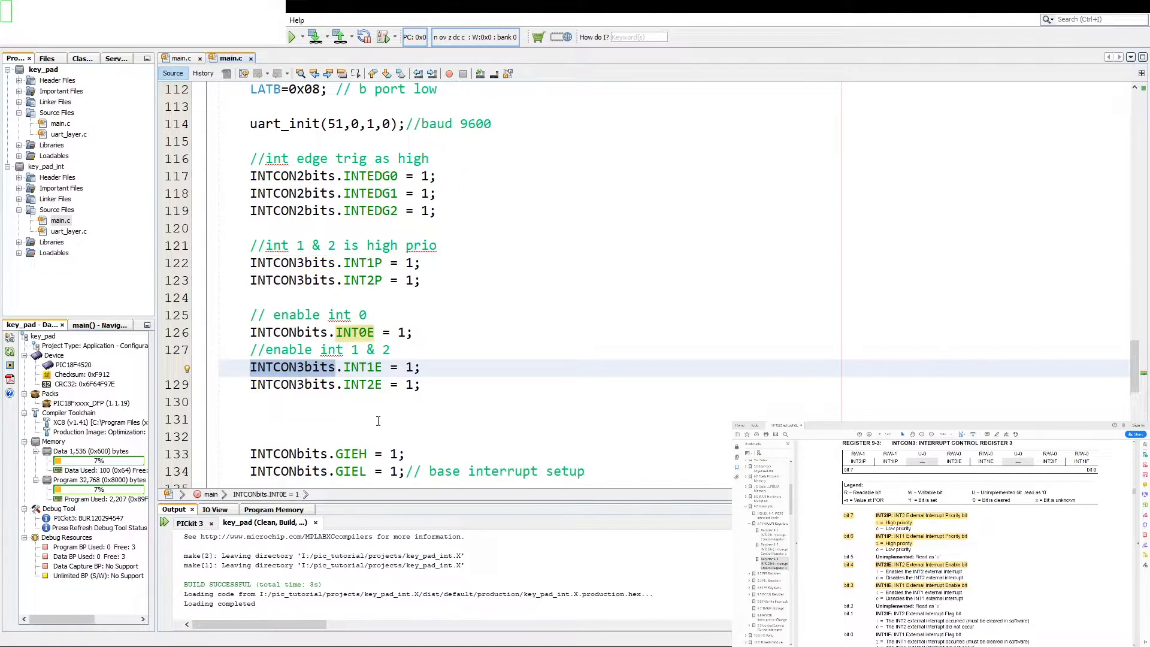
scroll("down", 3)
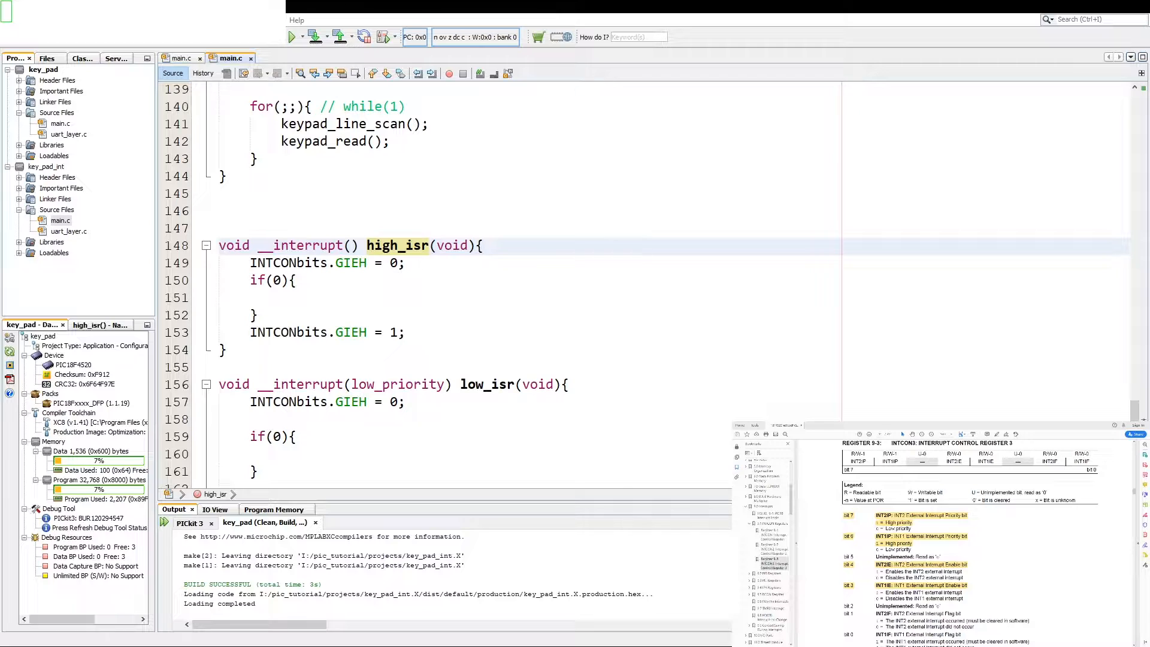
Make high_isr test INTCONbits.INT0F == 1 and clear the flag, duplicating the block twice.
left_click(276, 281)
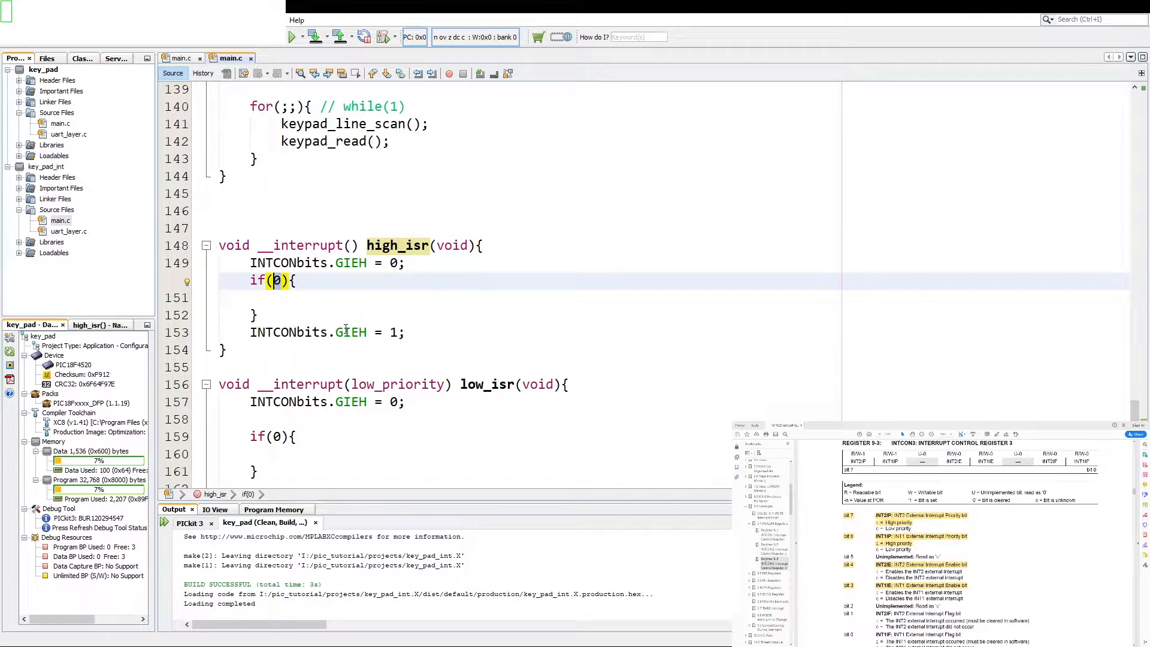
type("INT")
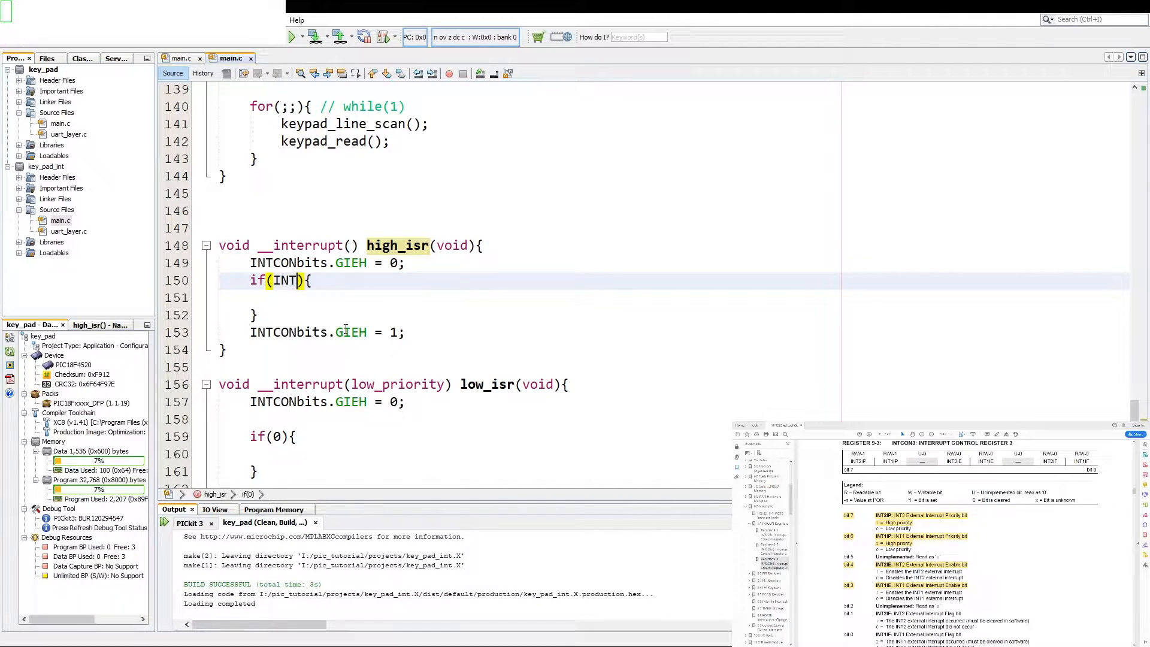
type("CONbits.INT0F ==")
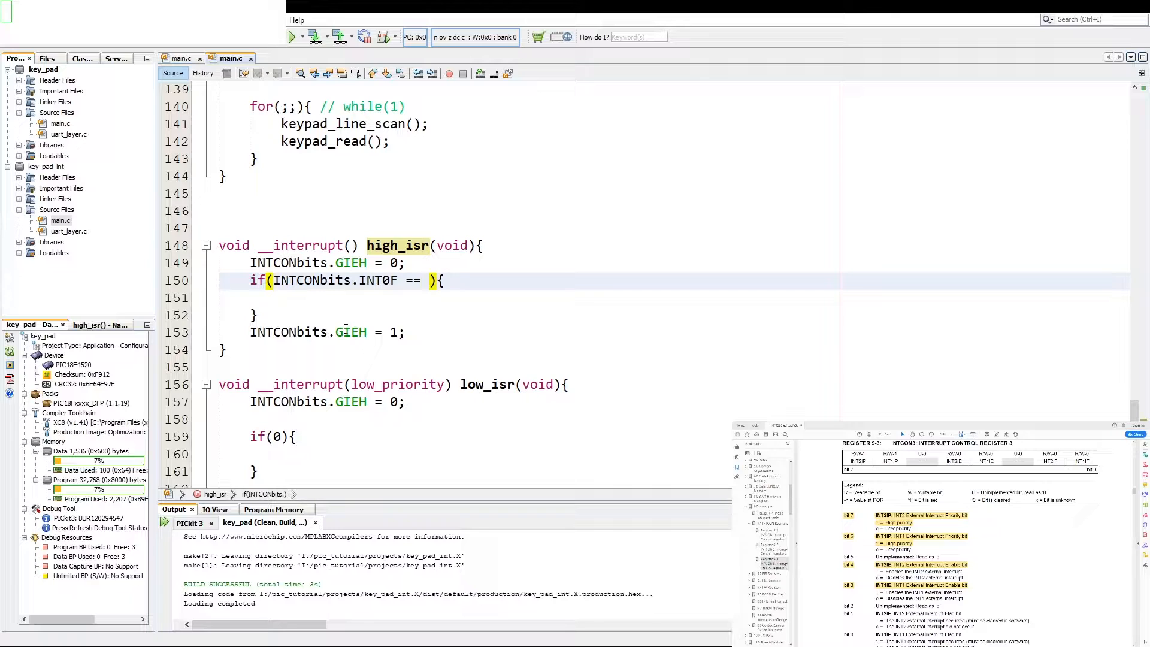
type("1")
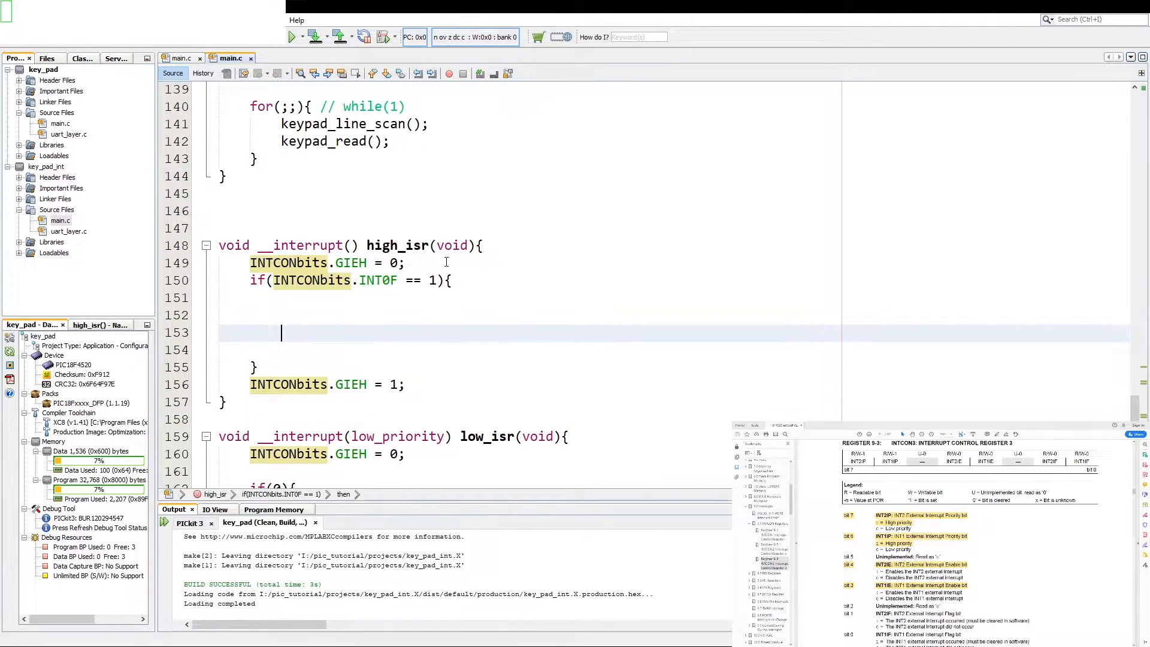
type("INTCONbits.INT0F == 0;")
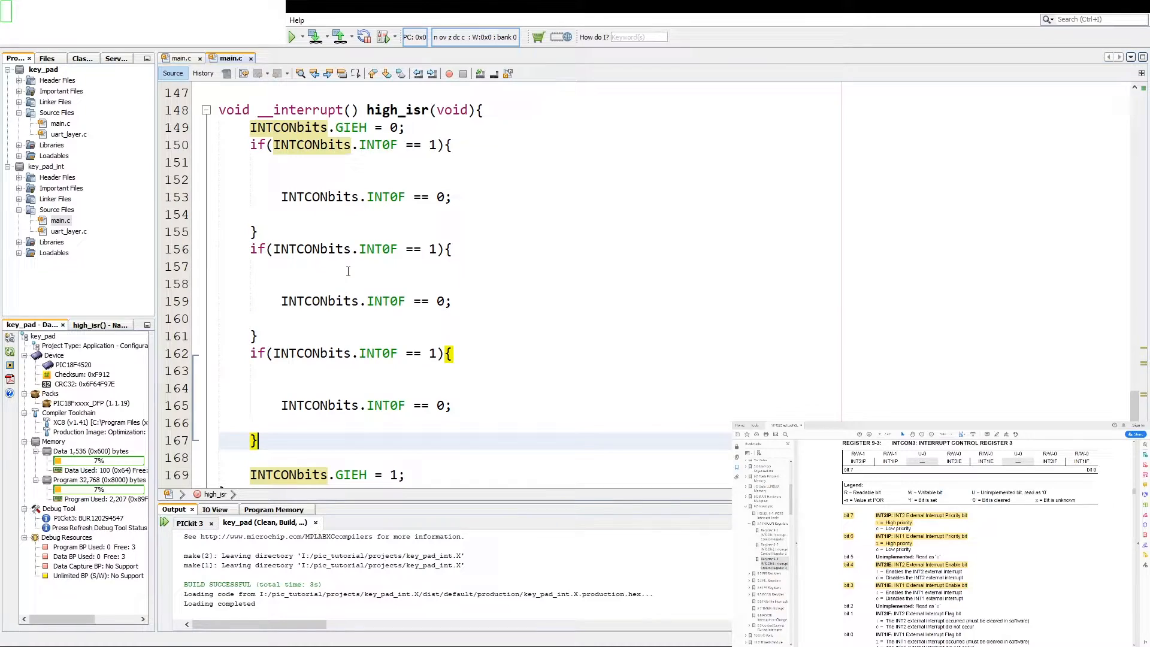
left_click(355, 249)
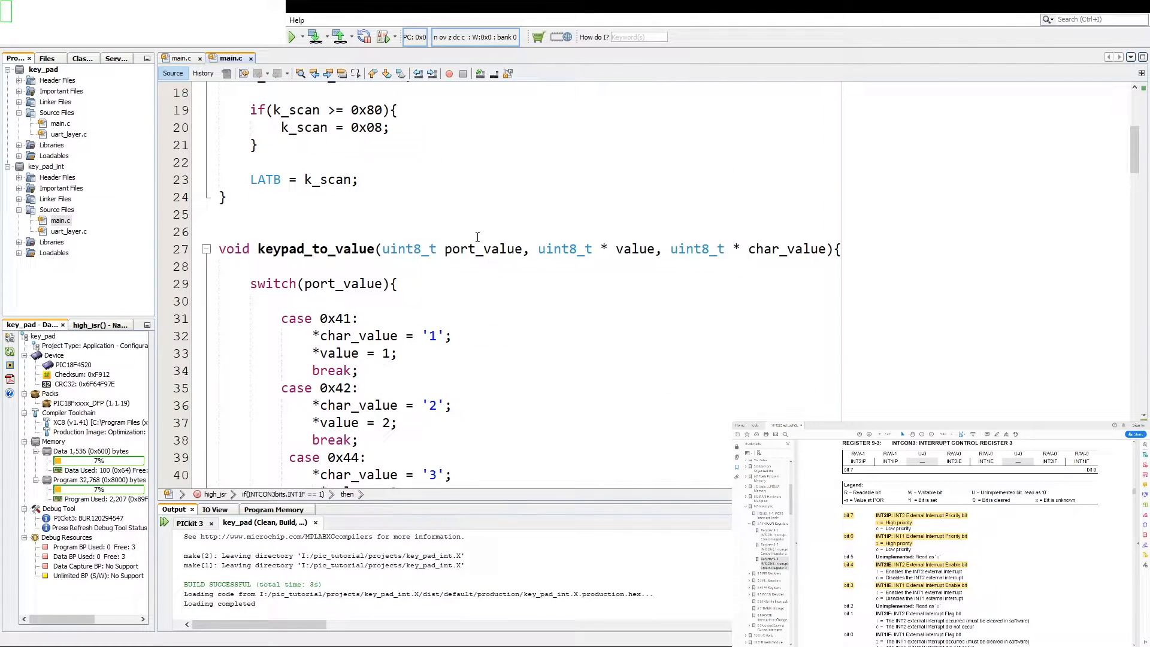
mouse_move(139, 300)
type("void keypad_to_value_int0(uint8_t port_value, uint8_t * value, uint8_t * char_value){")
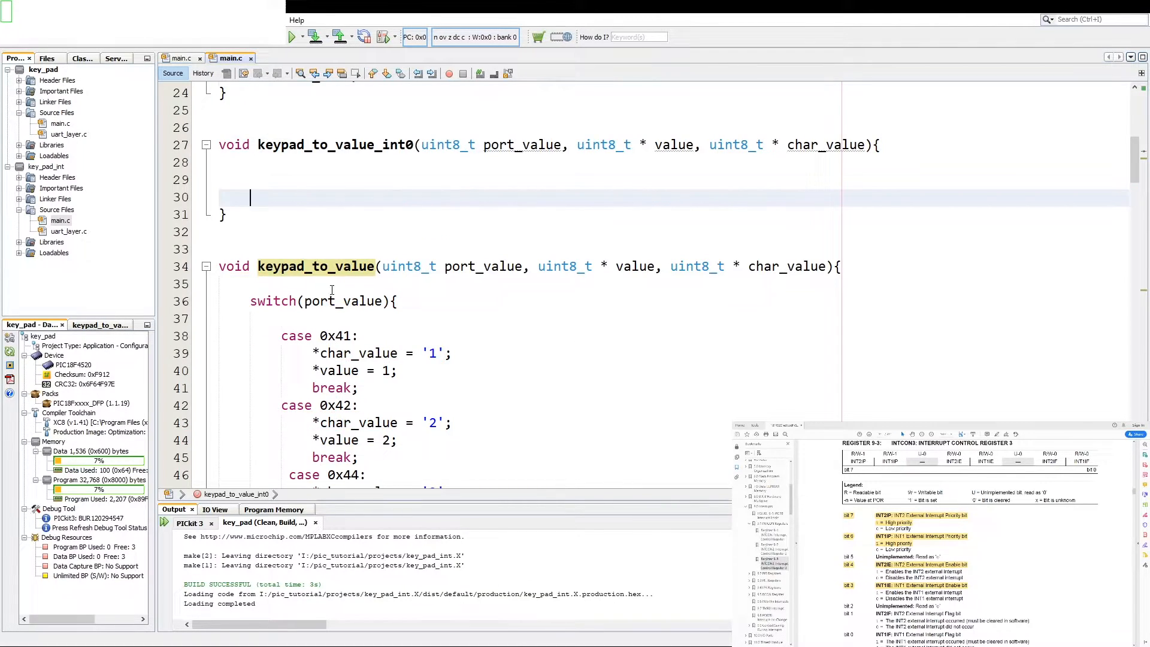
Add case 0x09 for key '4' to keypad_to_value_int0, copying the case 0x41 block.
scroll("down", 3)
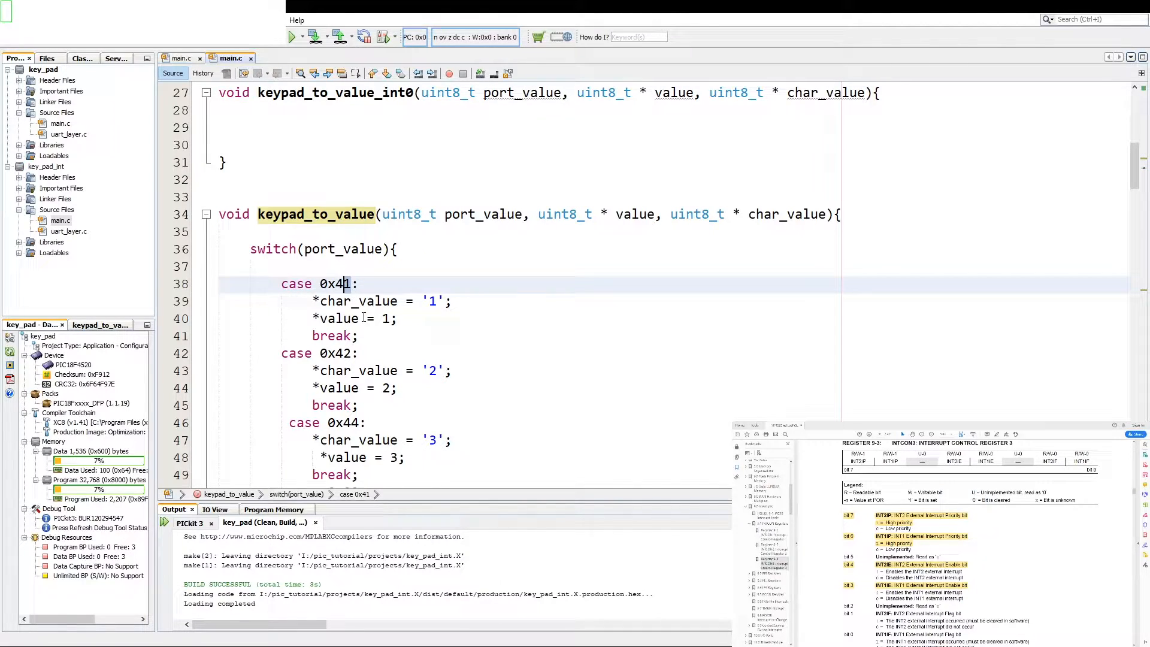
left_click(282, 266)
type("switch(port_value){")
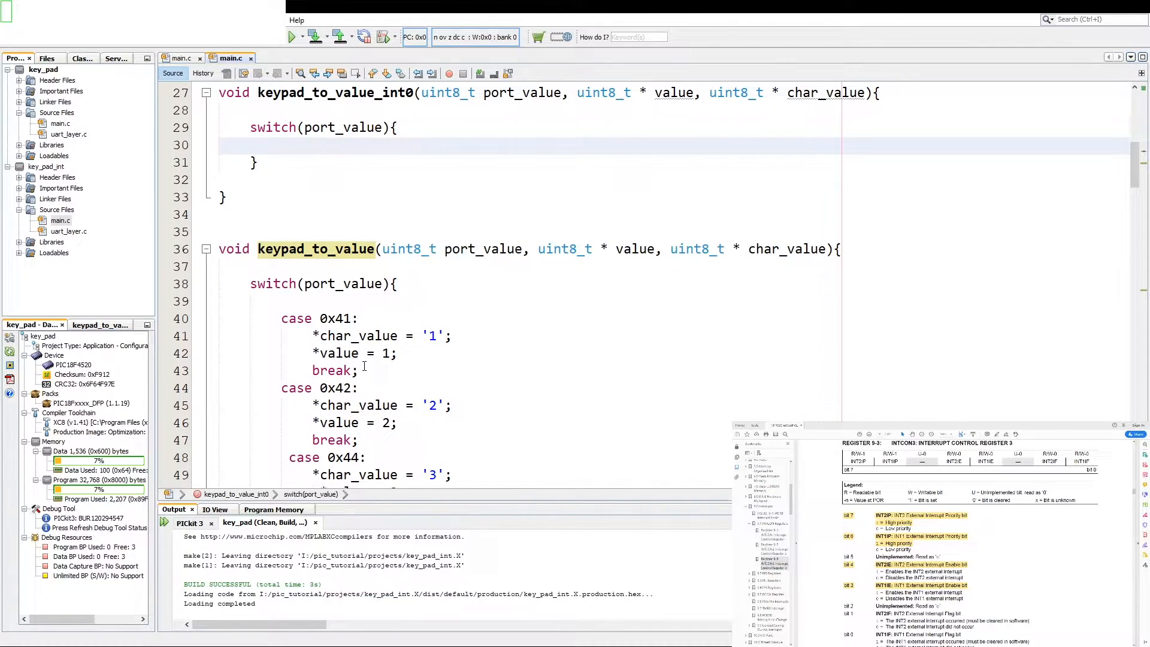
left_click_drag(281, 318, 359, 371)
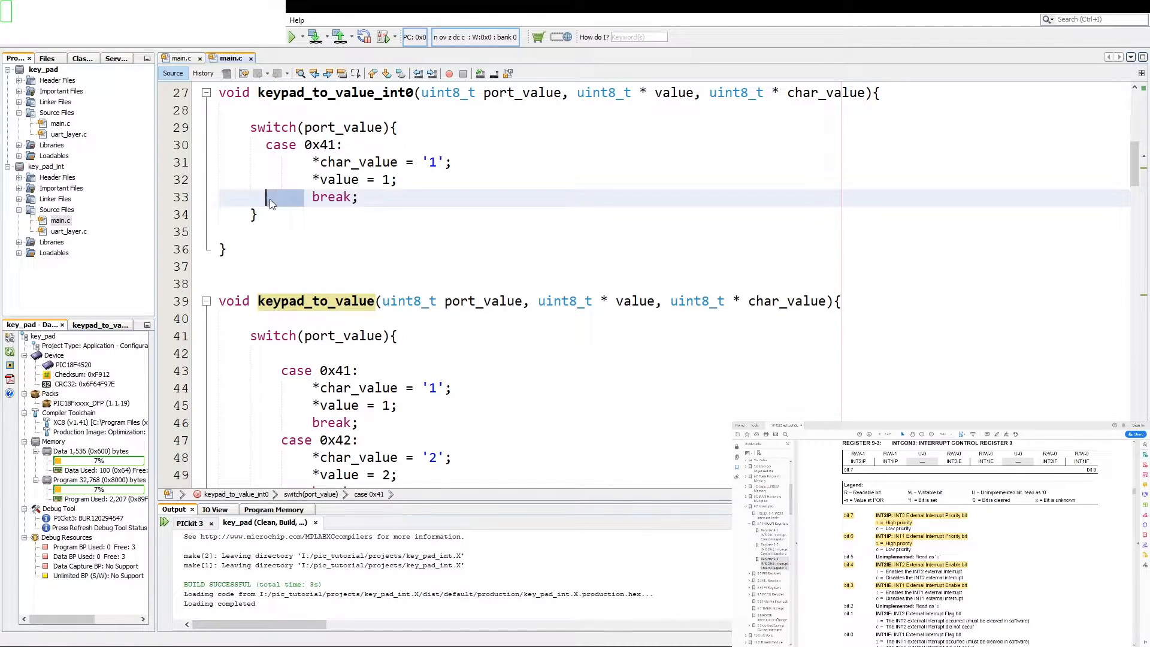
scroll("down", 3)
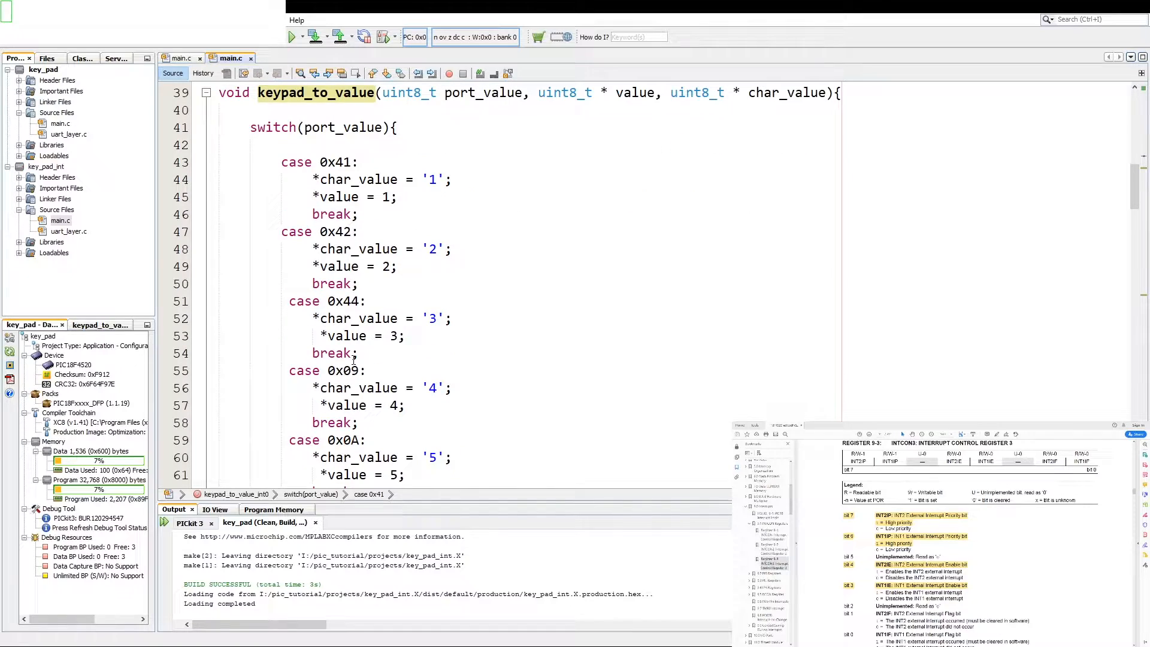
scroll("down", 3)
type("*char_value = '*';")
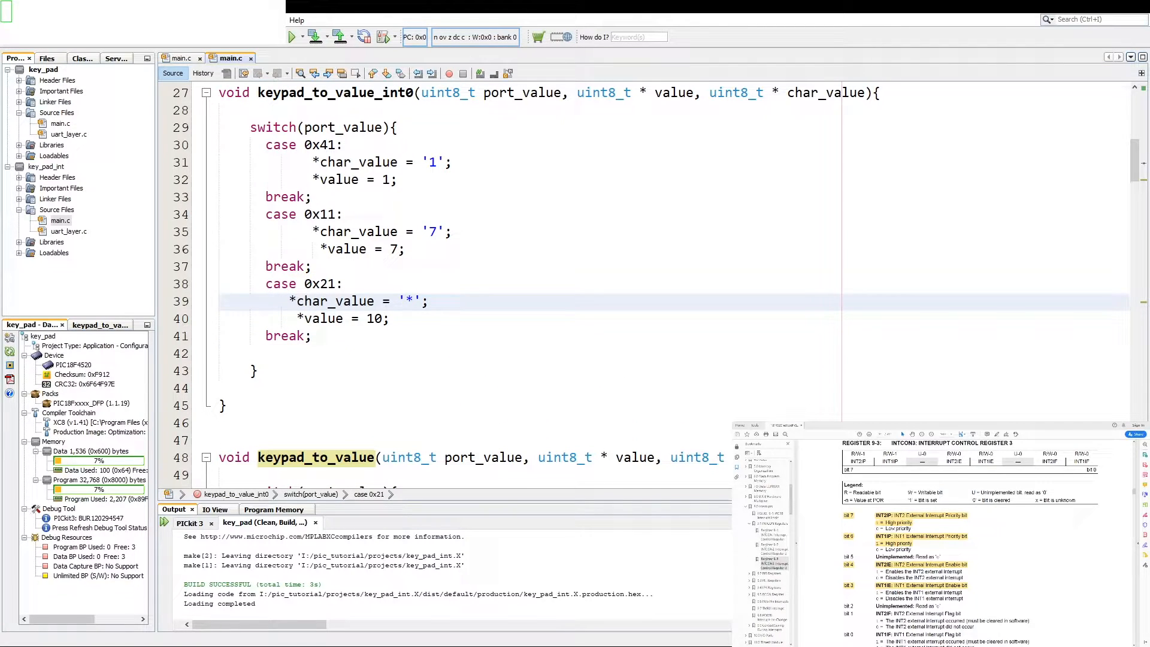
scroll("down", 3)
type("//")
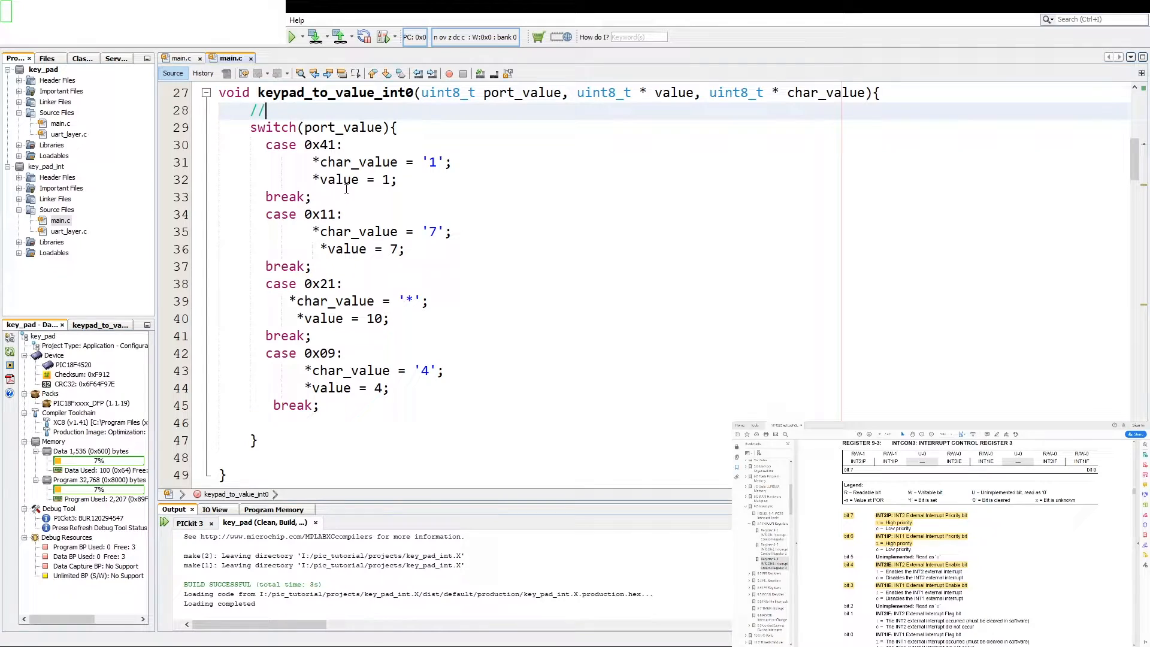
Add the comment 'all buttons connected to int0 will trigger the isr' above the switch.
type("all")
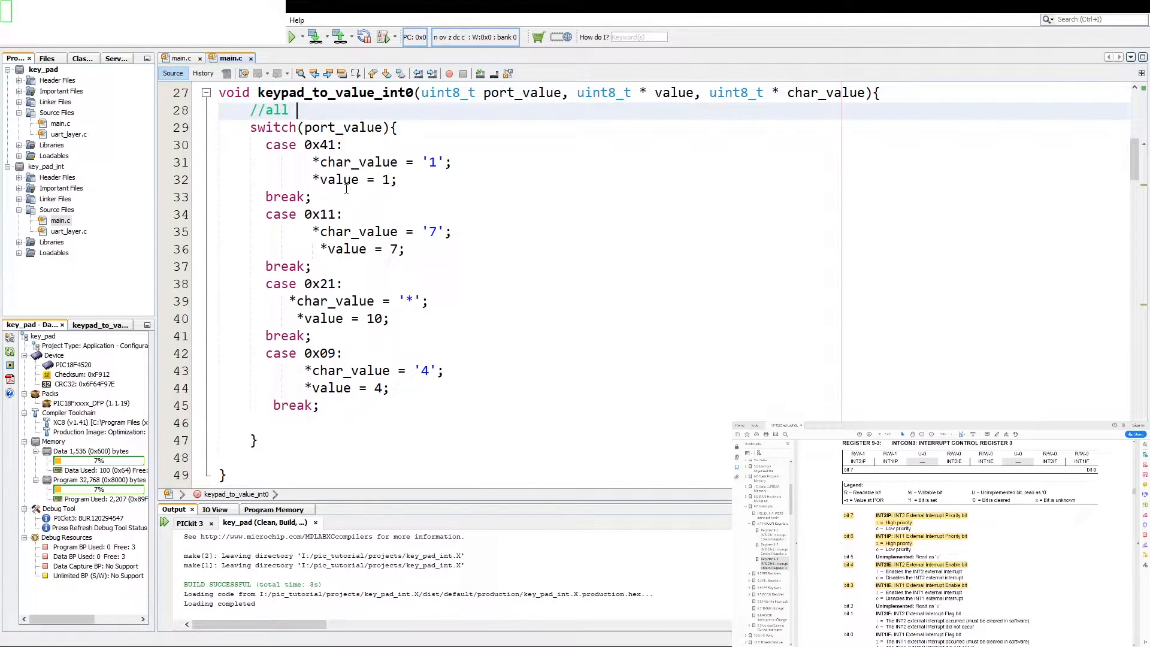
type("buttons")
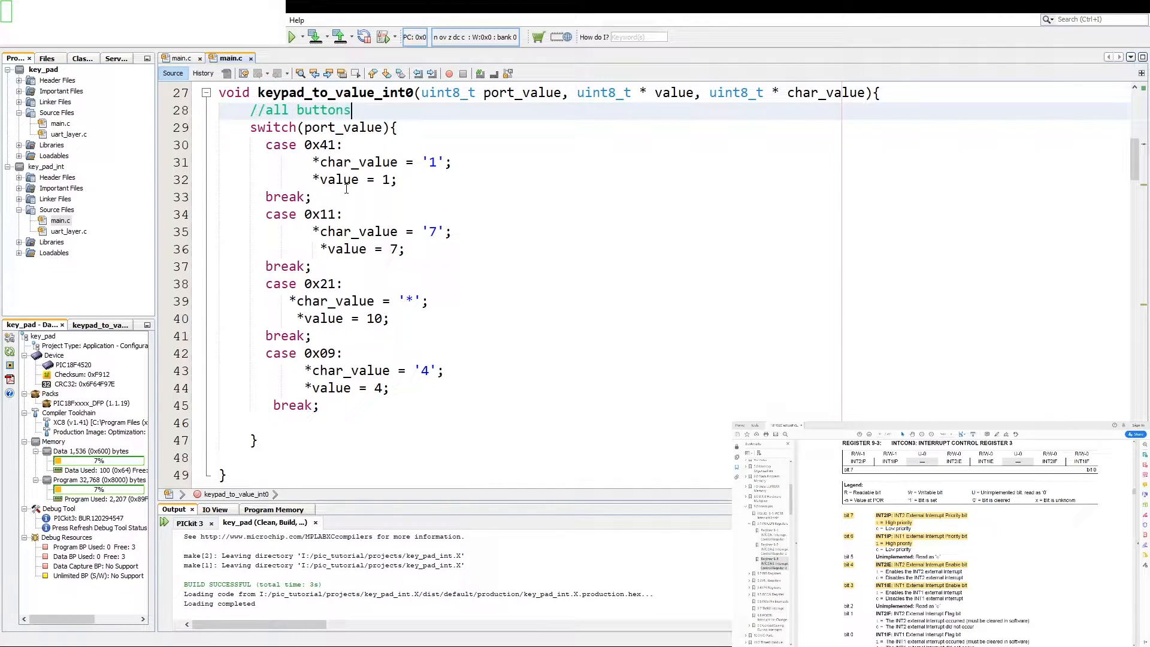
type("connect")
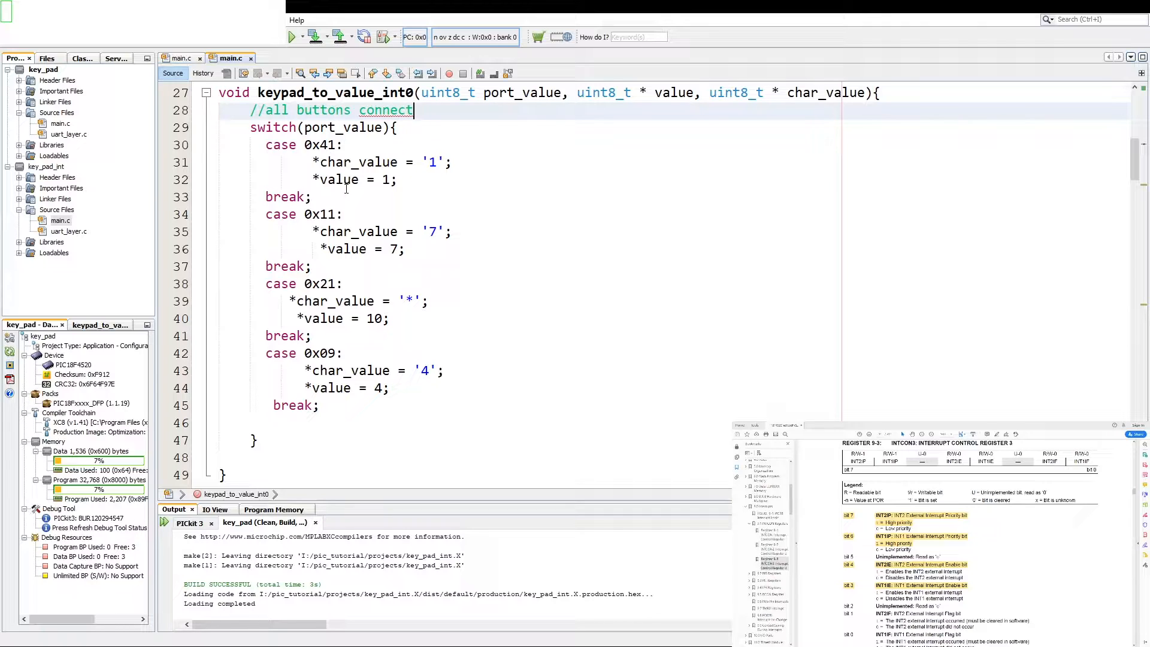
type("ed to")
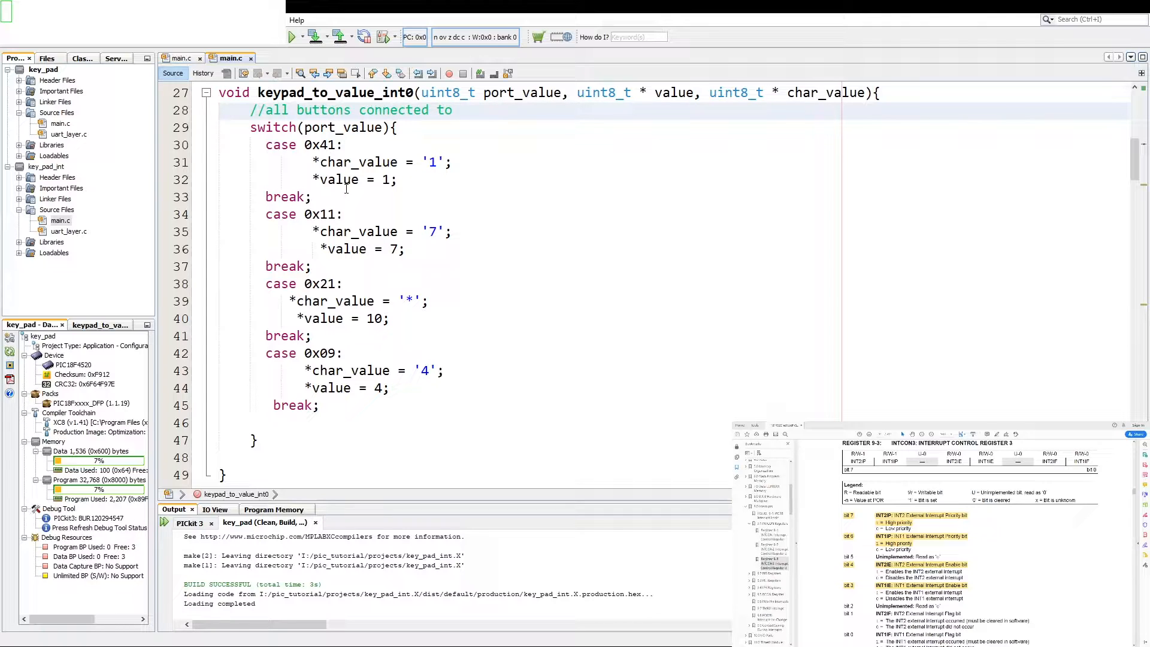
type("int0 will")
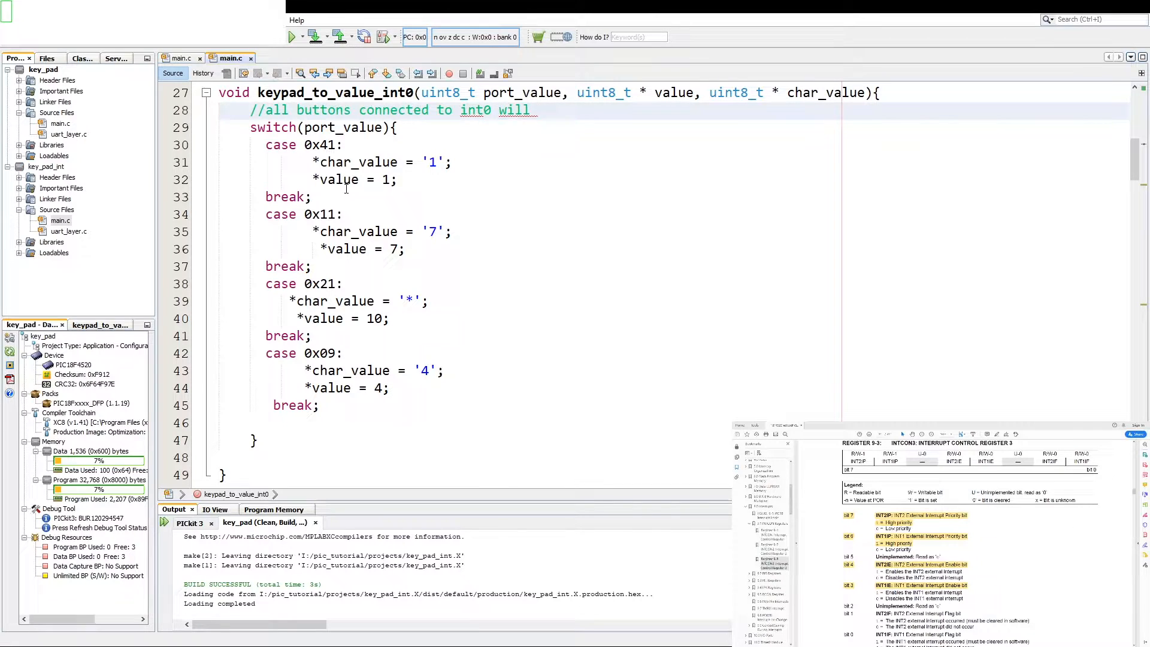
type("trigger the")
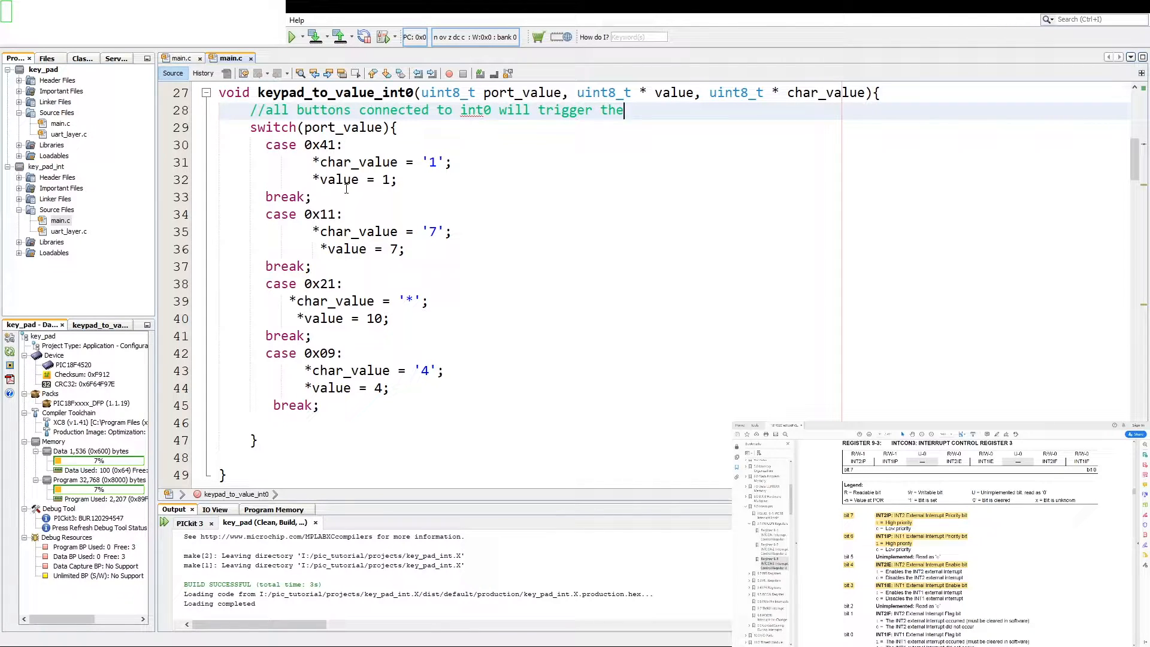
type("isr")
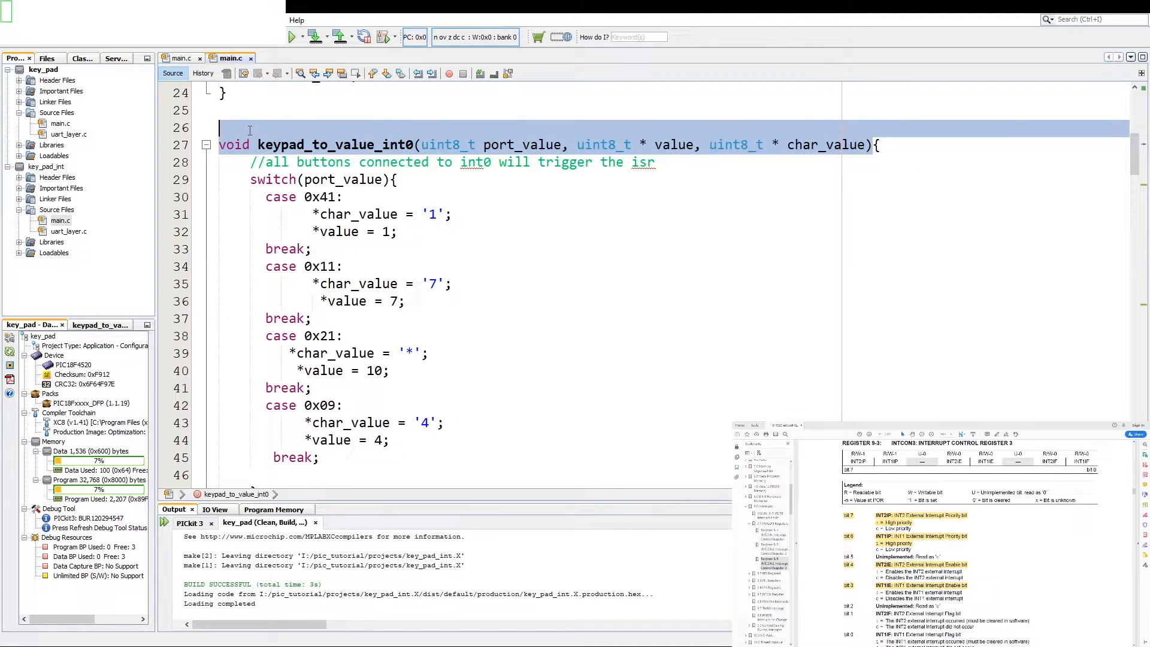
Create keypad_to_value_int1 and int2 with the int0 comment, copying cases 0x42, 0x12, 0x21 into int1.
scroll("down", 3)
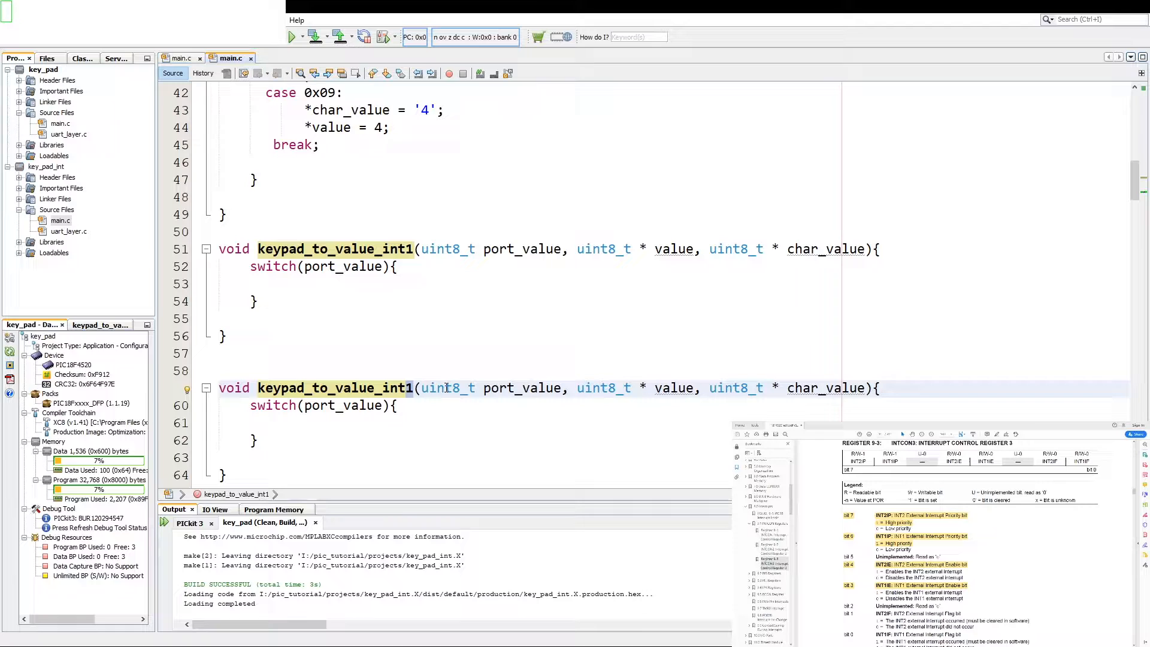
type("//all buttons connected to int0 will trigger the isr")
type("2")
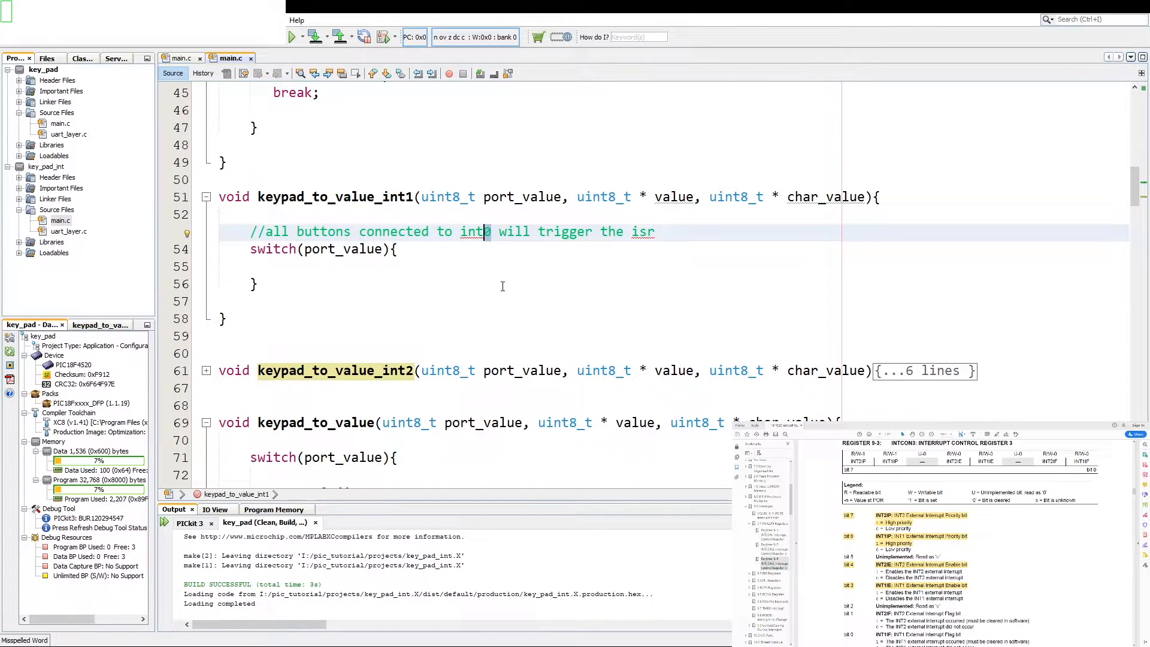
scroll("down", 3)
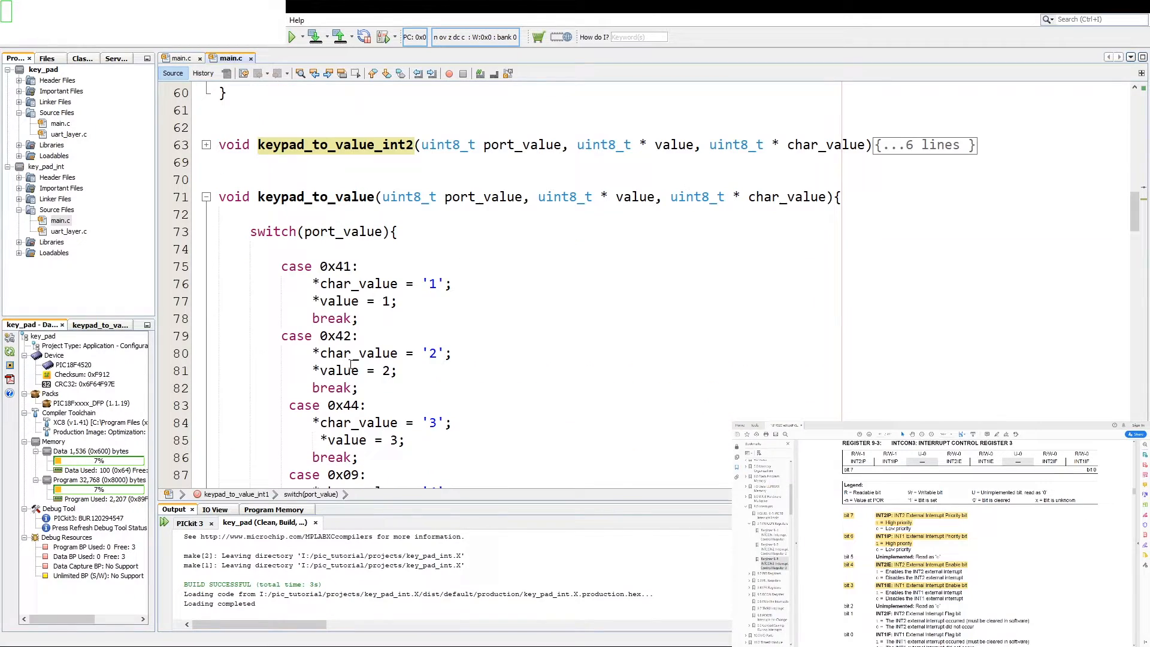
left_click_drag(281, 336, 358, 388)
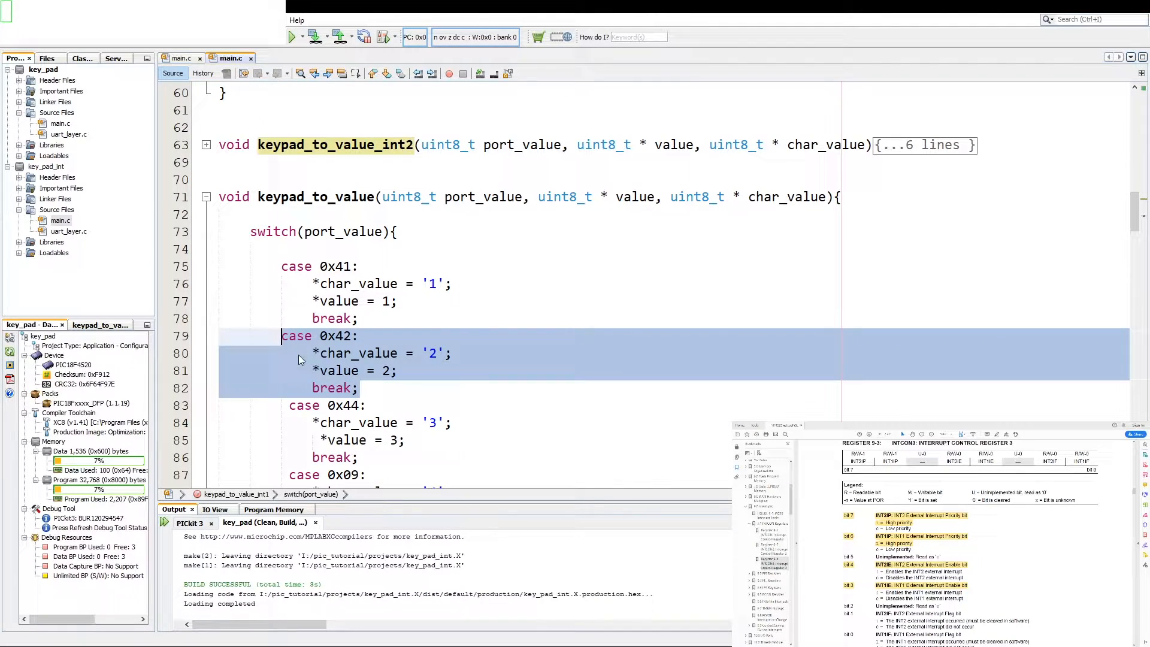
scroll("up", 3)
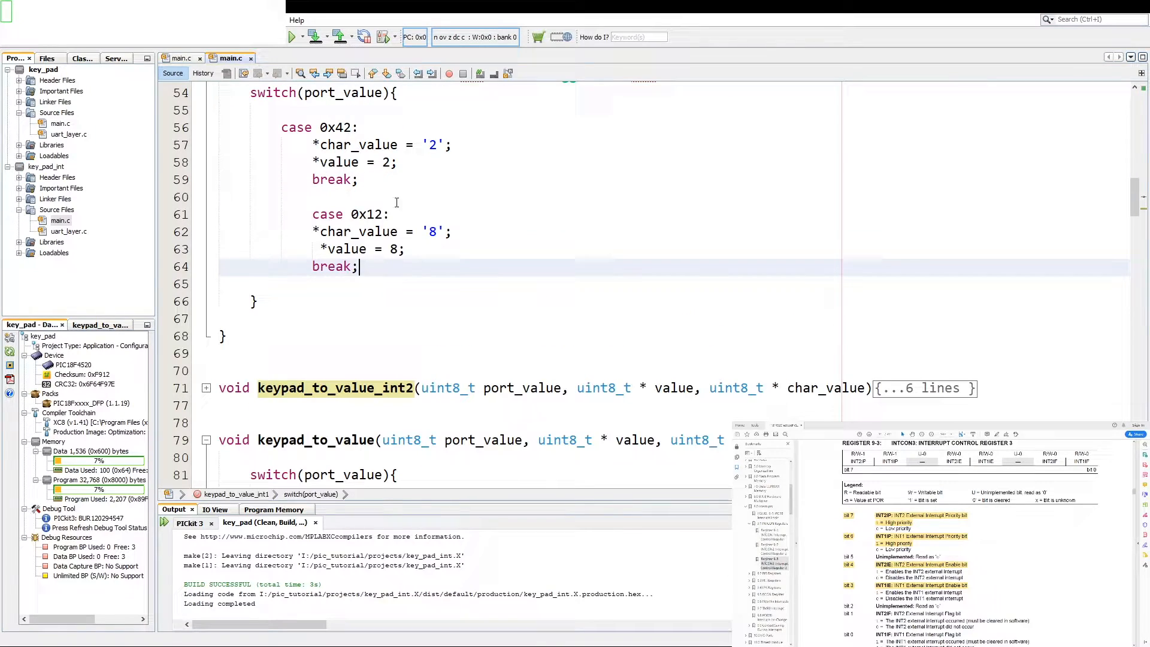
scroll("down", 3)
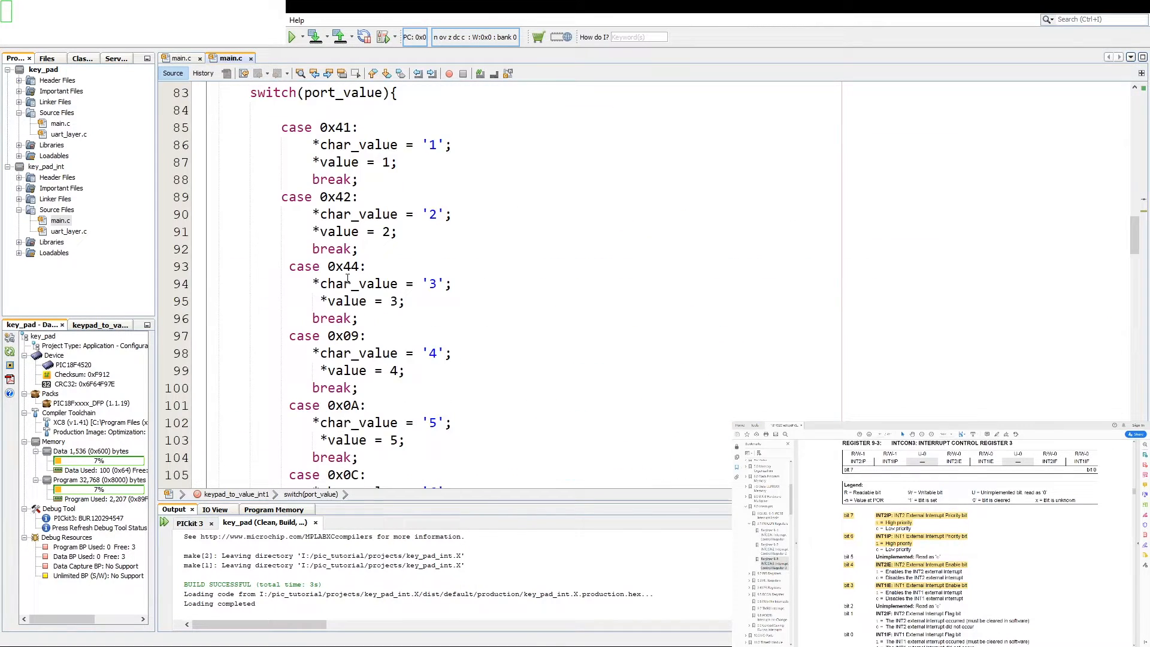
scroll("down", 3)
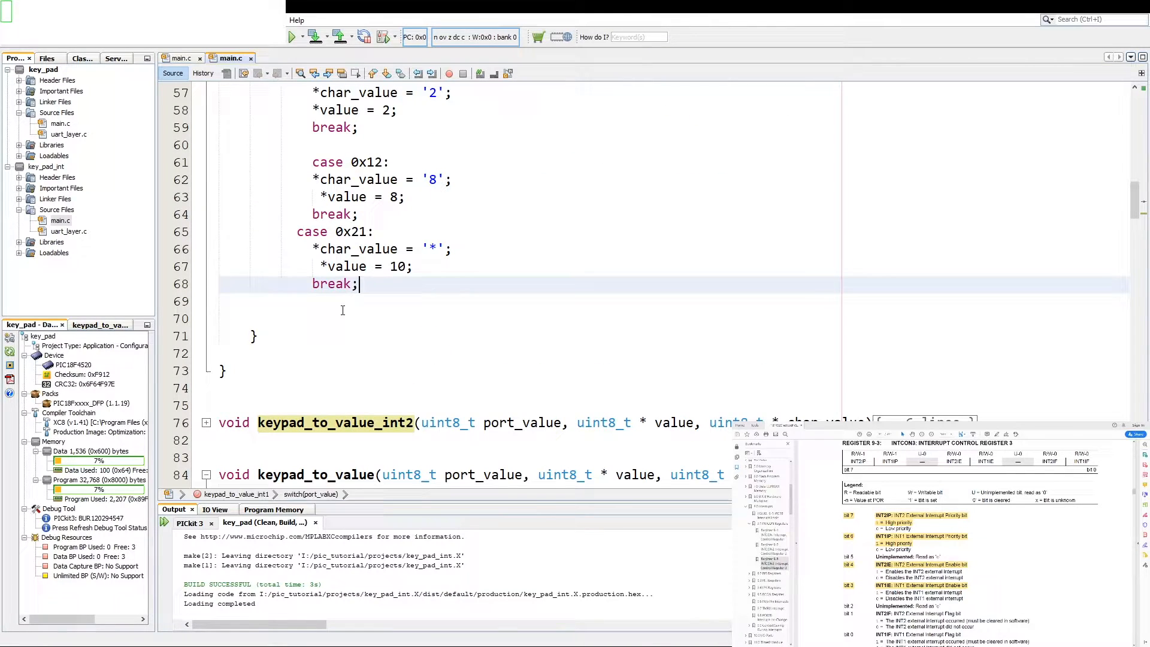
scroll("down", 3)
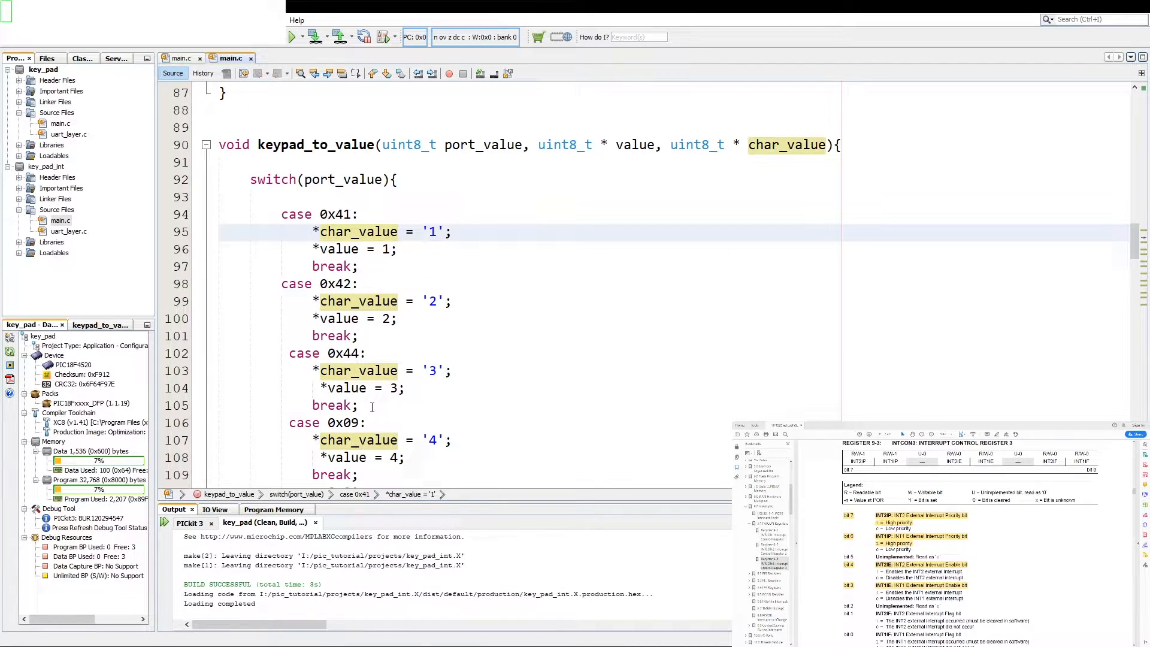
Add an int2 comment and cases 0x44, 0x14, 0x24, 0x0C to keypad_to_value_int2.
scroll("up", 3)
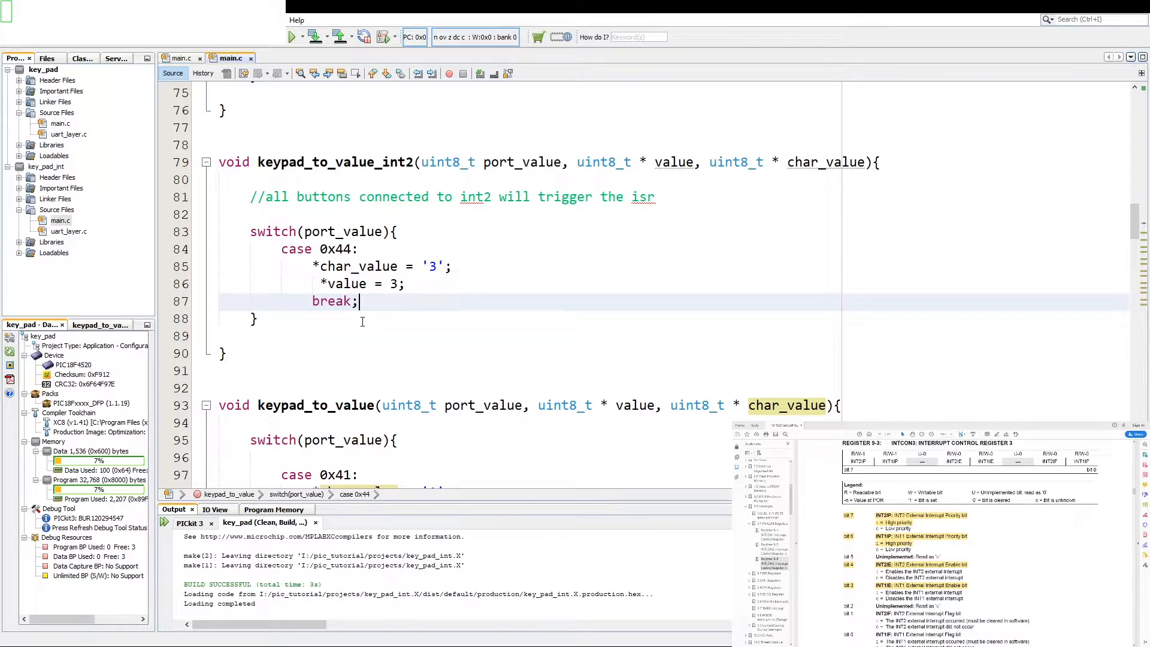
scroll("down", 3)
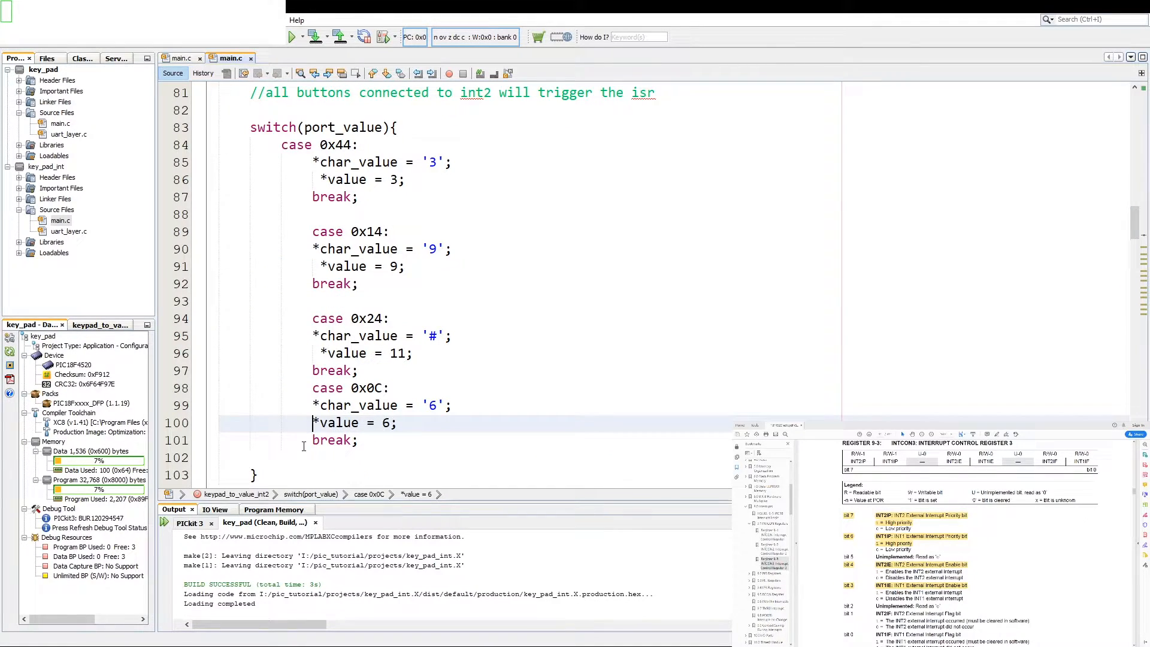
scroll("down", 3)
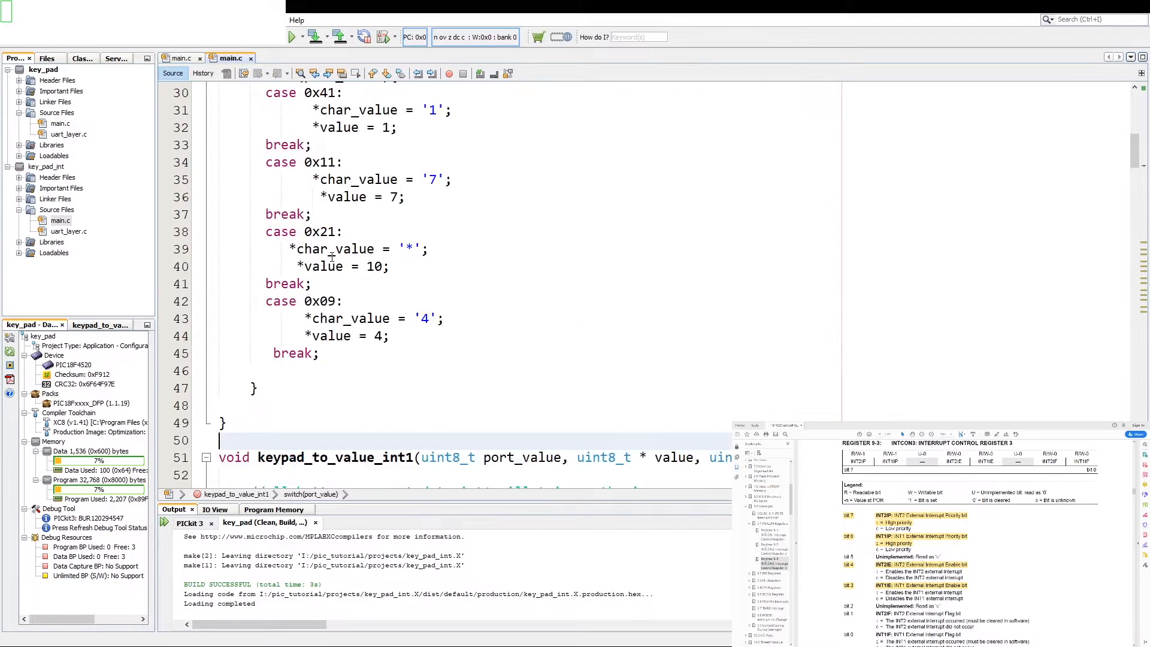
scroll("down", 3)
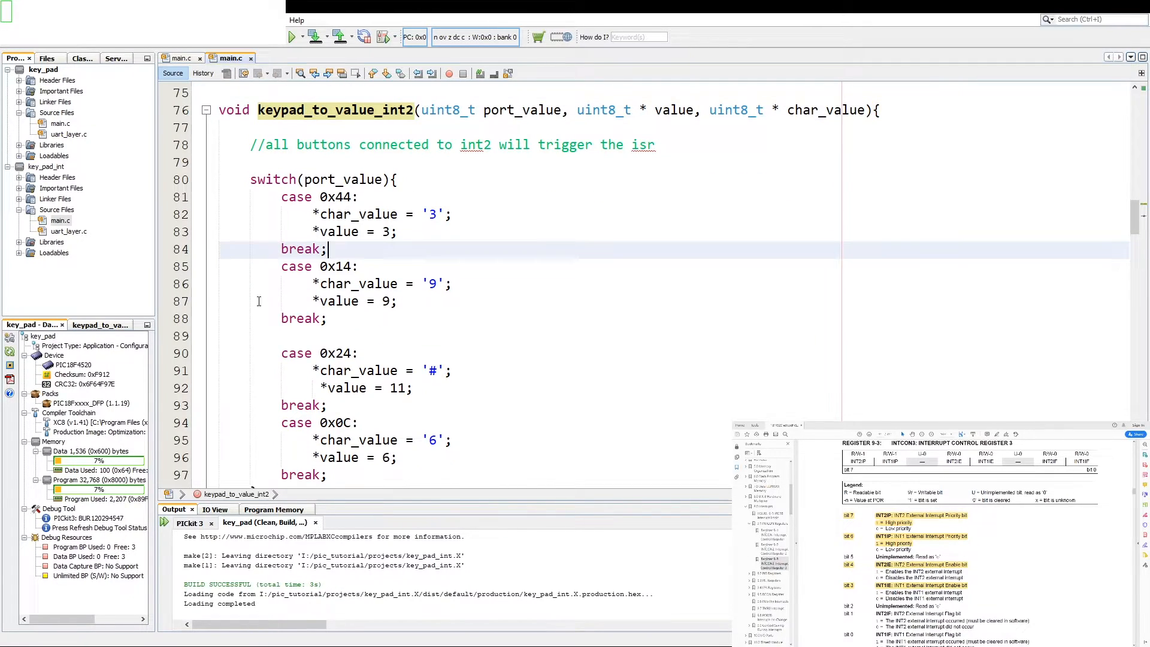
scroll("down", 3)
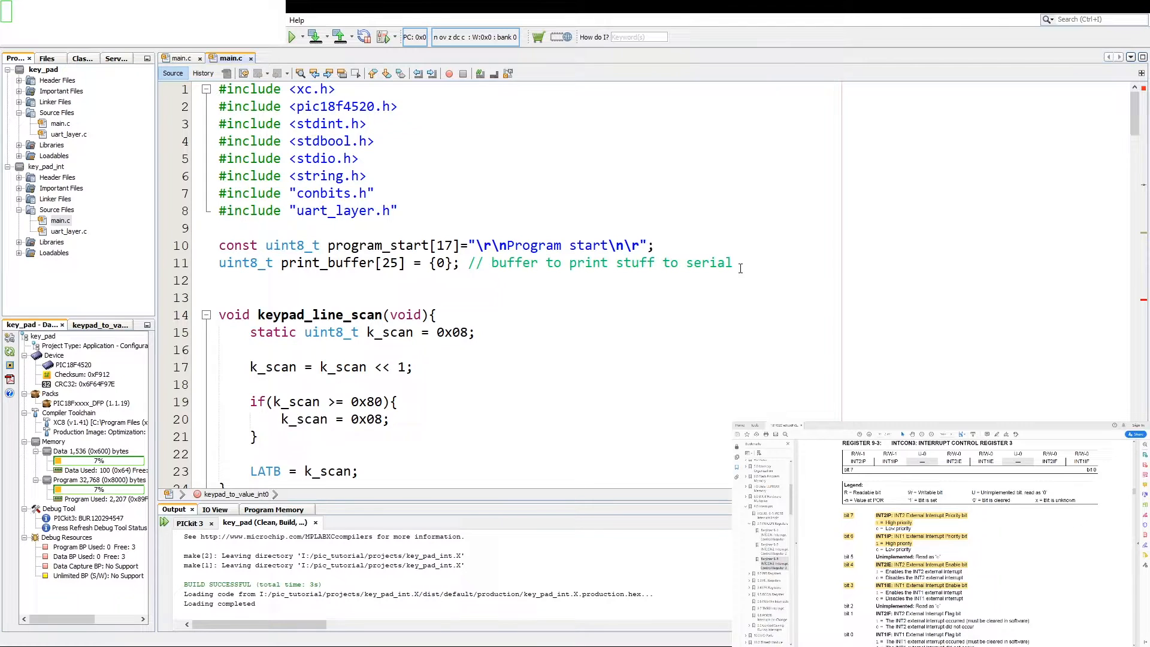
Below print_buffer, declare volatile uint8_t key_value = 0 and key_char = 0.
left_click(735, 263)
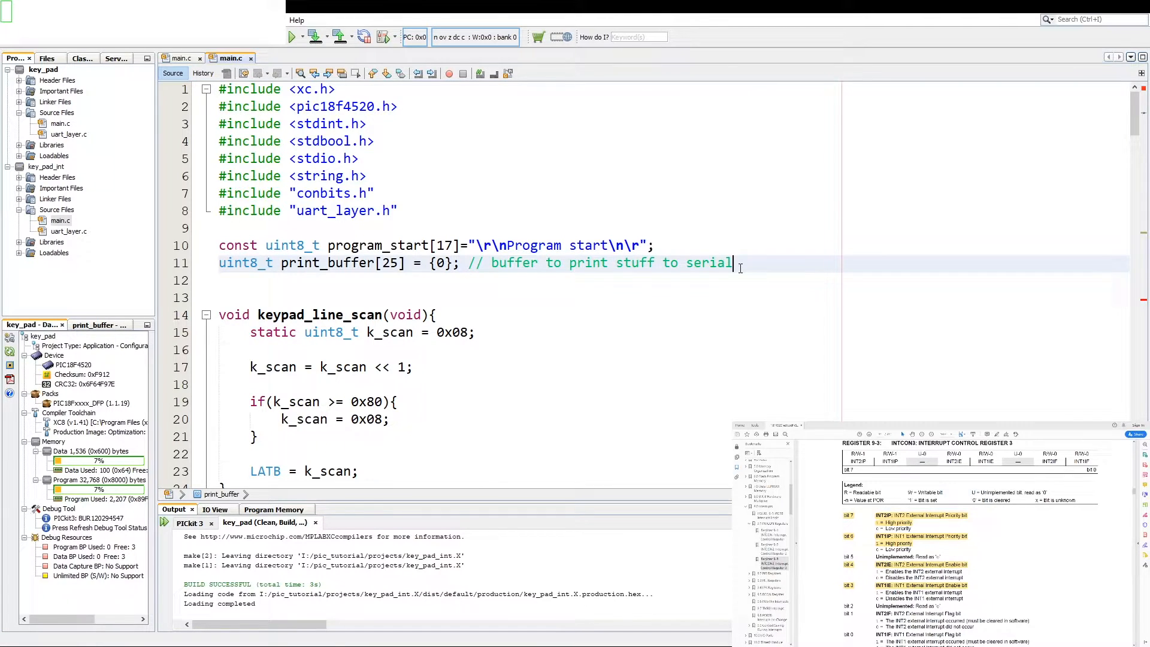
type("v")
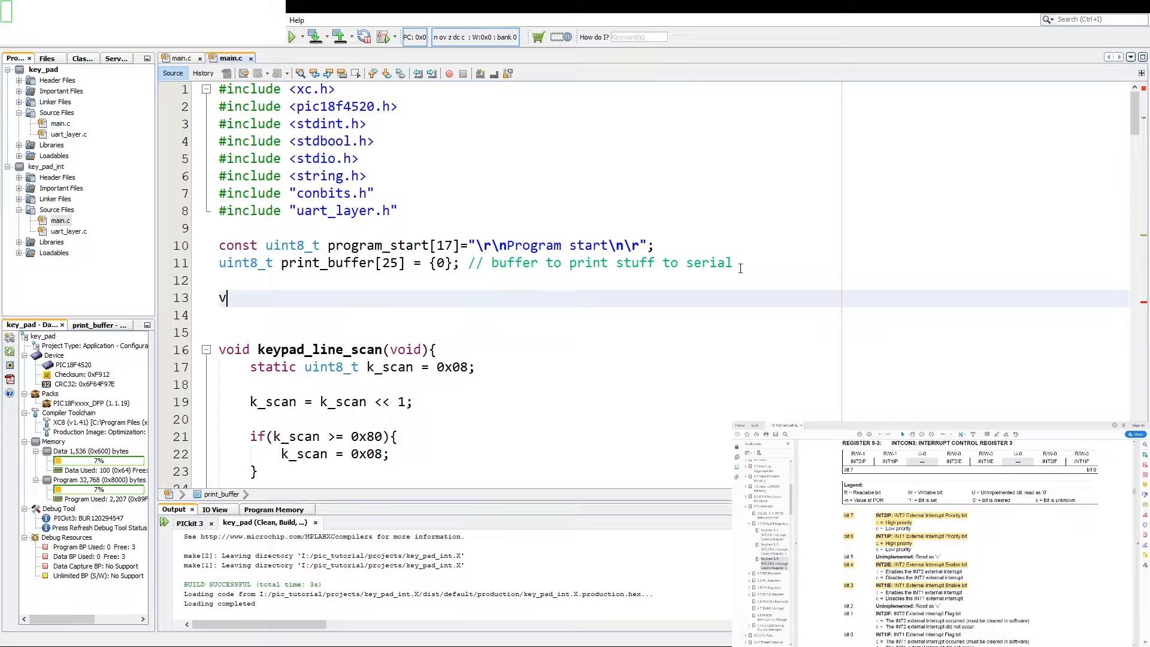
type("olatile ui")
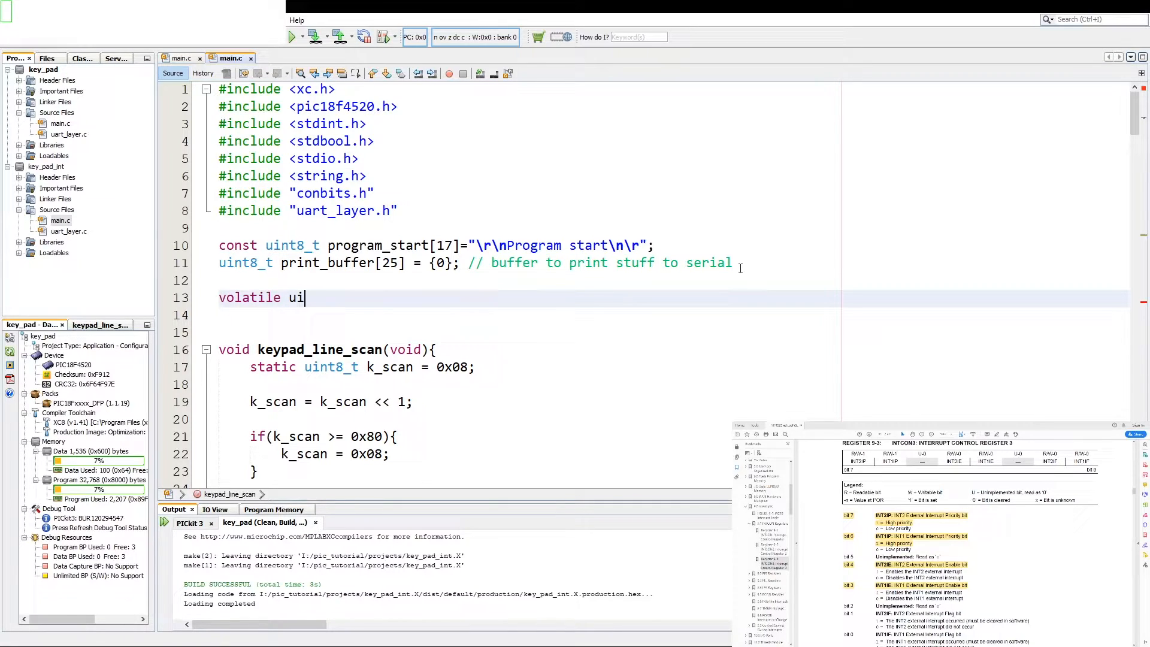
type("nt8_t")
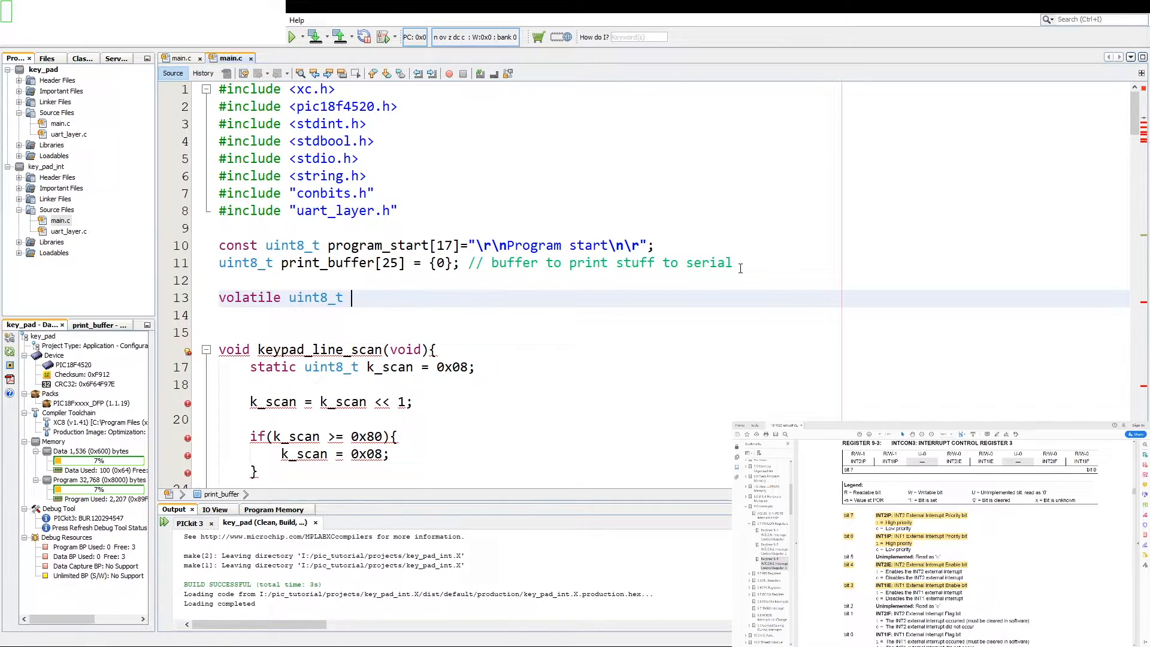
type("key_")
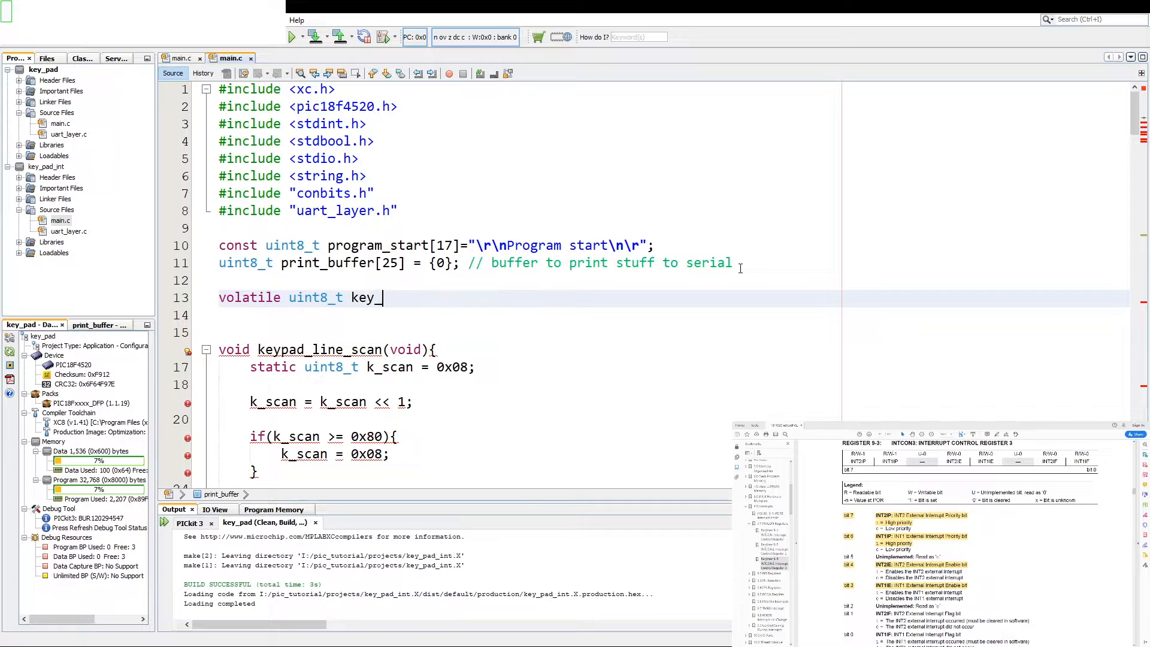
type("value =")
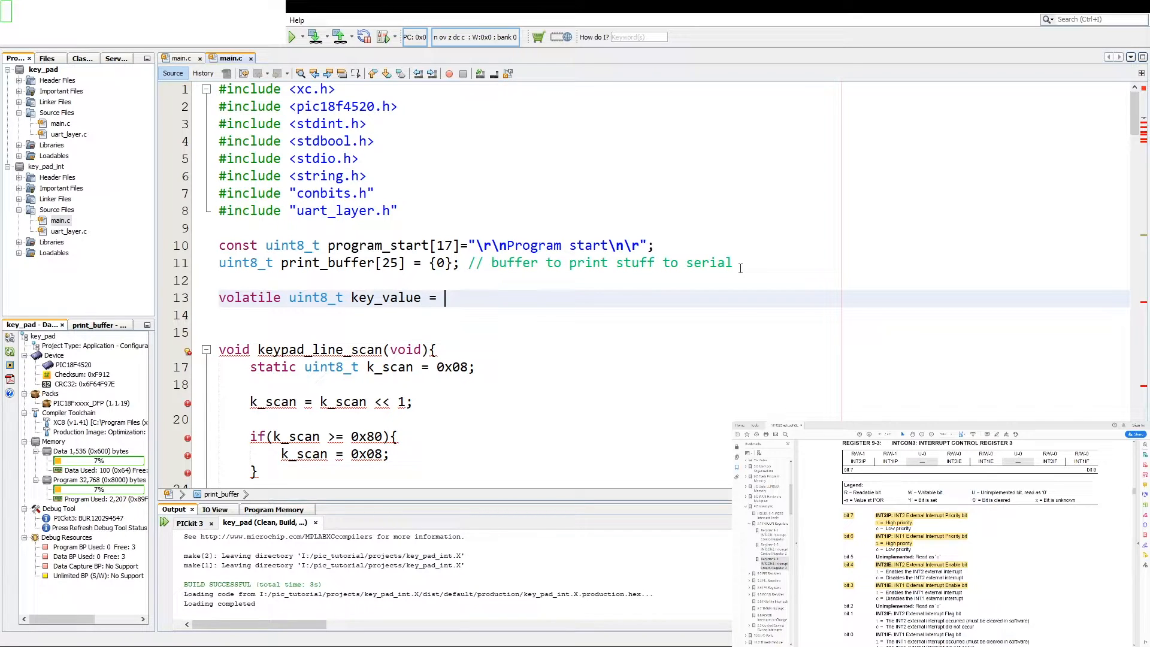
type("0;")
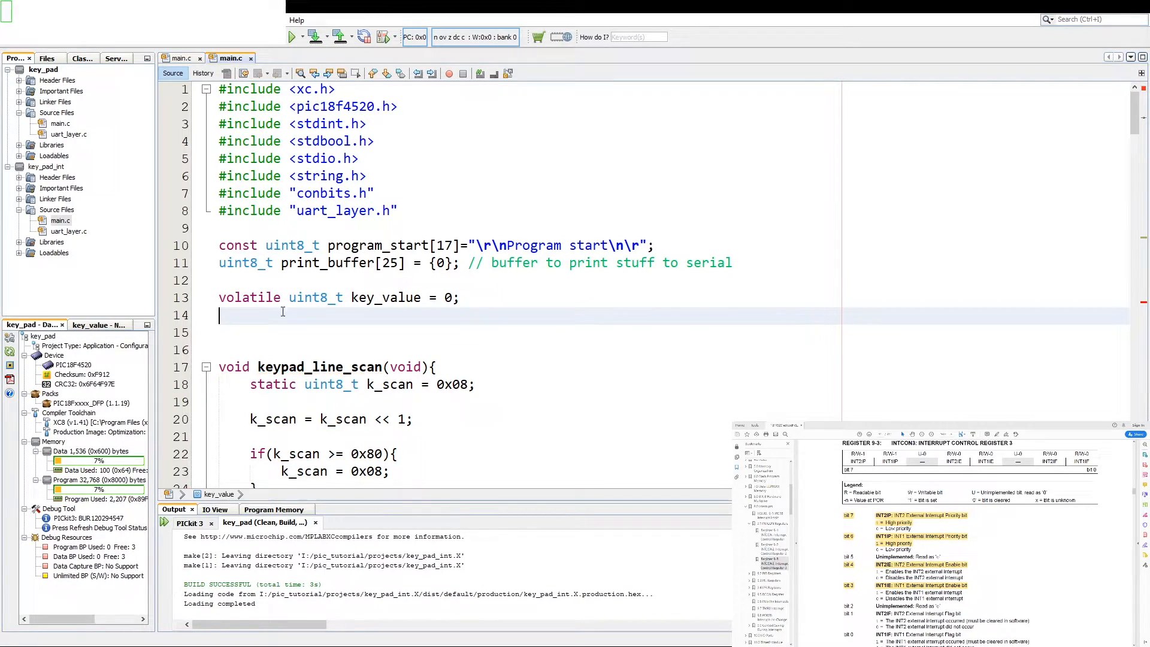
type("volatile uint8_t")
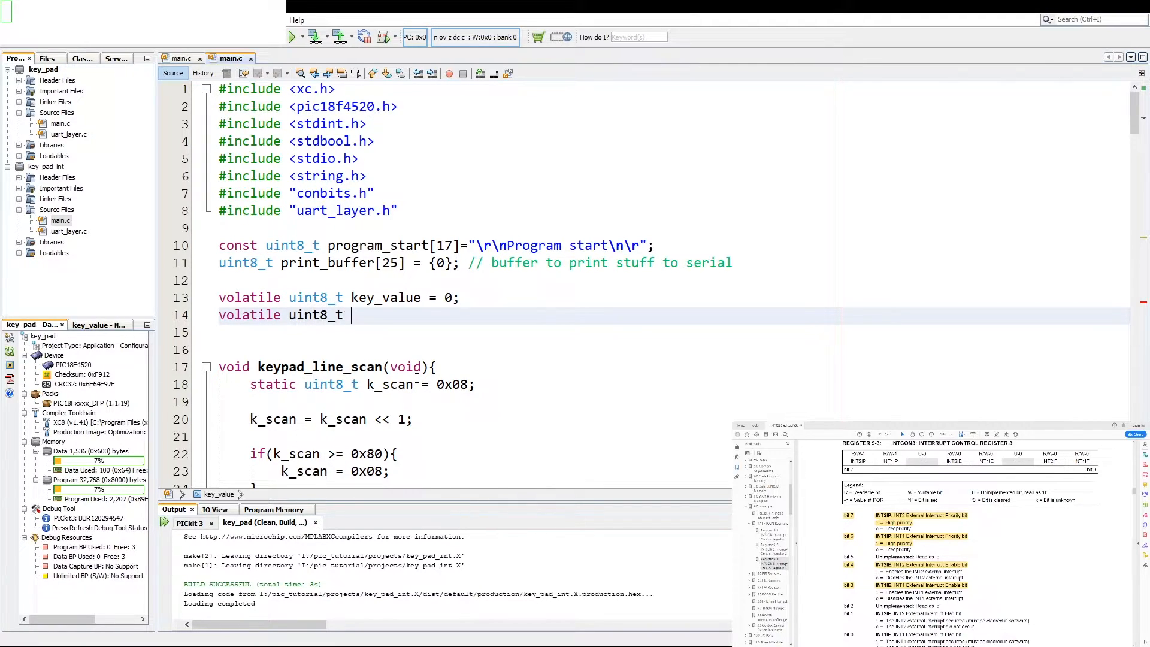
type("ke")
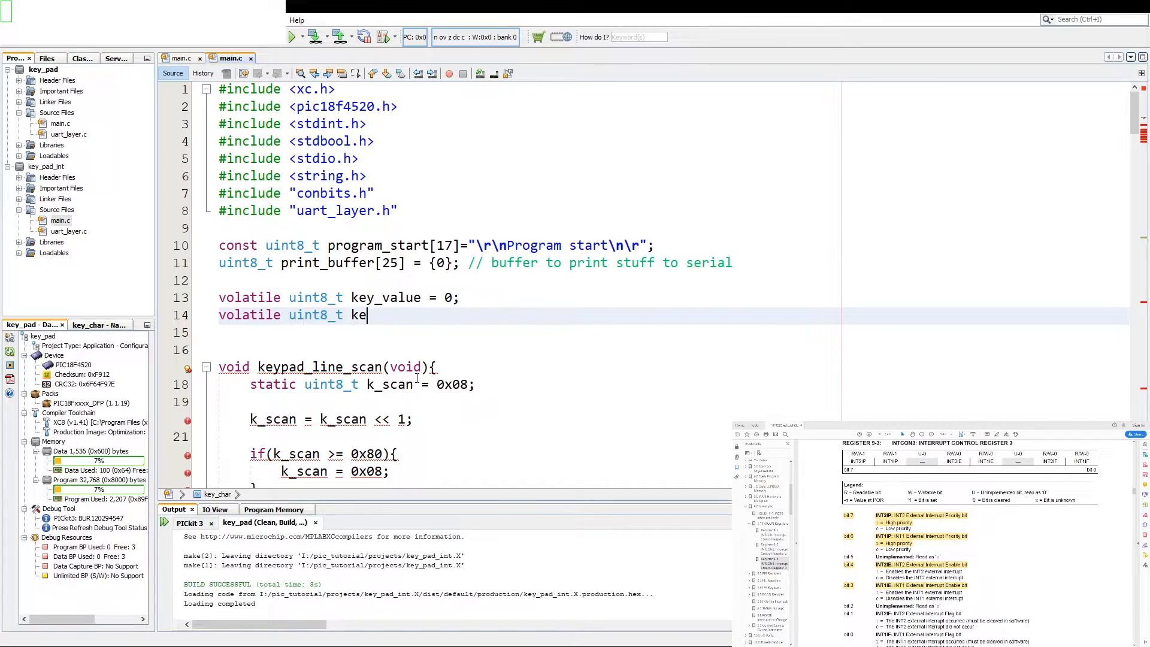
type("y_char =")
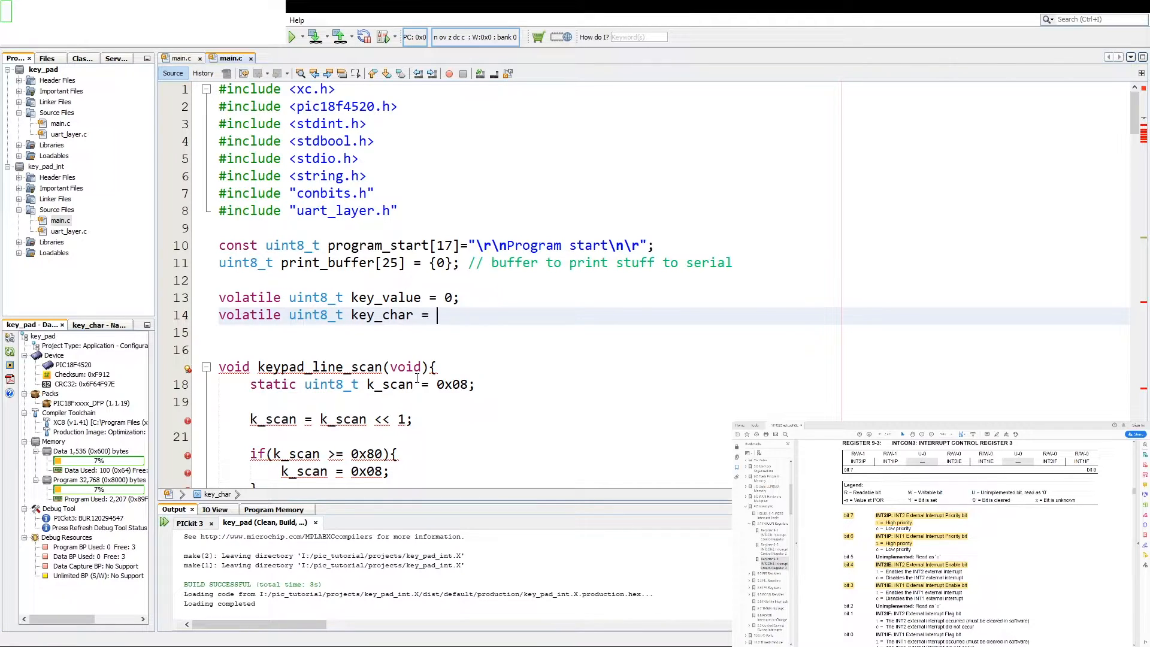
type("0;")
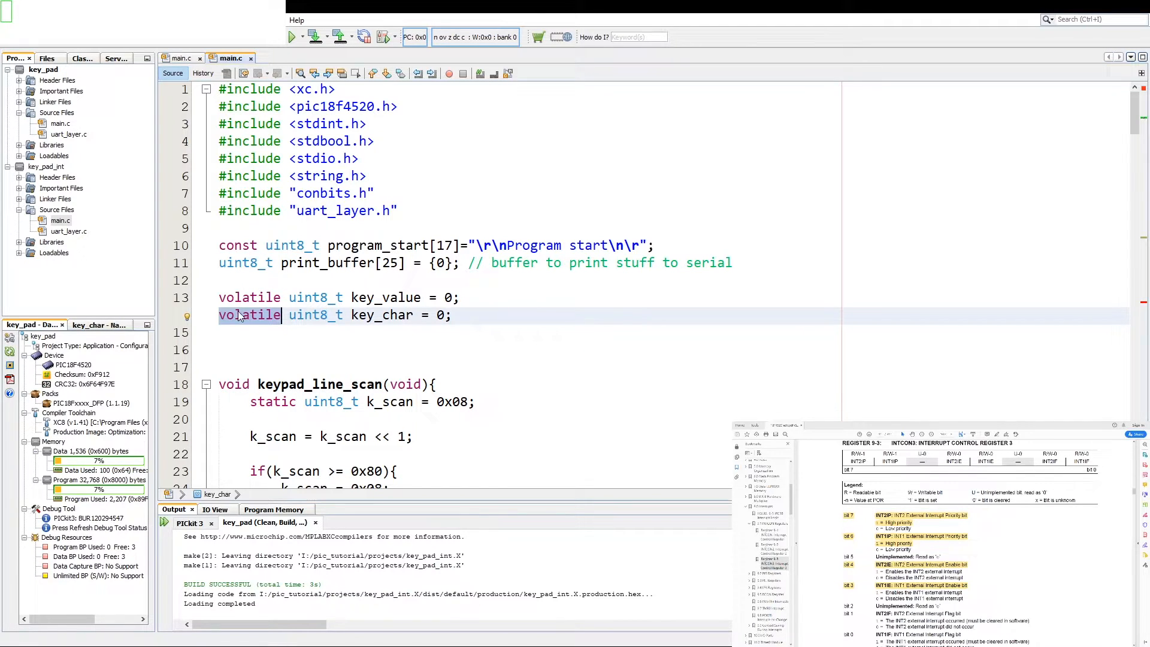
Add the global declaration volatile bool key_isr = false.
type("volatile bool k")
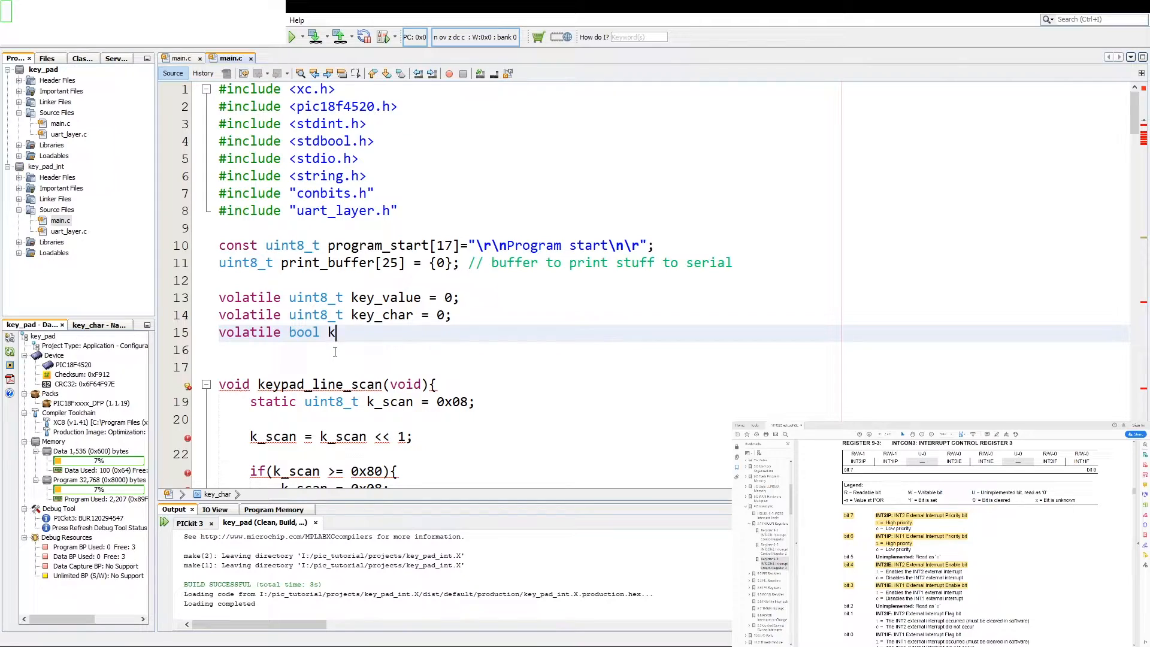
type("ey_i")
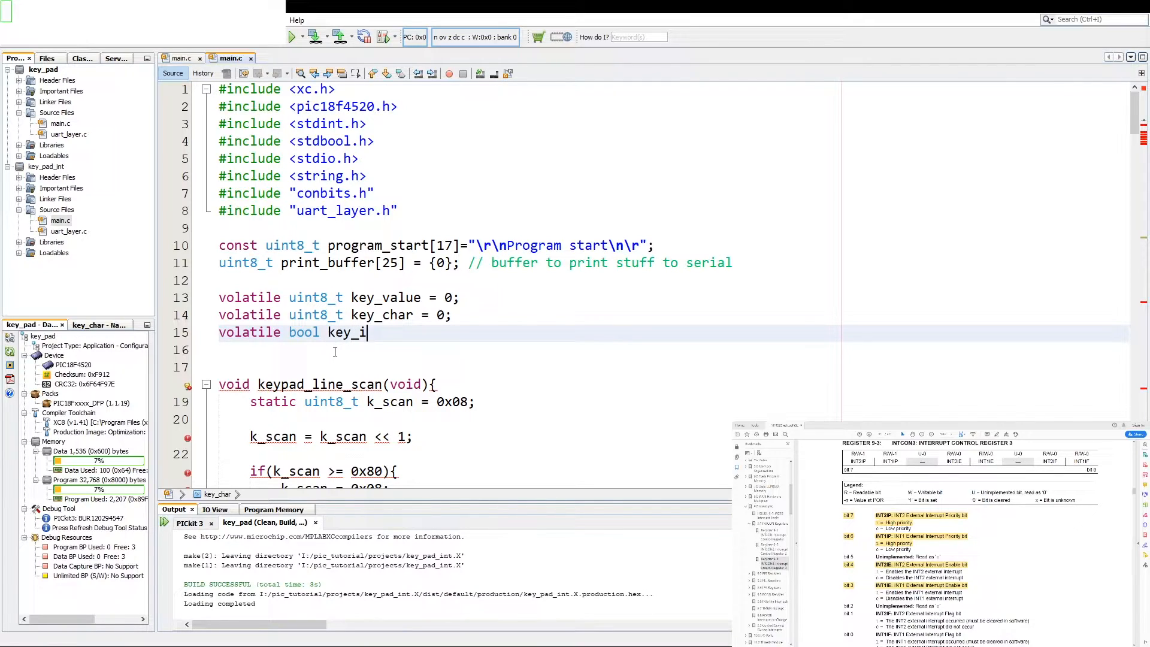
type("sr =")
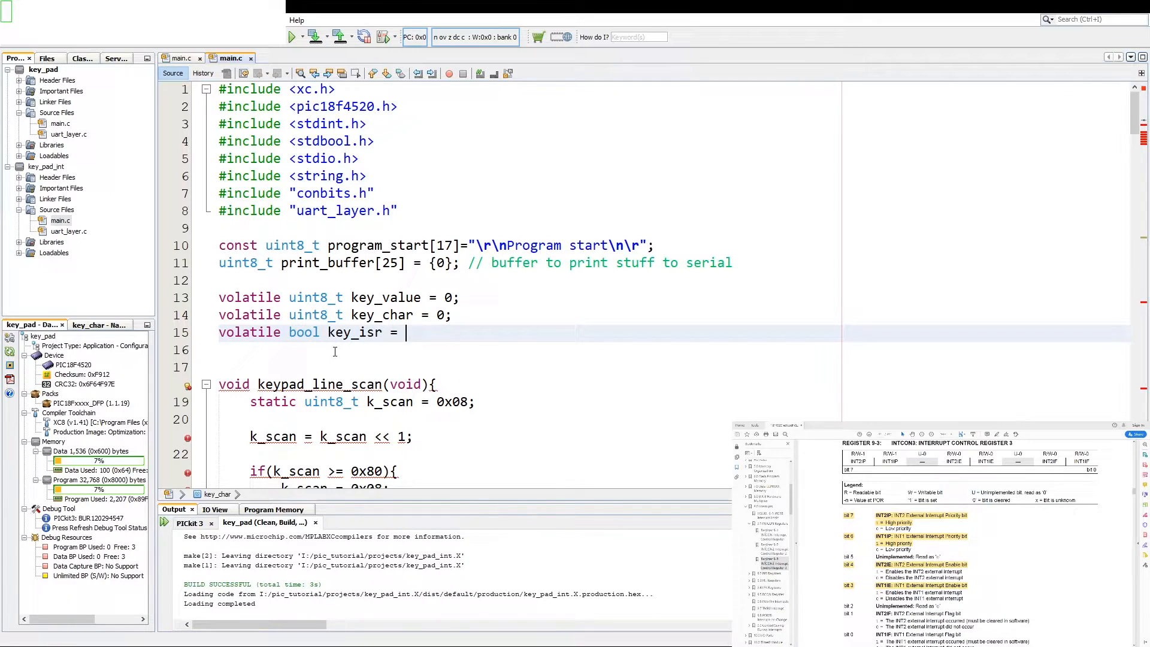
type("false;")
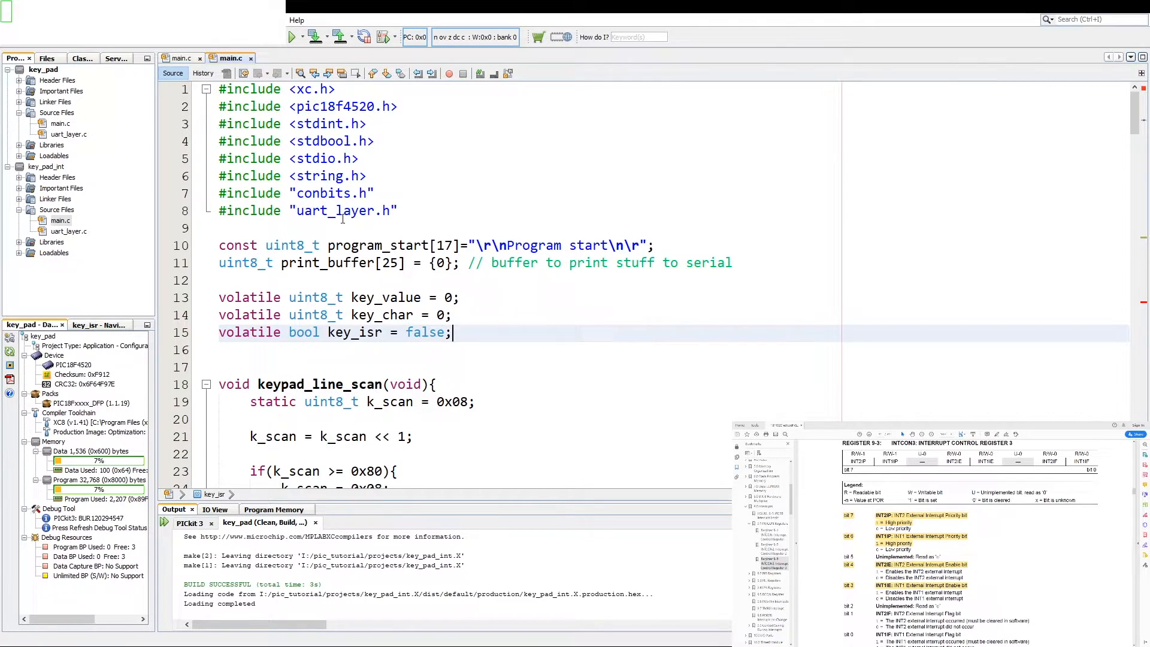
scroll("down", 3)
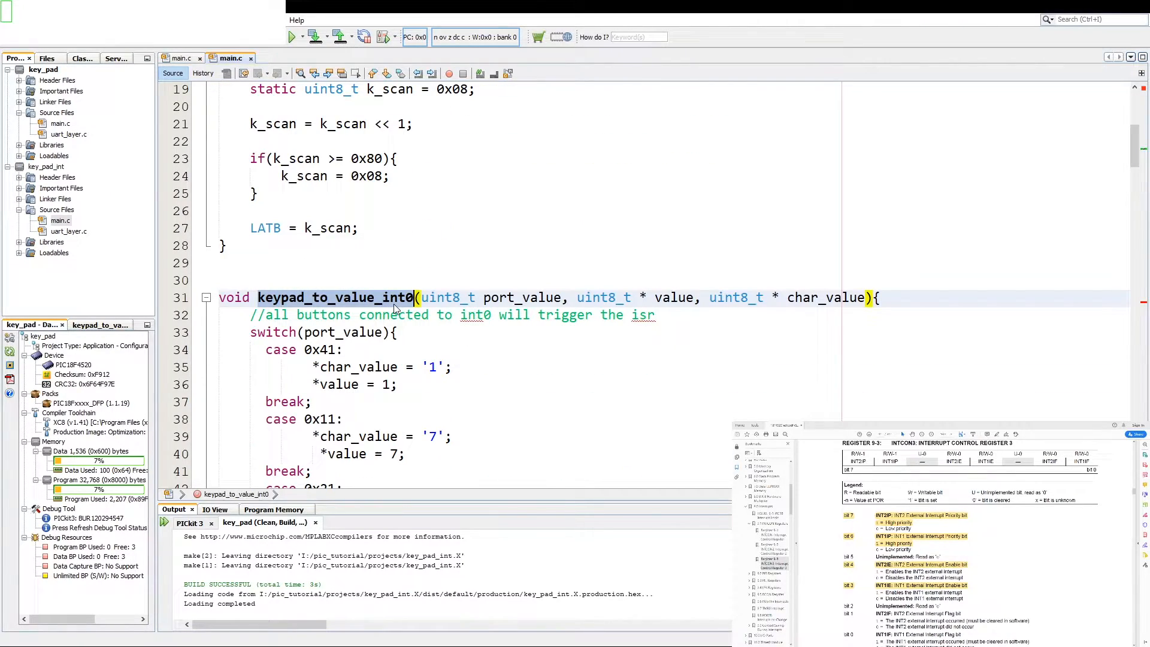
In high_isr, complete the INT0 call as keypad_to_value_int0(PORTB, &key_value, &key_char);.
scroll("down", 3)
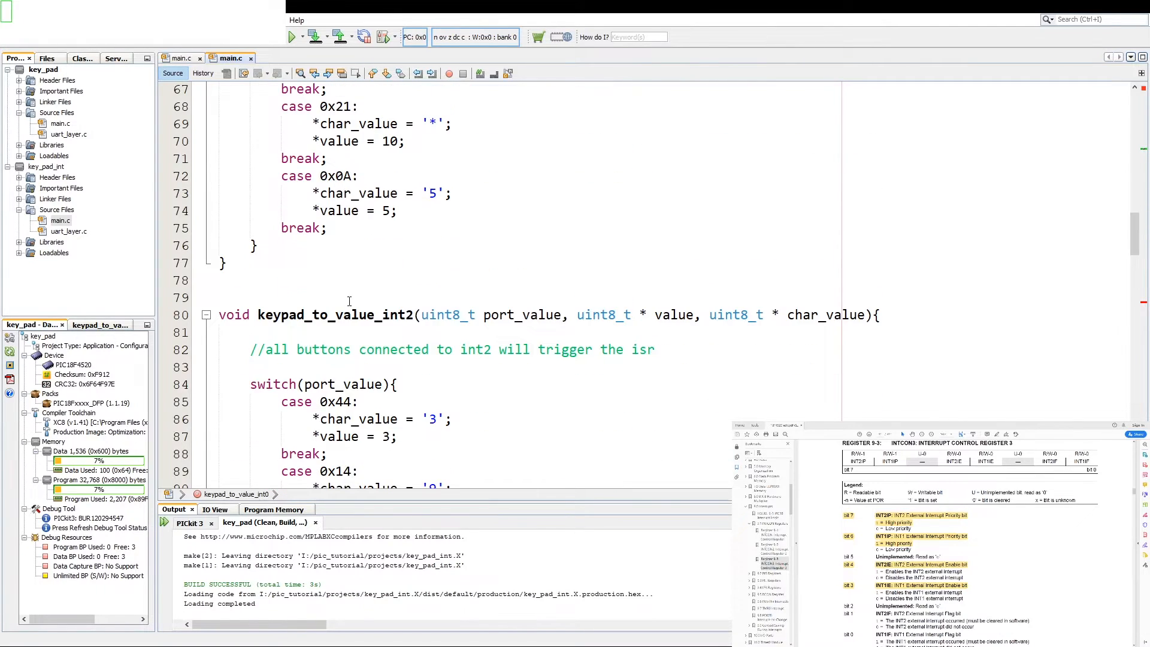
scroll("down", 3)
type("keypad_to_value_int0")
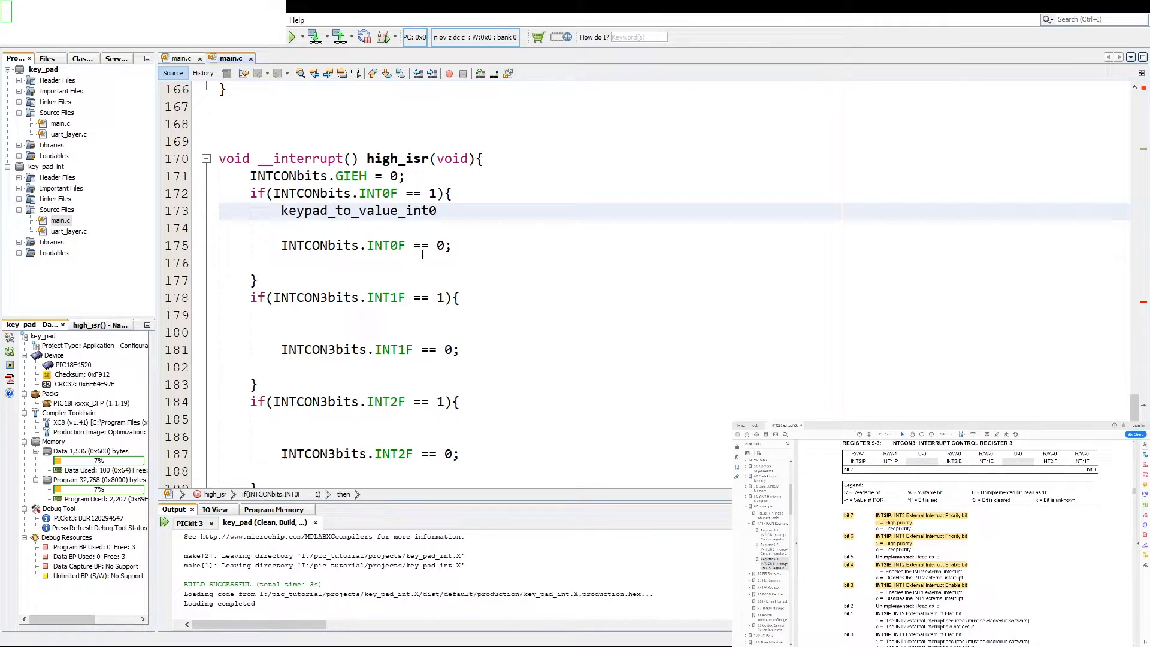
type("()")
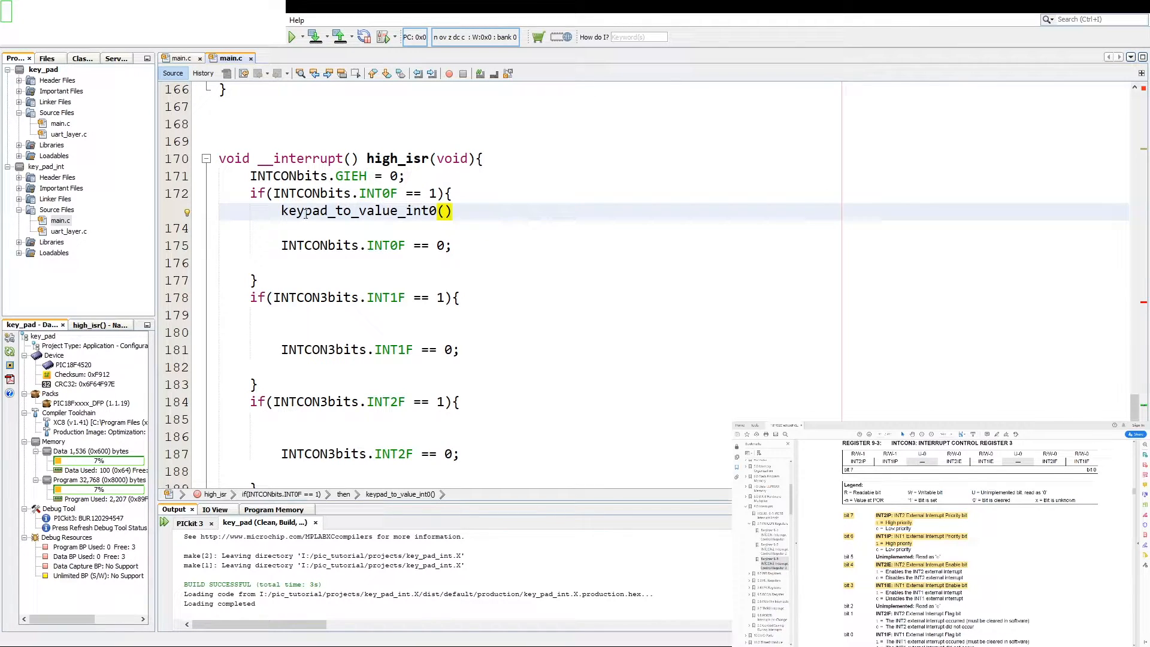
type("PORTB")
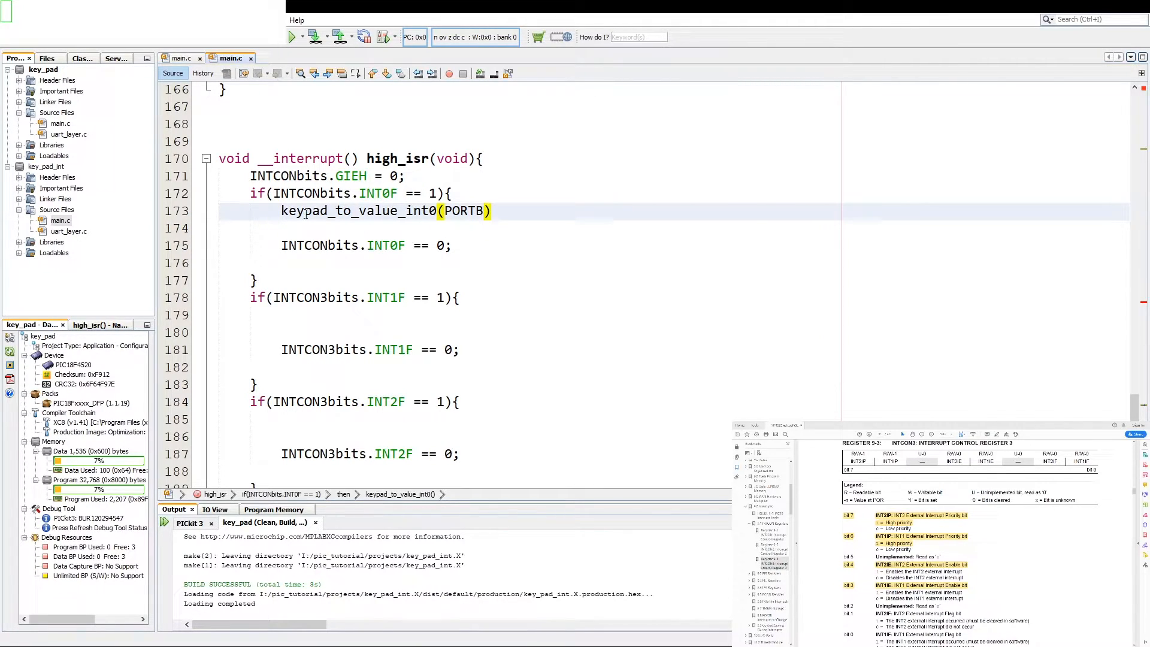
type(",")
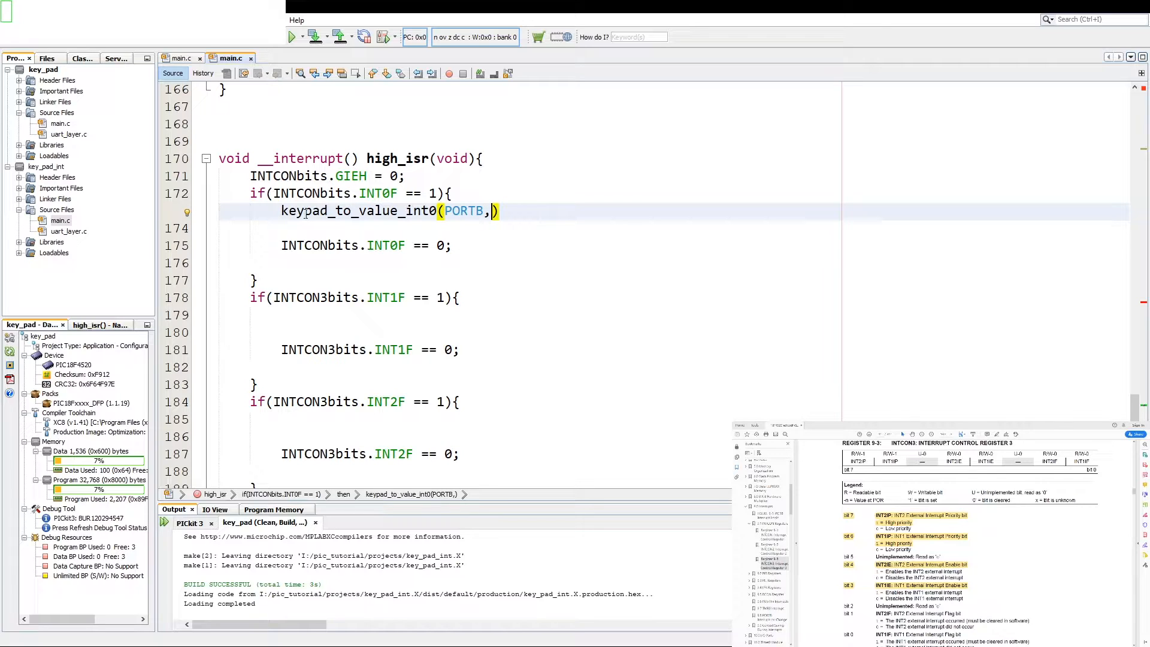
type("&key_value,")
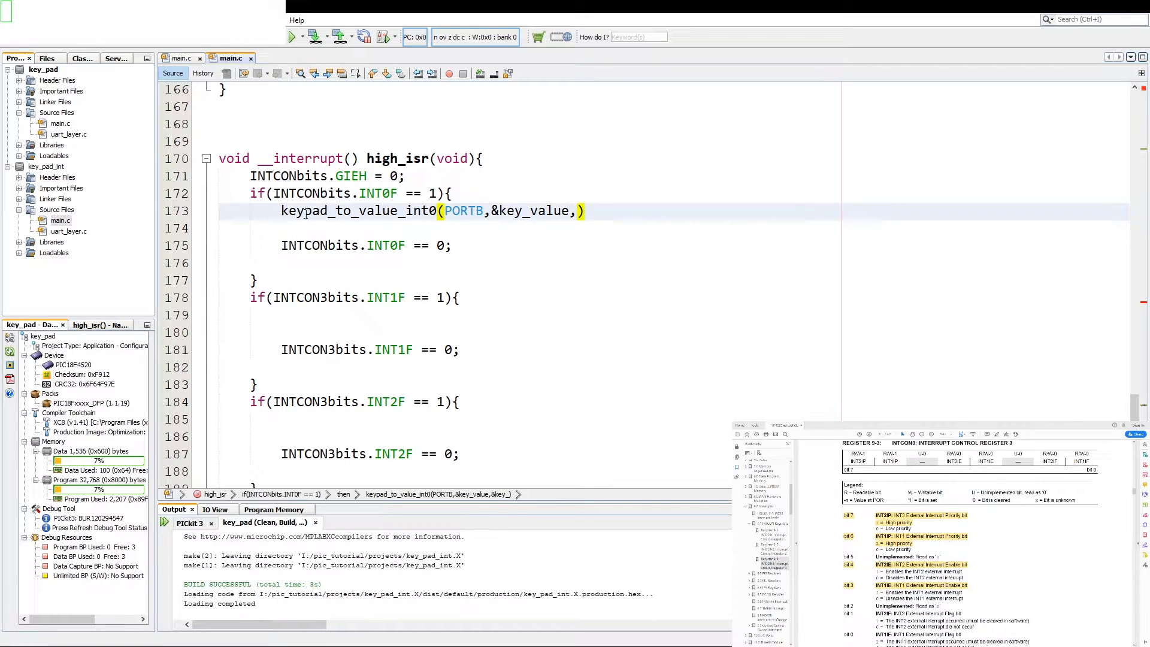
type("&key")
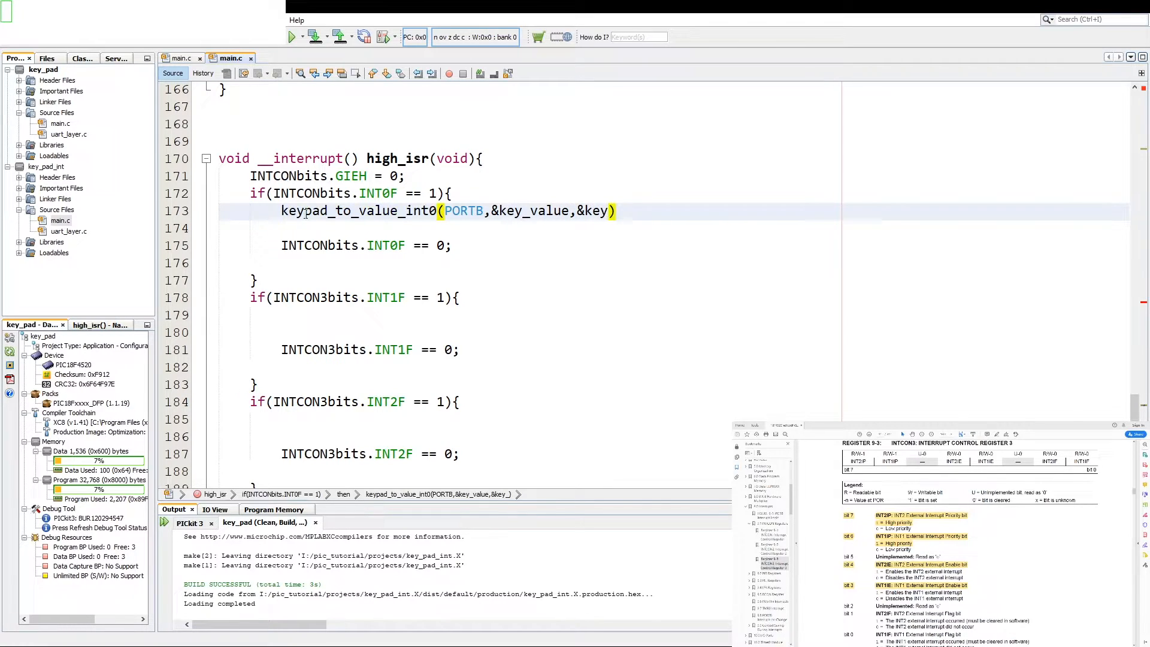
type("_char);")
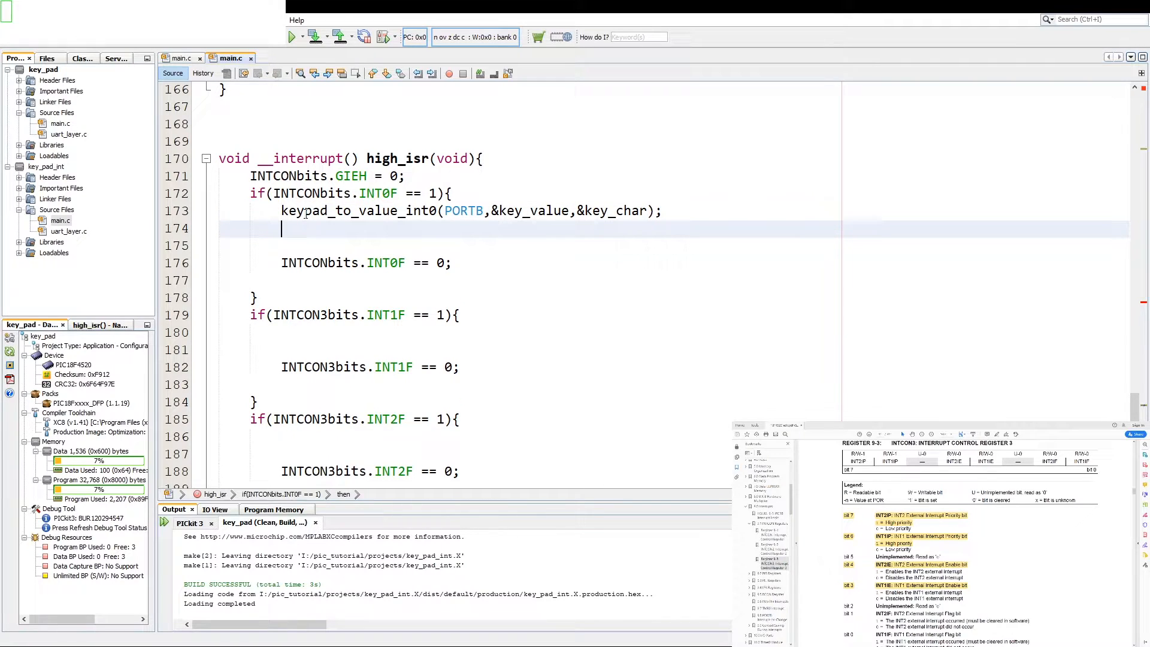
type("key")
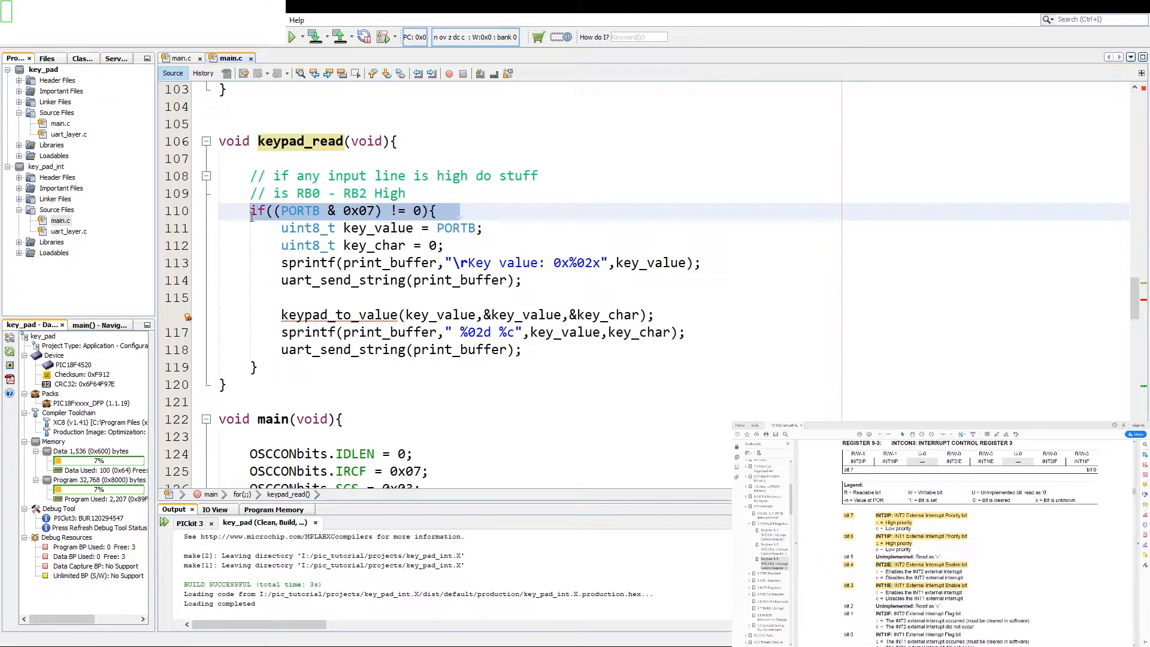
Strip keypad_read's PORTB check and locals, keeping only sprintf of key_value/key_char and uart_send_string.
key("Delete")
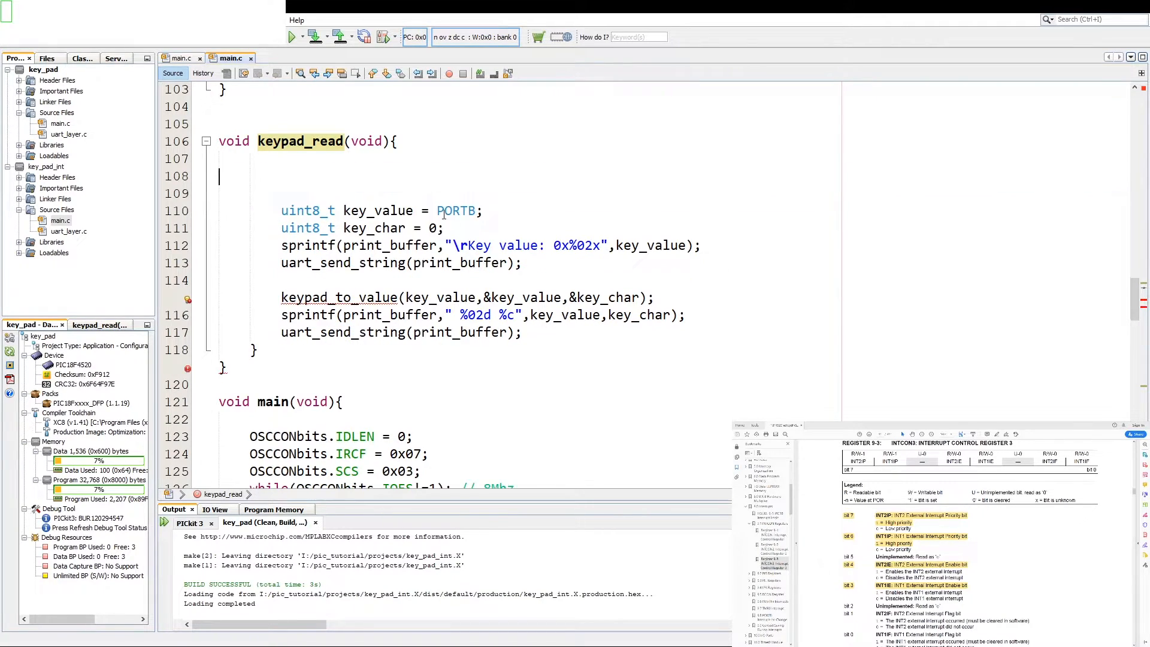
left_click(443, 211)
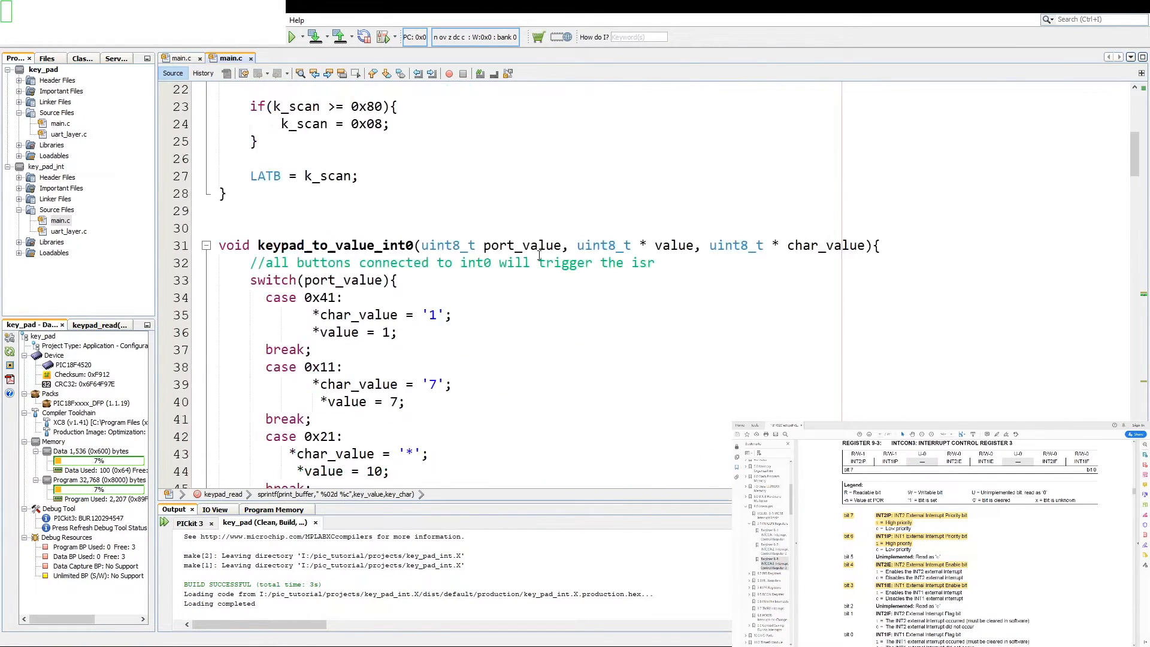
scroll("down", 3)
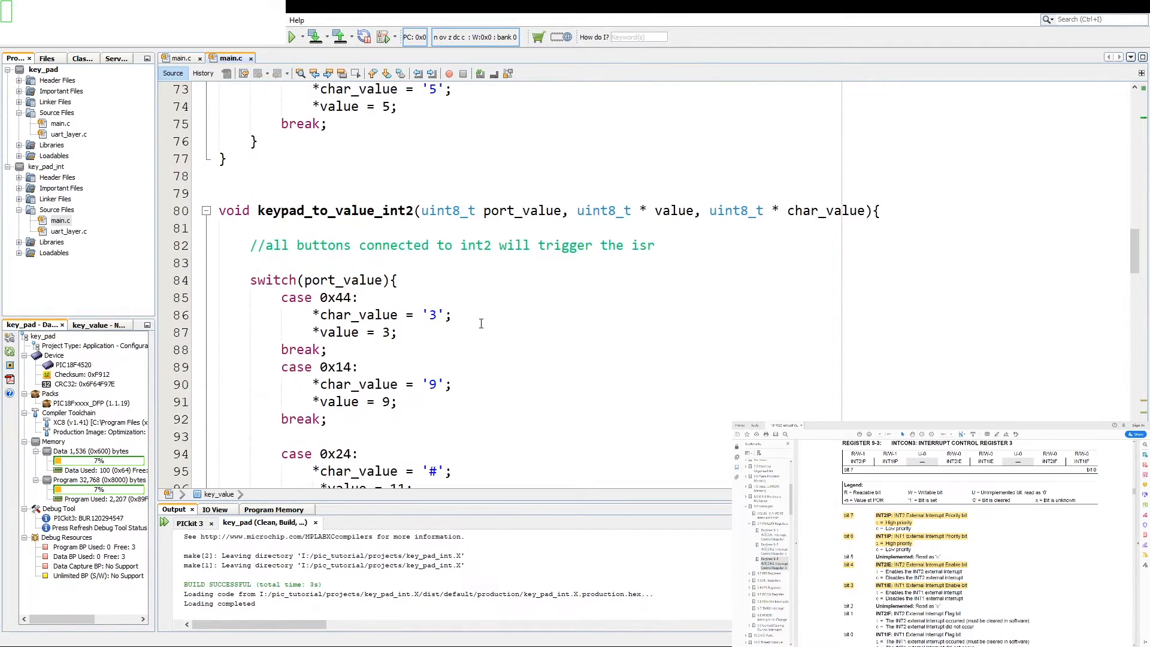
scroll("down", 3)
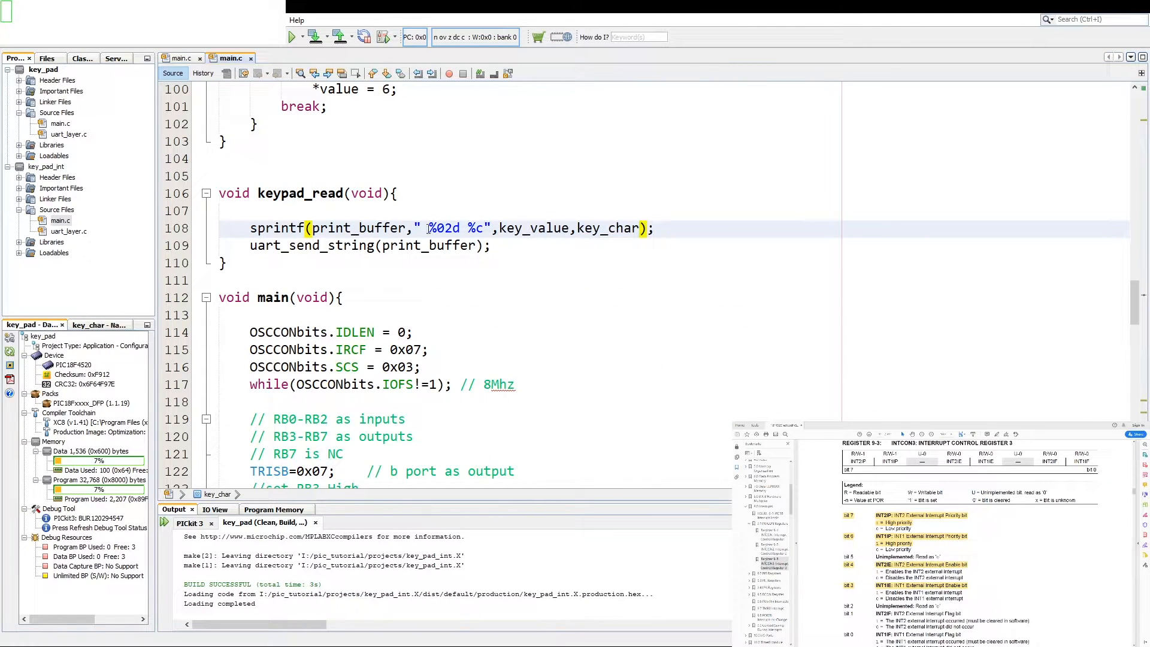
type("ke")
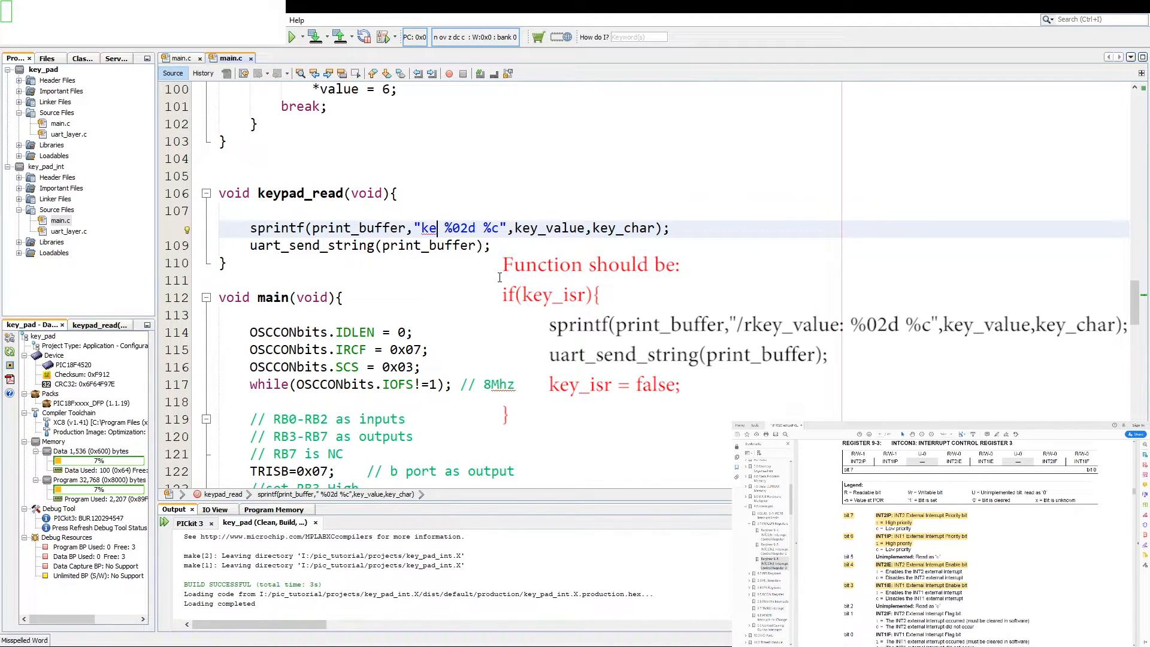
key("BackSpace")
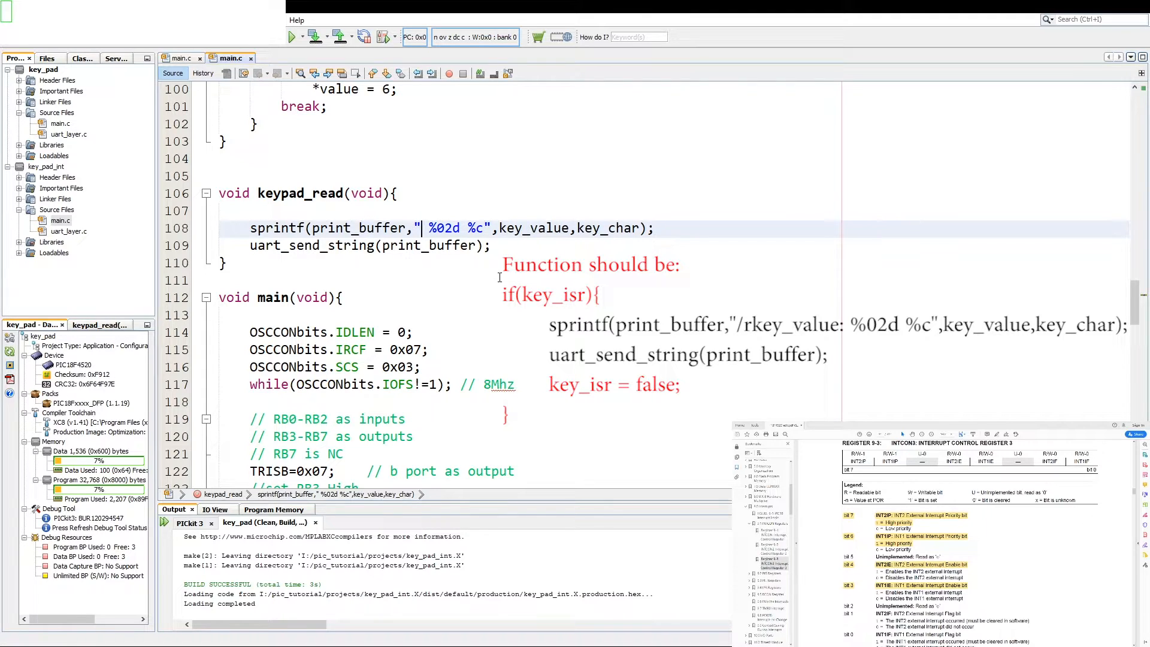
type("/rkey")
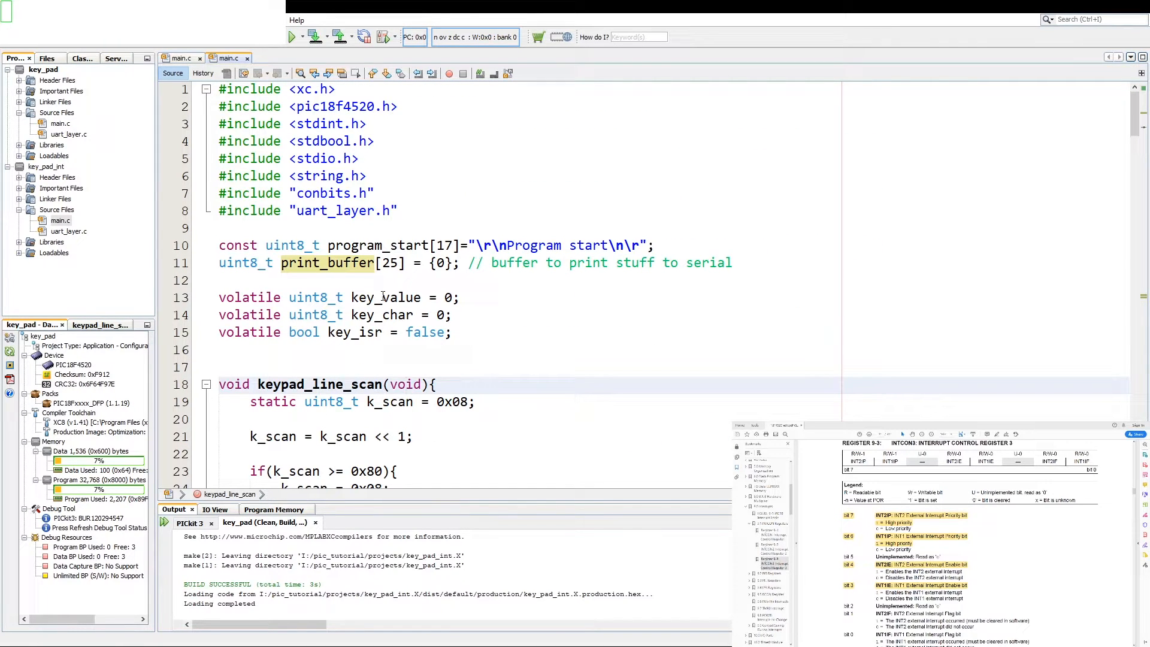
double_click(386, 297)
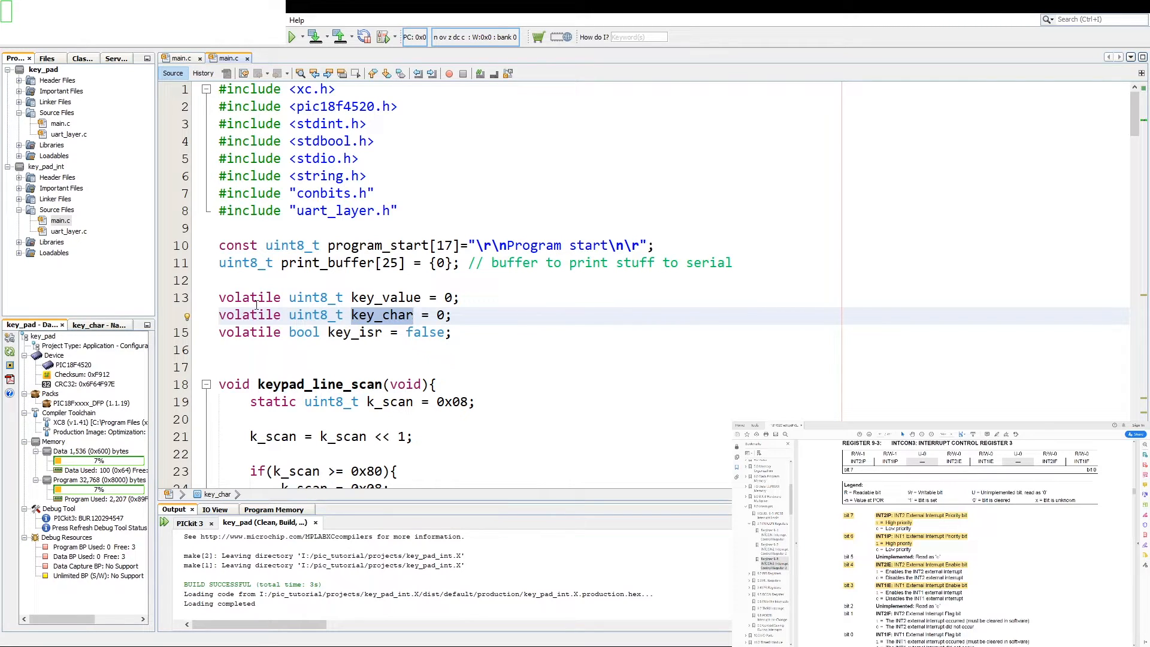
double_click(250, 315)
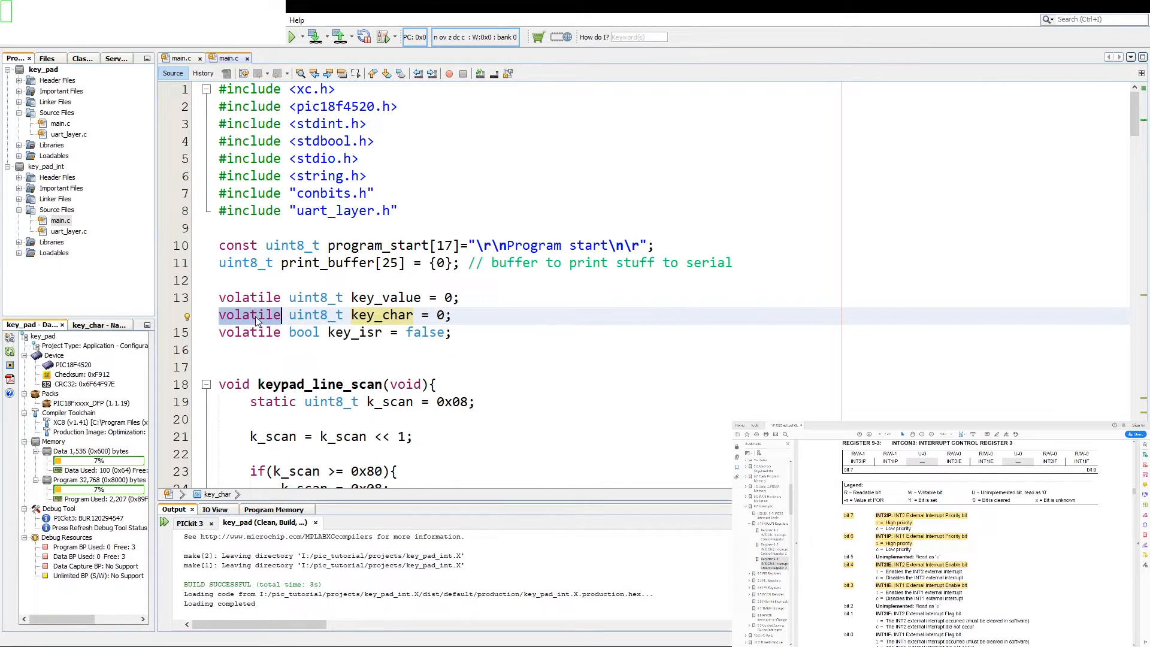